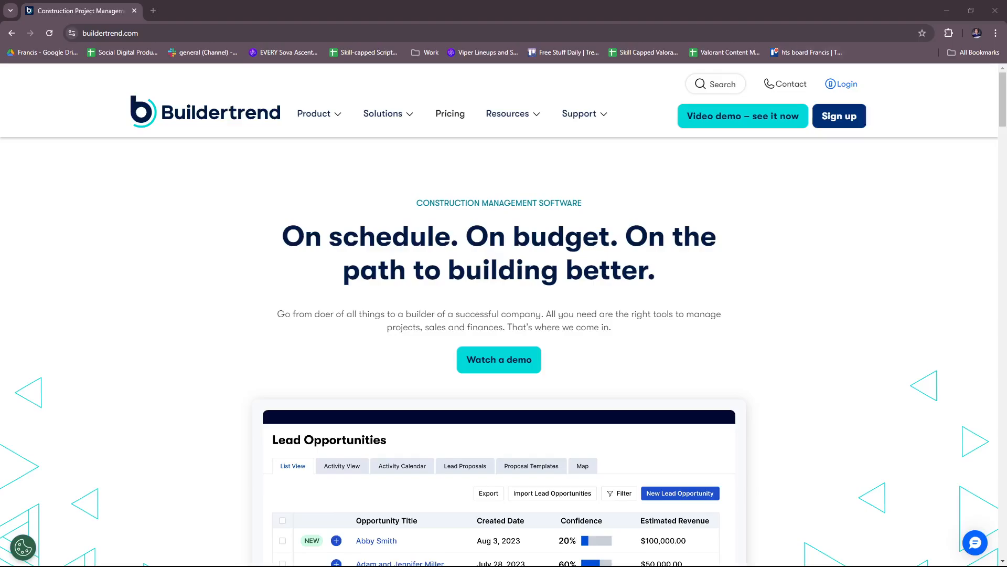
- Open the product demo sign-up form on the homepage, then close it
left_click(508, 114)
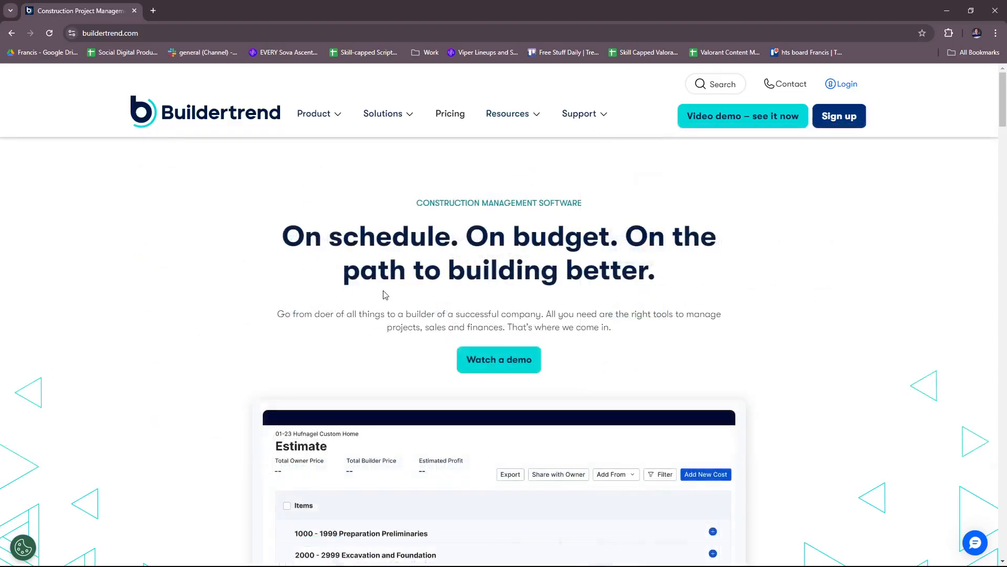
mouse_move(787, 250)
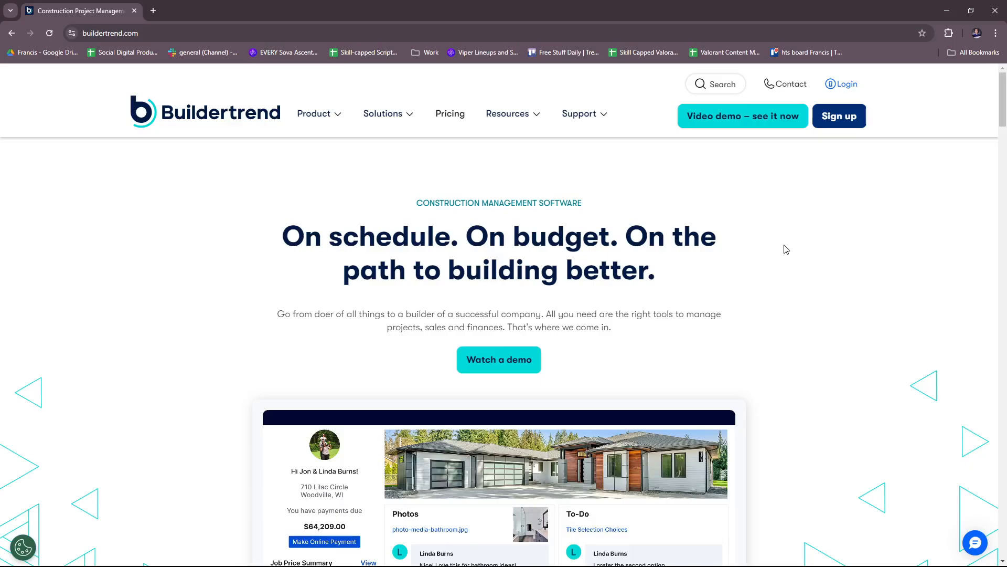
scroll("down", 3)
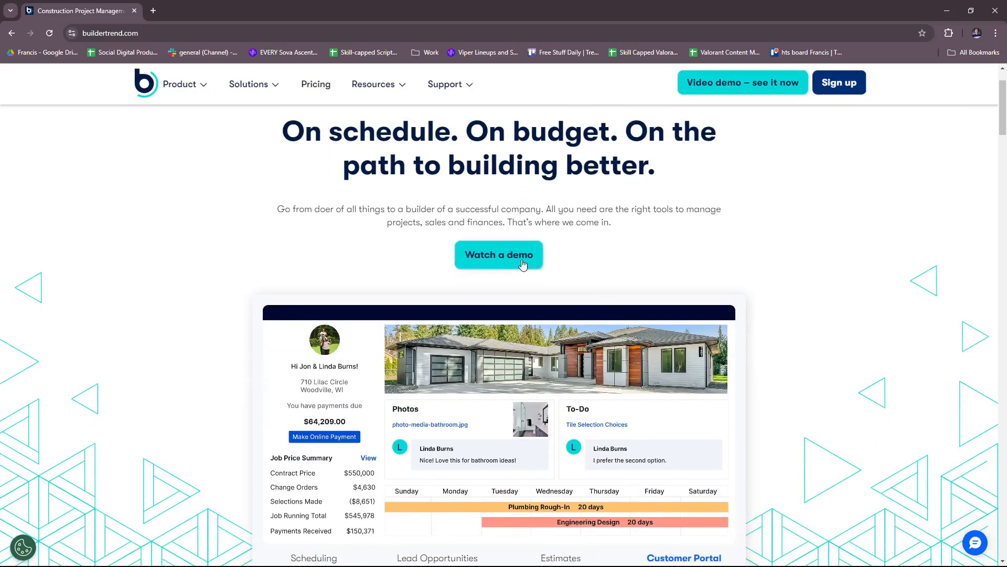
mouse_move(580, 241)
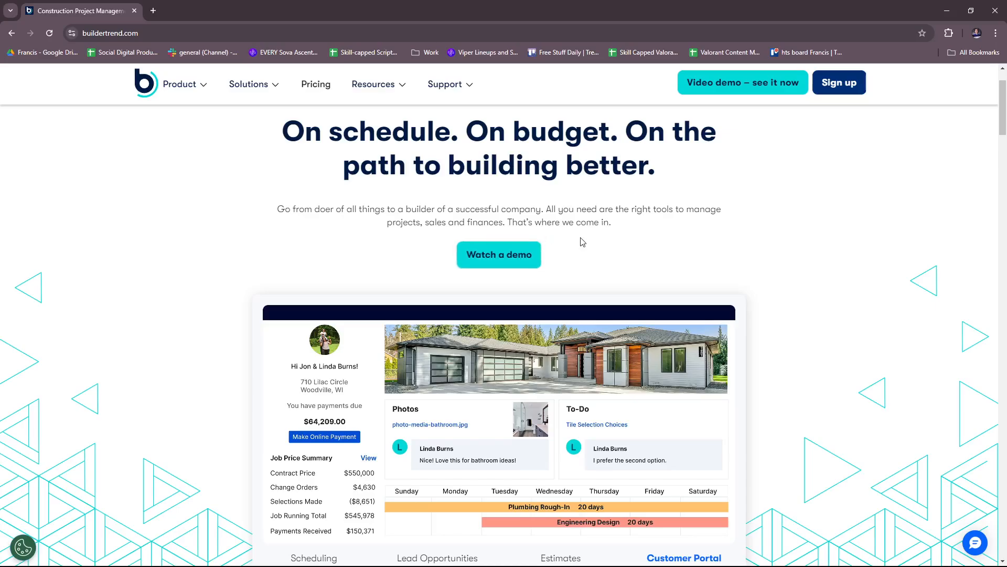
left_click(498, 255)
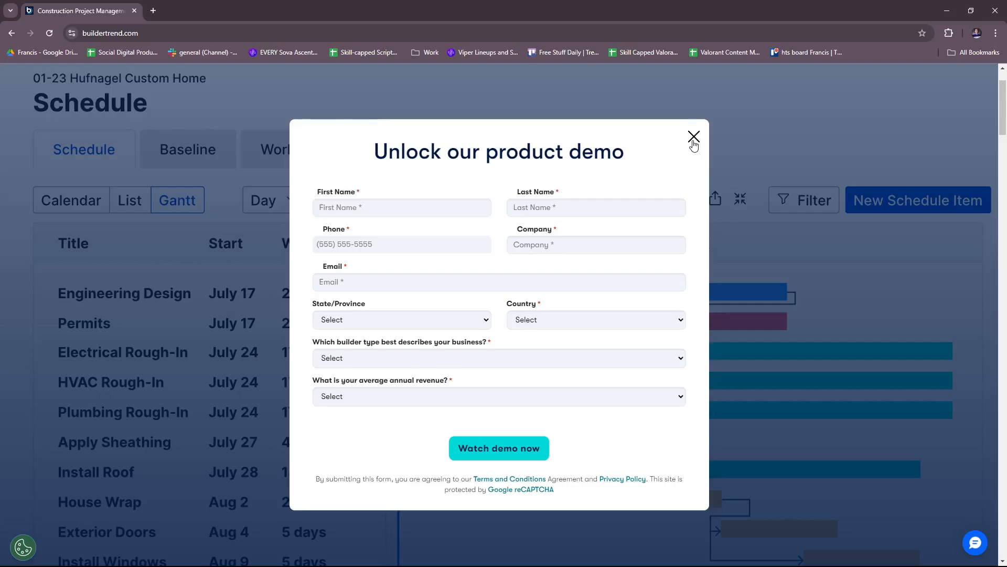
left_click(693, 138)
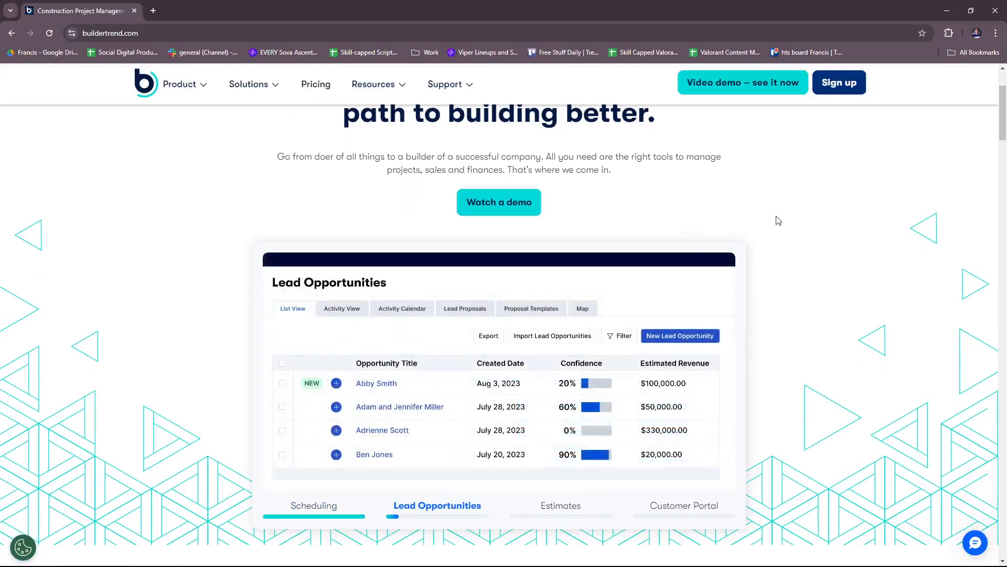
- Scroll to 'Go beyond hammers and nails' and advance the carousel to the Earn rebates card
scroll("down", 3)
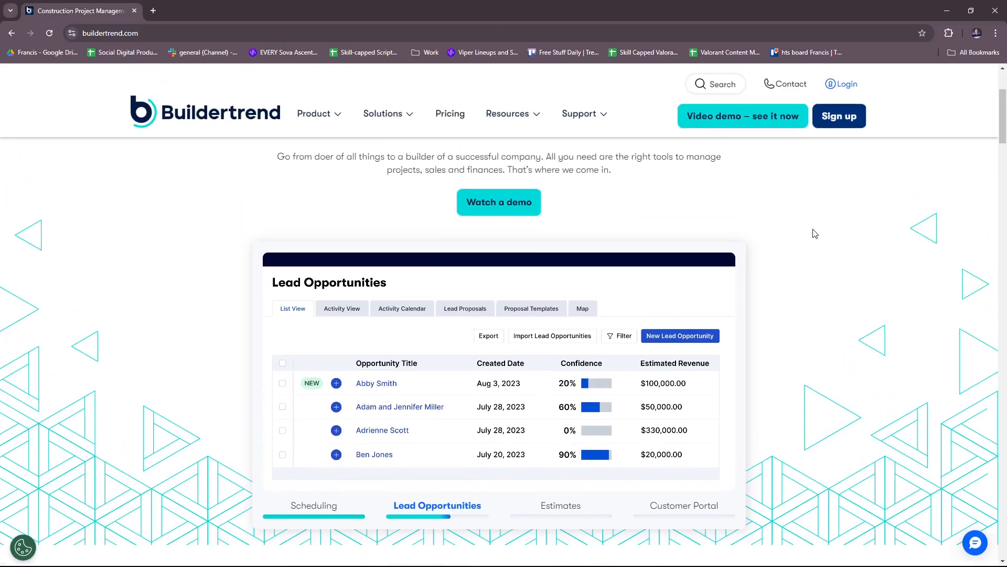
scroll("down", 3)
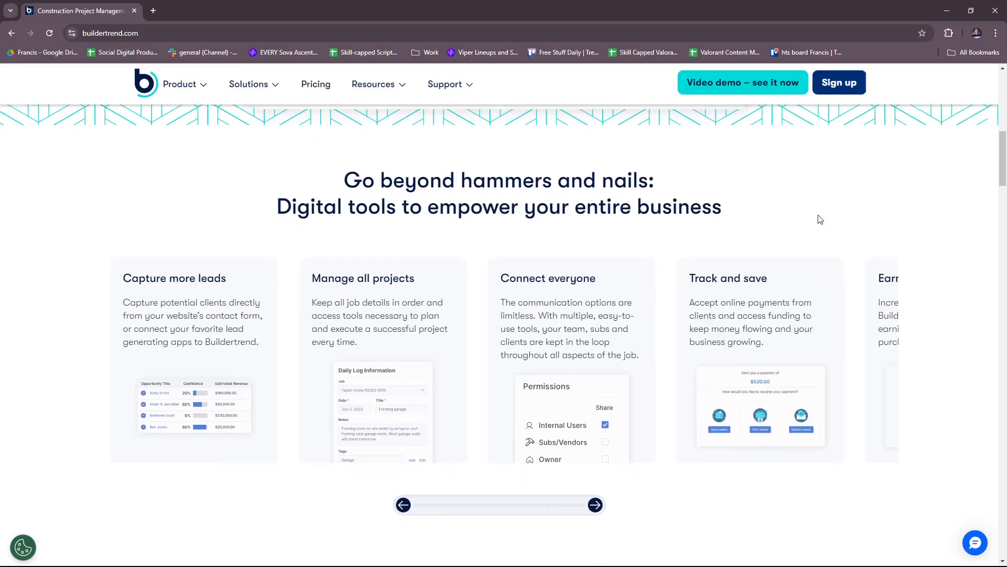
mouse_move(802, 189)
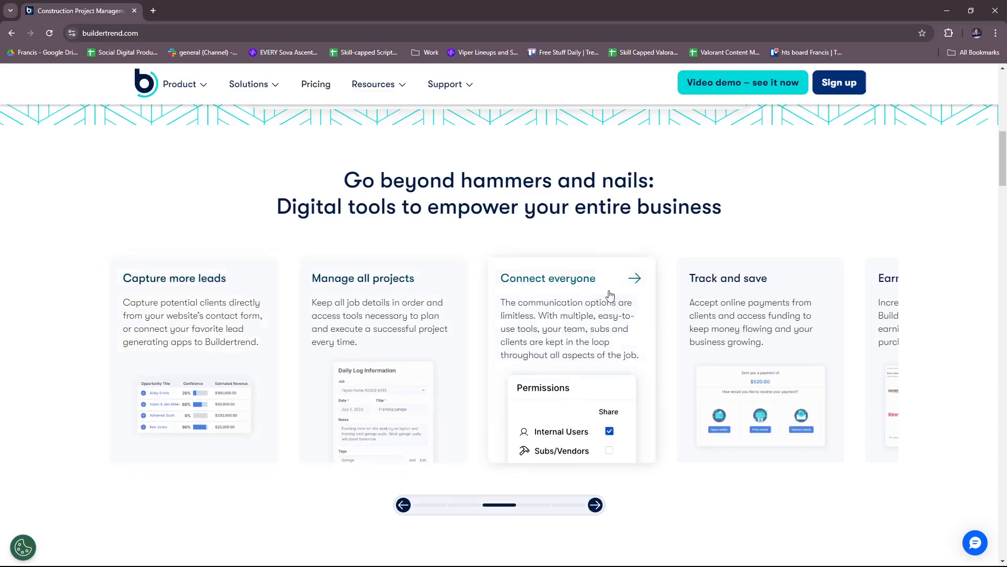
left_click(594, 504)
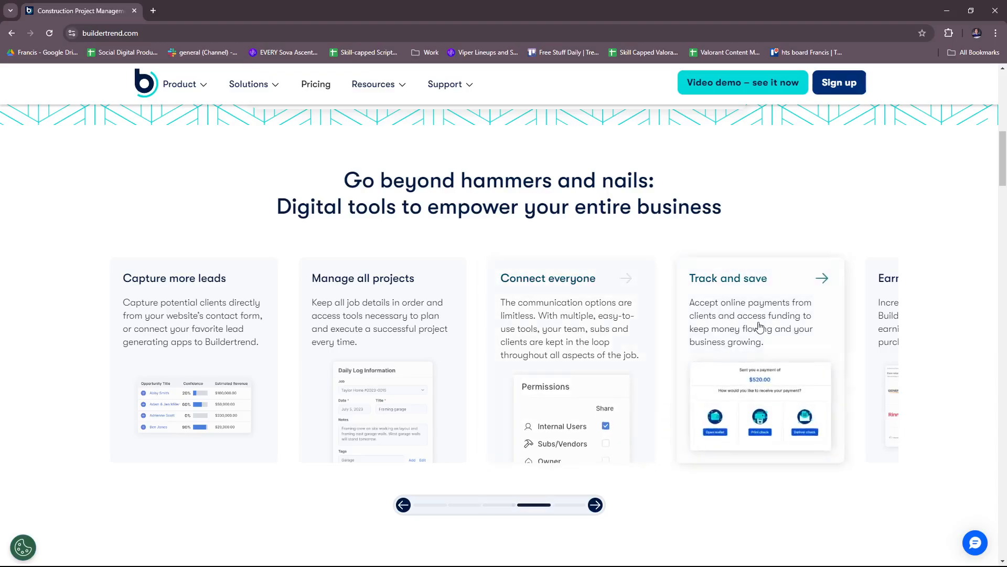
left_click(595, 504)
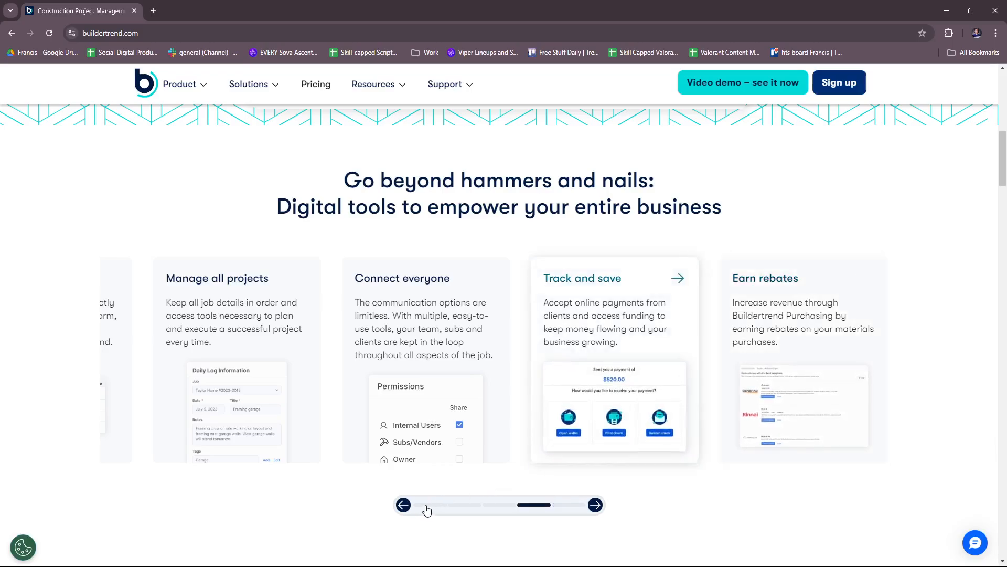
left_click(403, 504)
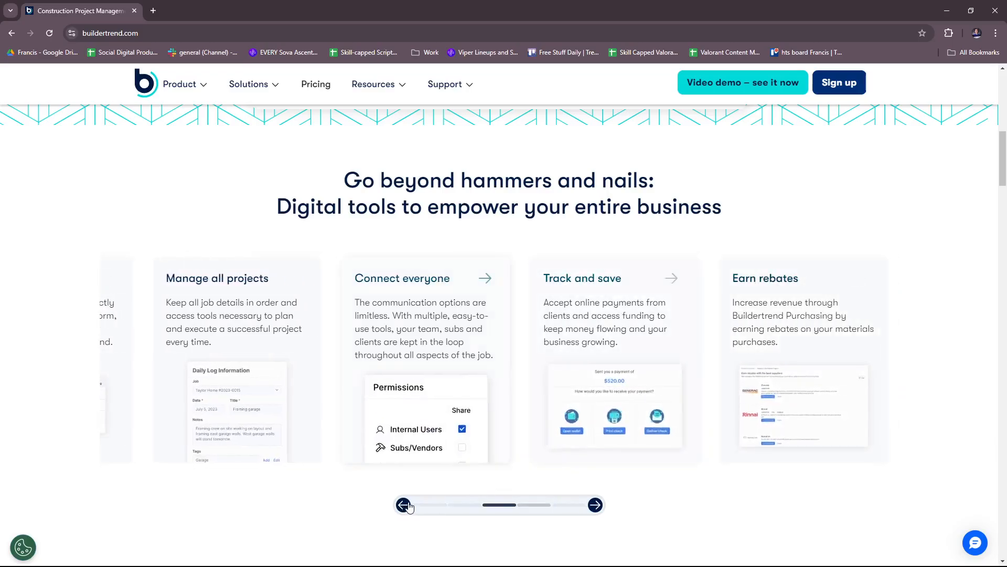
- Open the 'Capture more leads' card's Sales Management page and scroll past its video intro
left_click(403, 504)
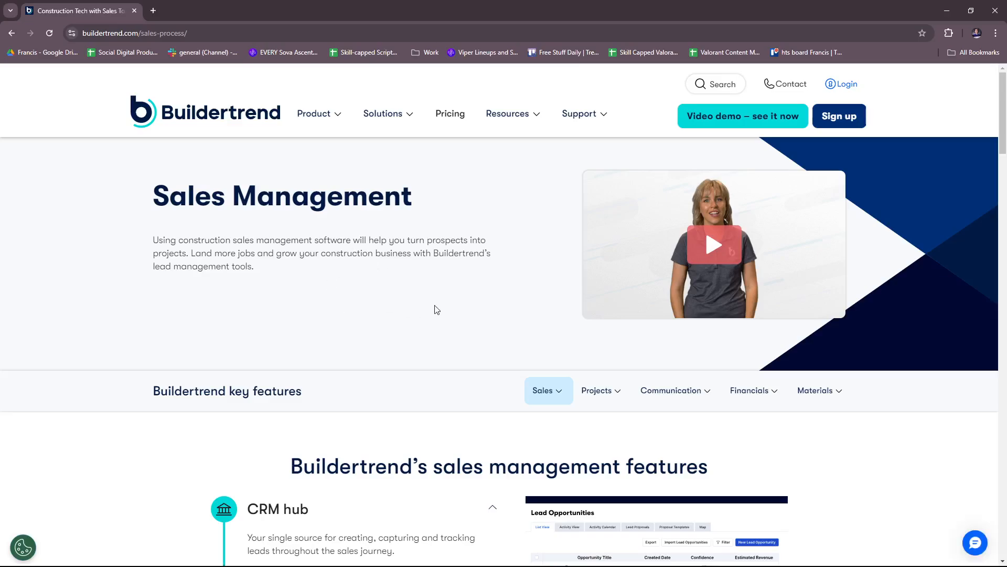
scroll("down", 3)
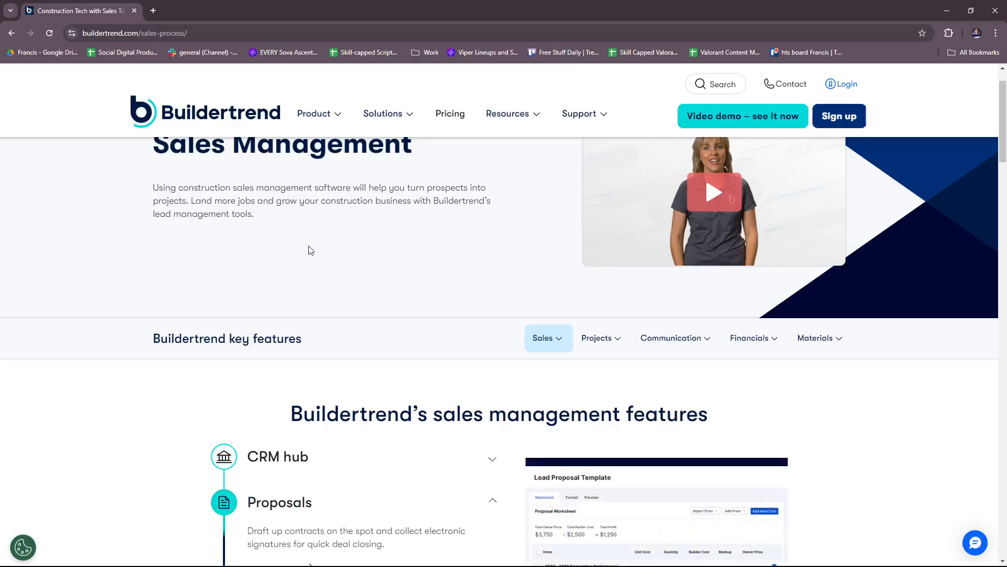
mouse_move(358, 257)
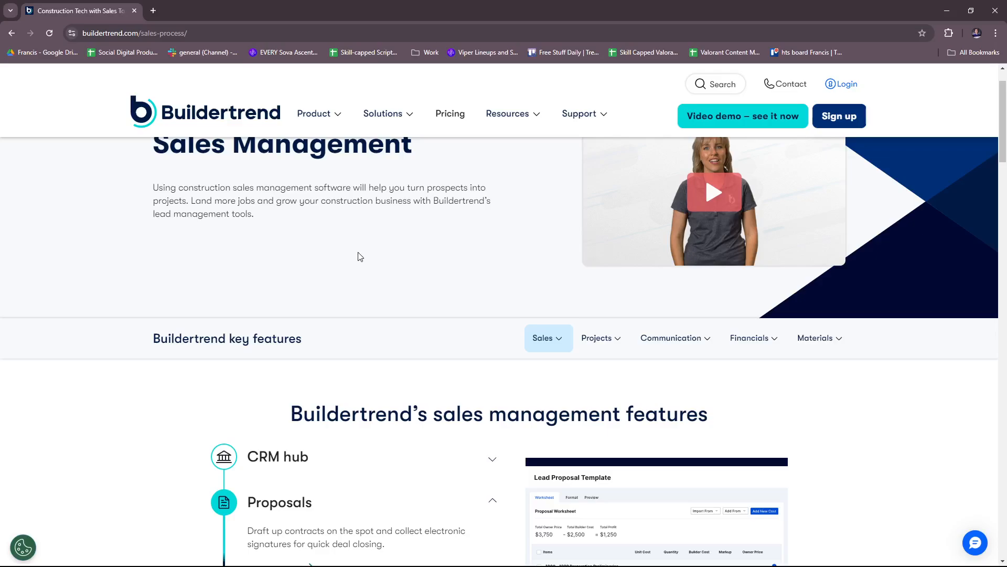
mouse_move(400, 251)
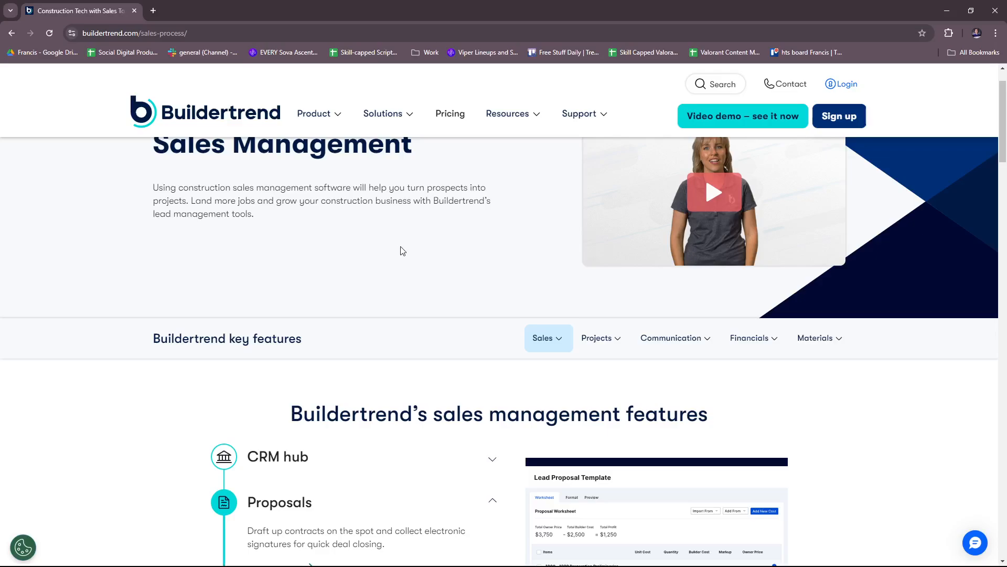
scroll("down", 3)
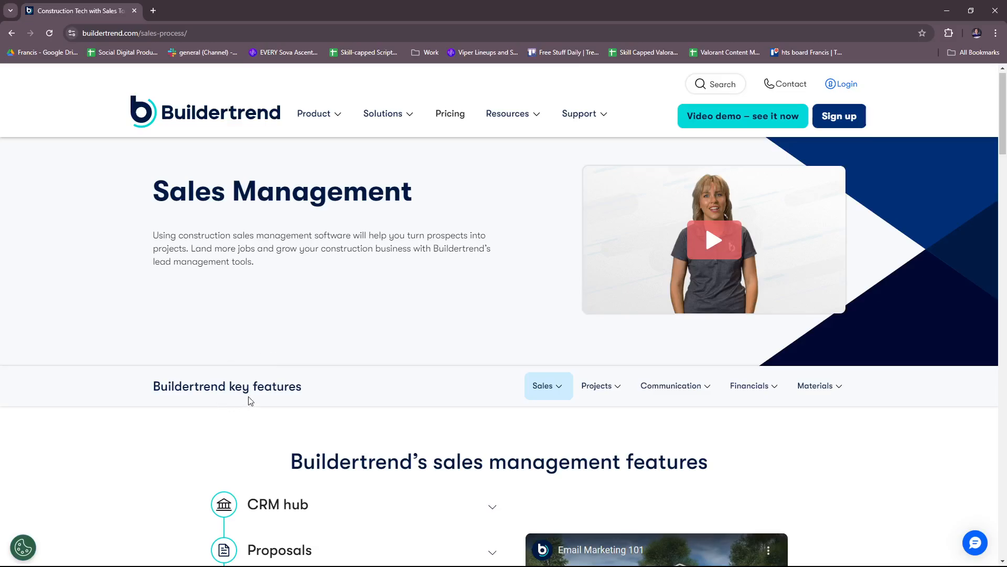
- Scroll through the sales features from CRM hub to Proposals and its template preview
scroll("down", 3)
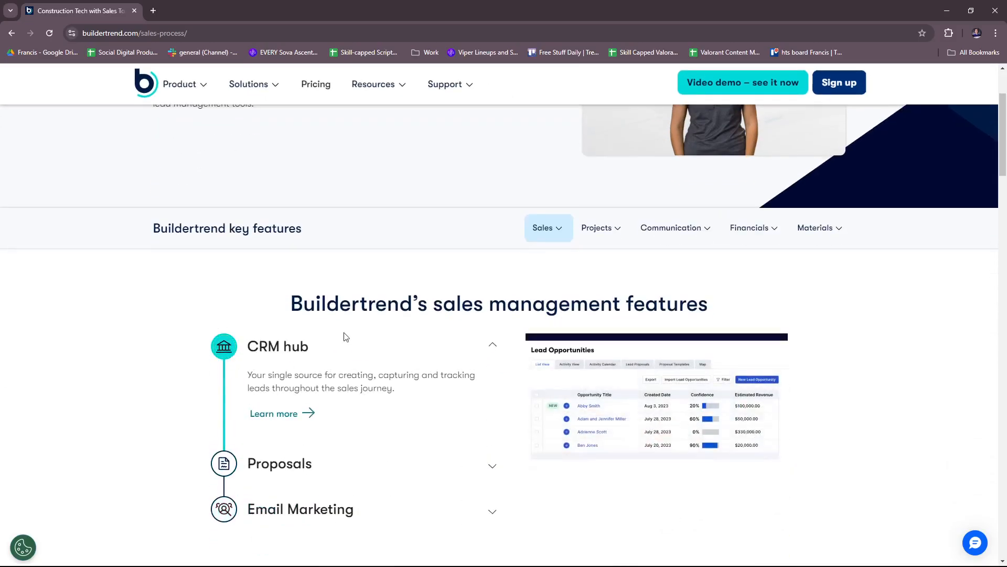
scroll("down", 3)
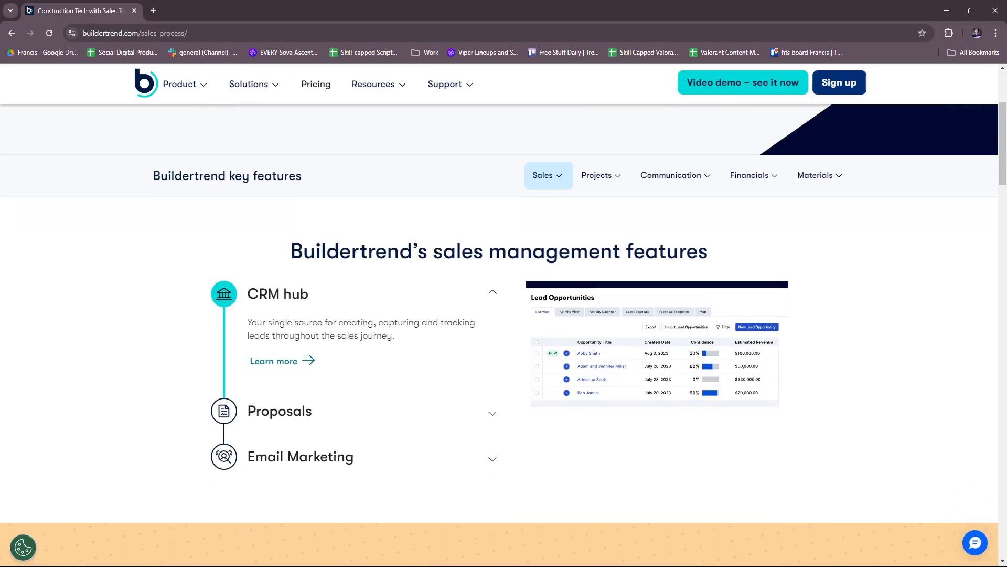
mouse_move(290, 311)
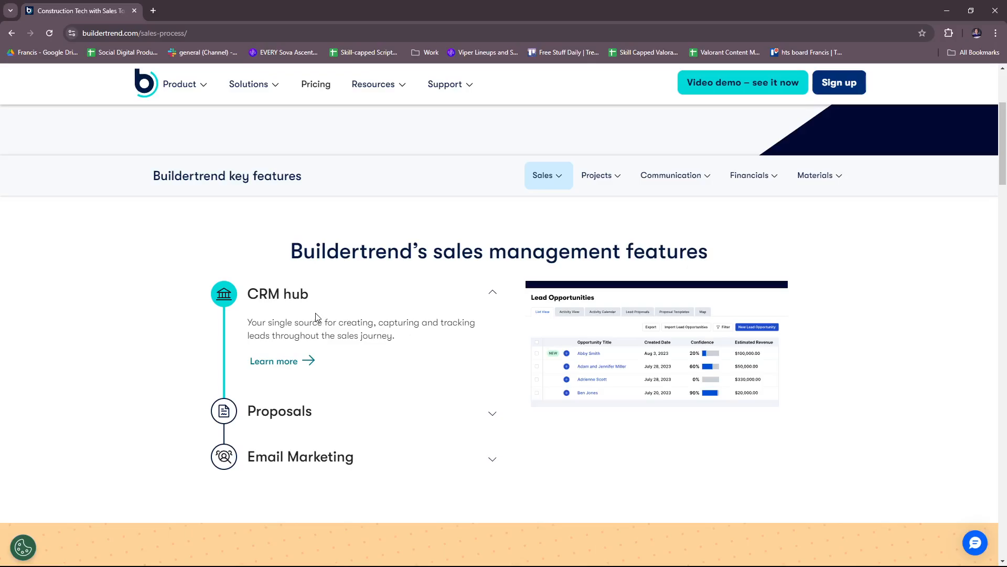
mouse_move(397, 339)
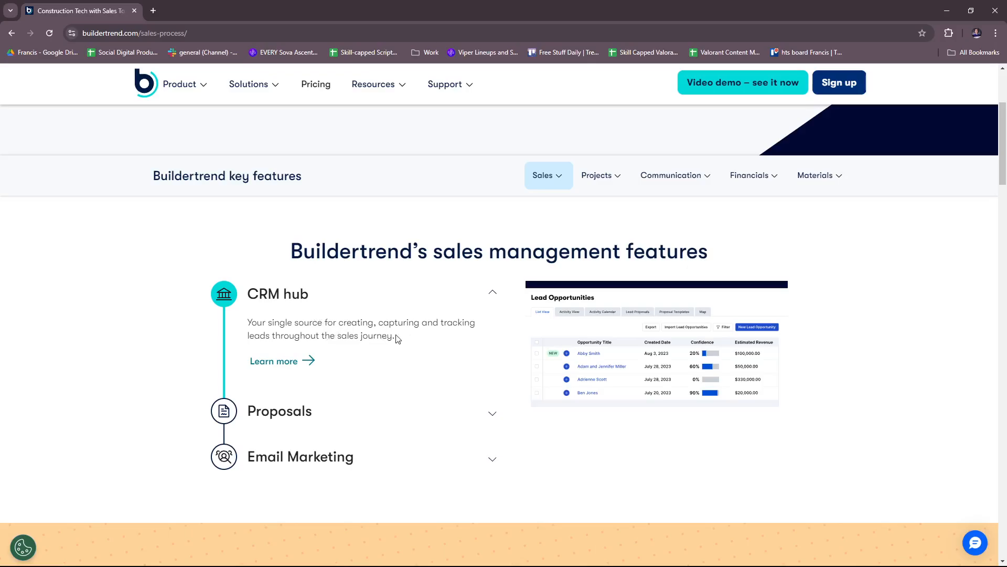
mouse_move(350, 347)
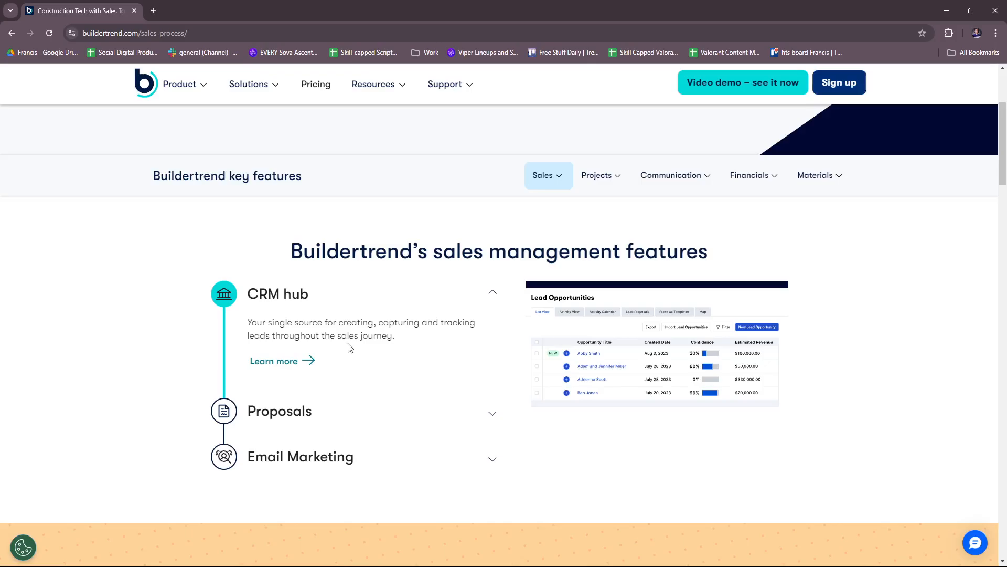
mouse_move(552, 307)
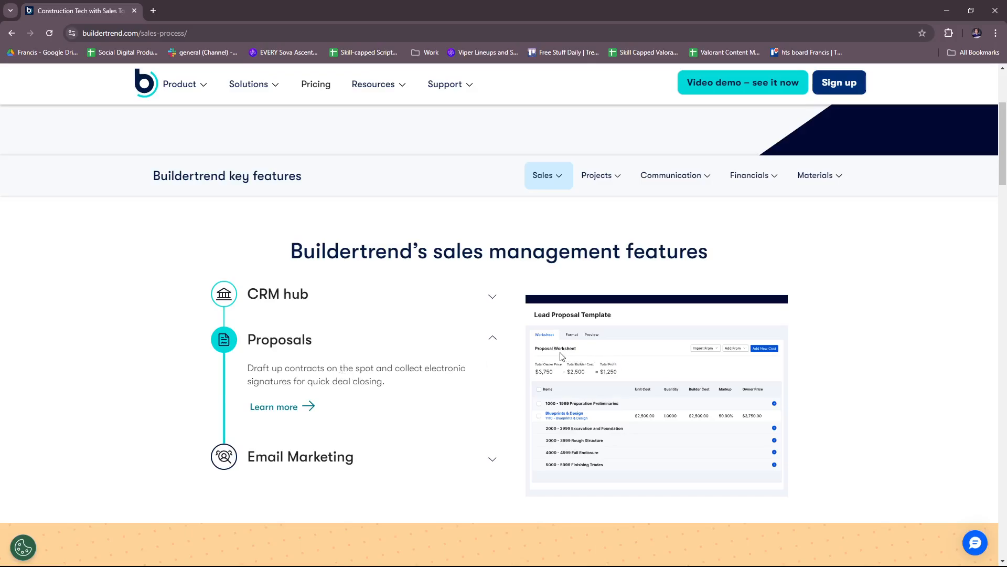
mouse_move(433, 418)
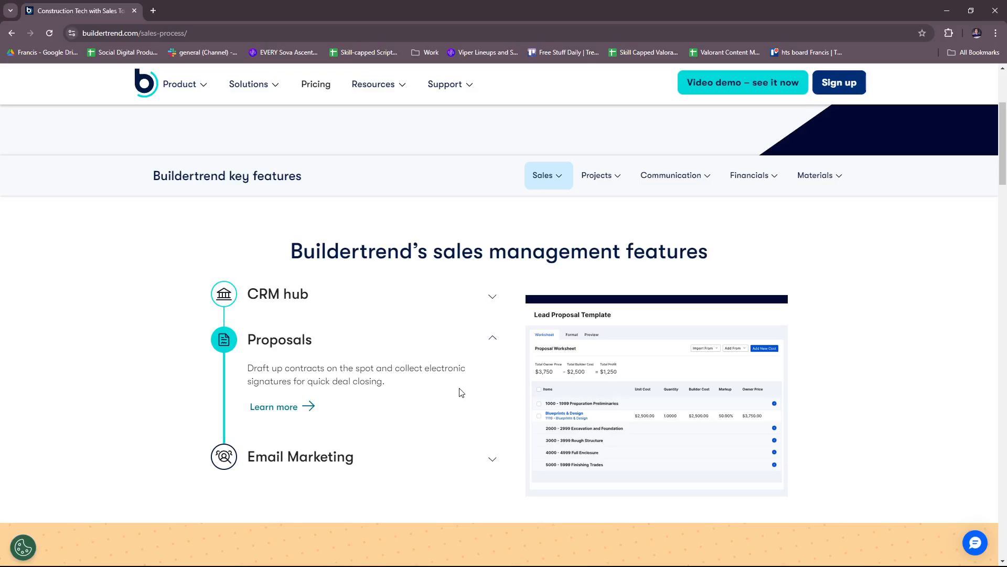
mouse_move(465, 388)
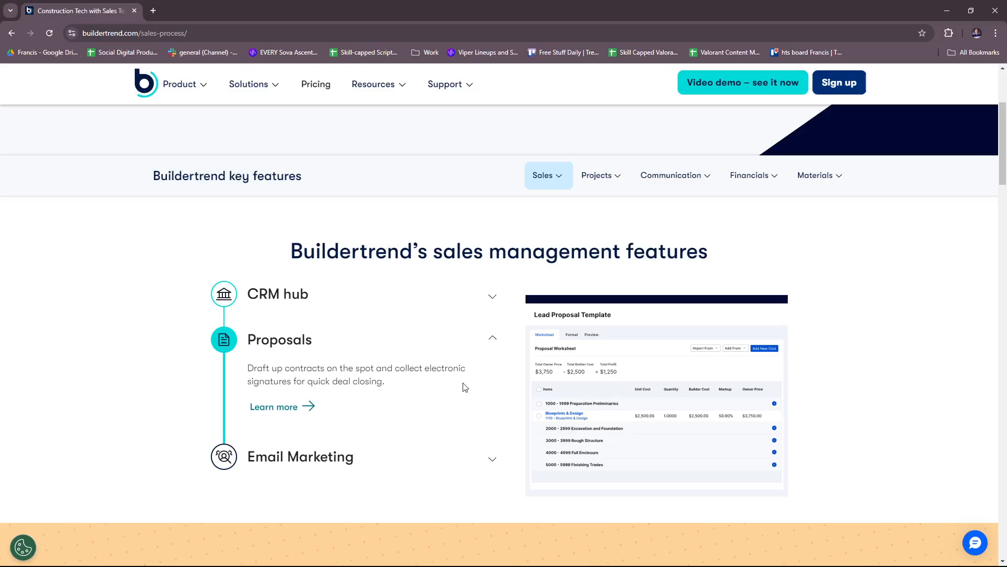
scroll("down", 3)
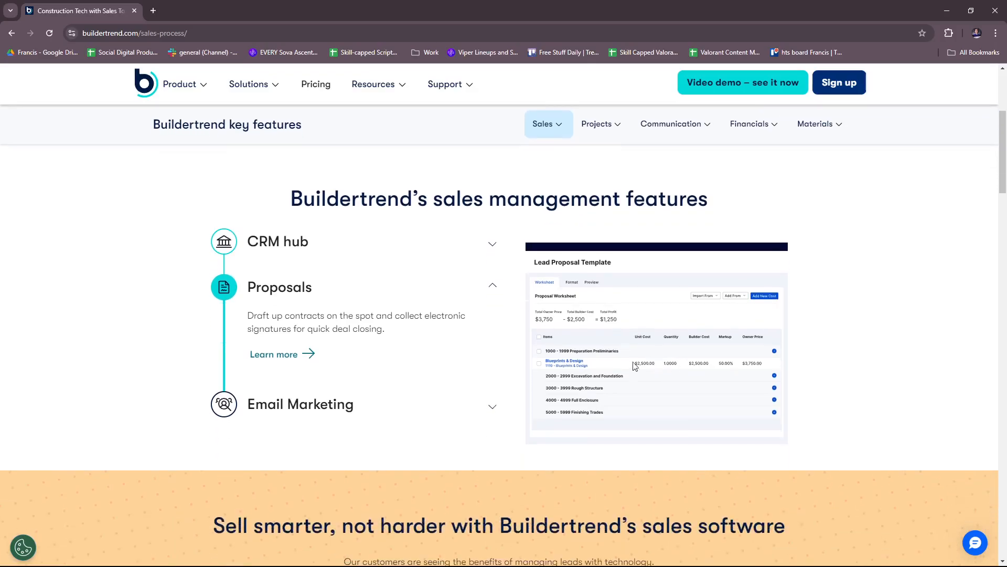
mouse_move(681, 328)
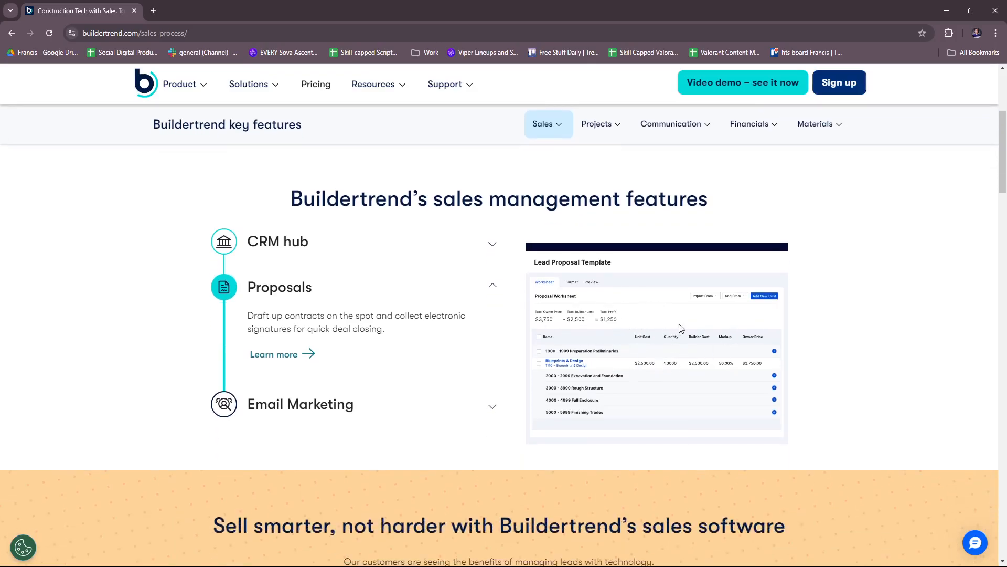
- Expand Email Marketing to show its description and Email Marketing 101 video
left_click(300, 404)
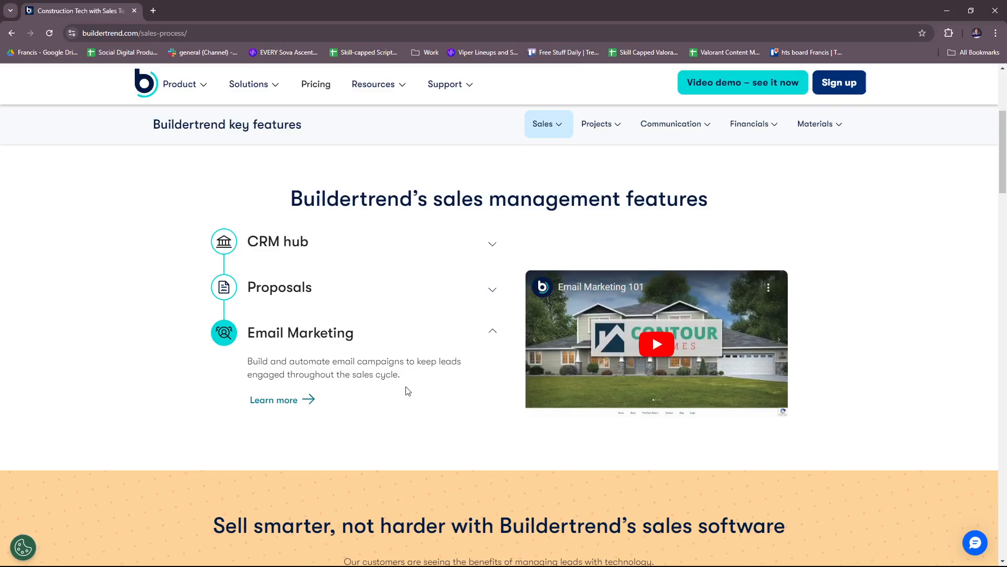
mouse_move(428, 384)
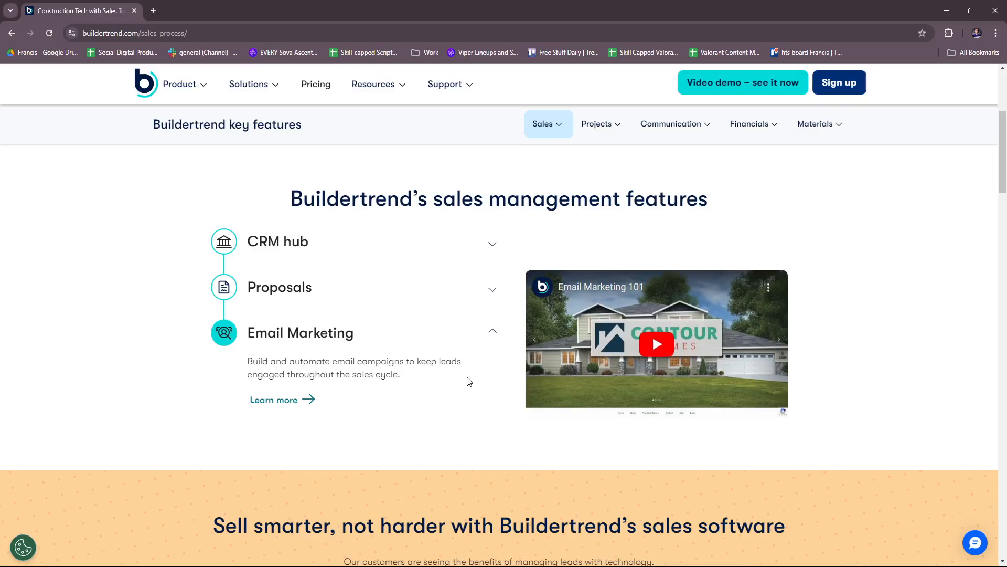
scroll("down", 3)
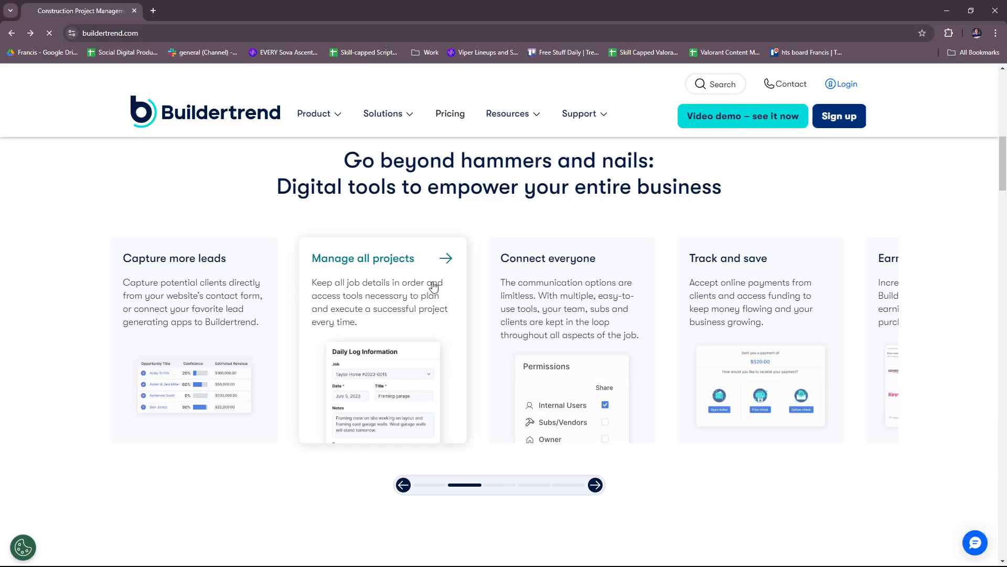
- Open the Project Management page from the 'Manage all projects' card
left_click(363, 257)
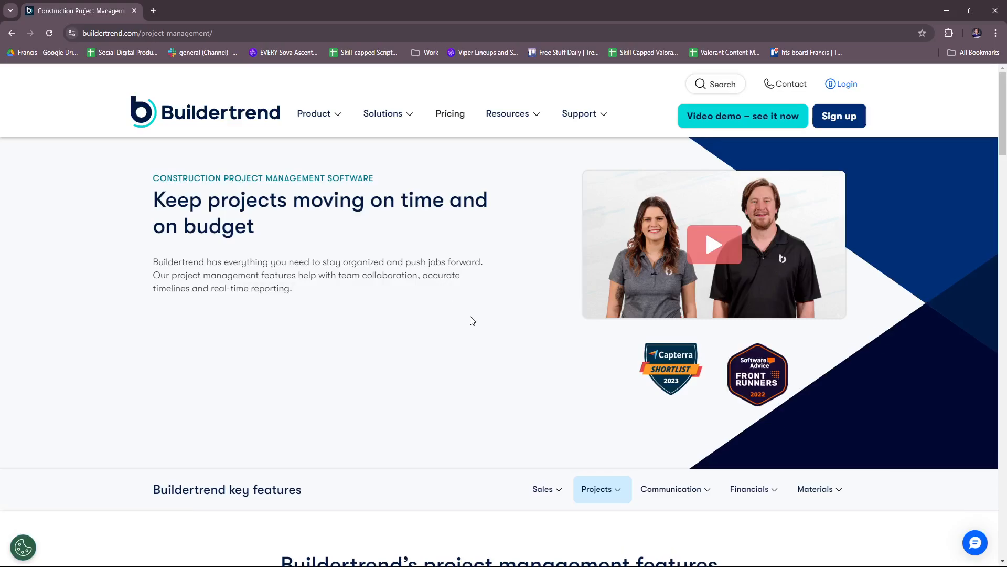
mouse_move(486, 327)
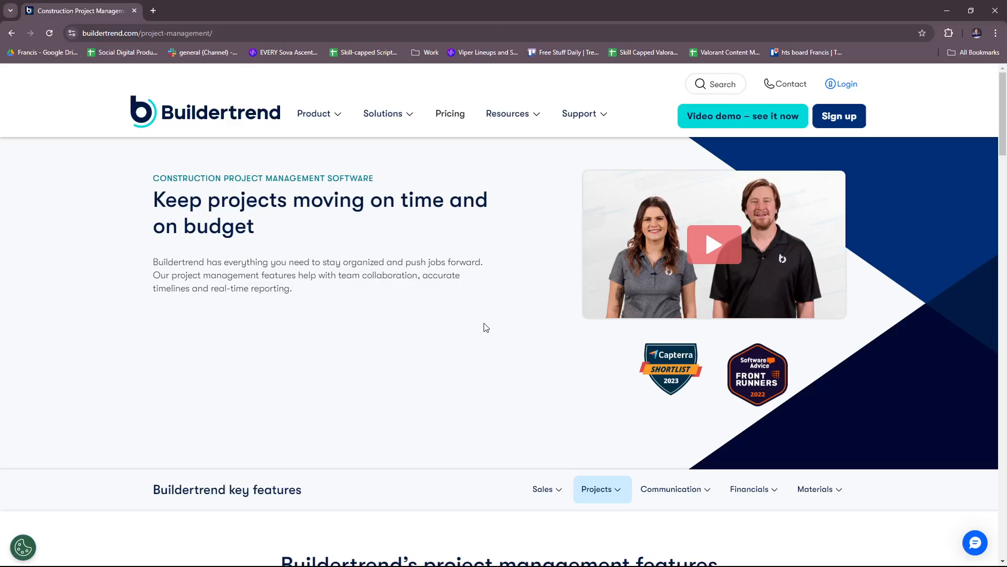
mouse_move(495, 324)
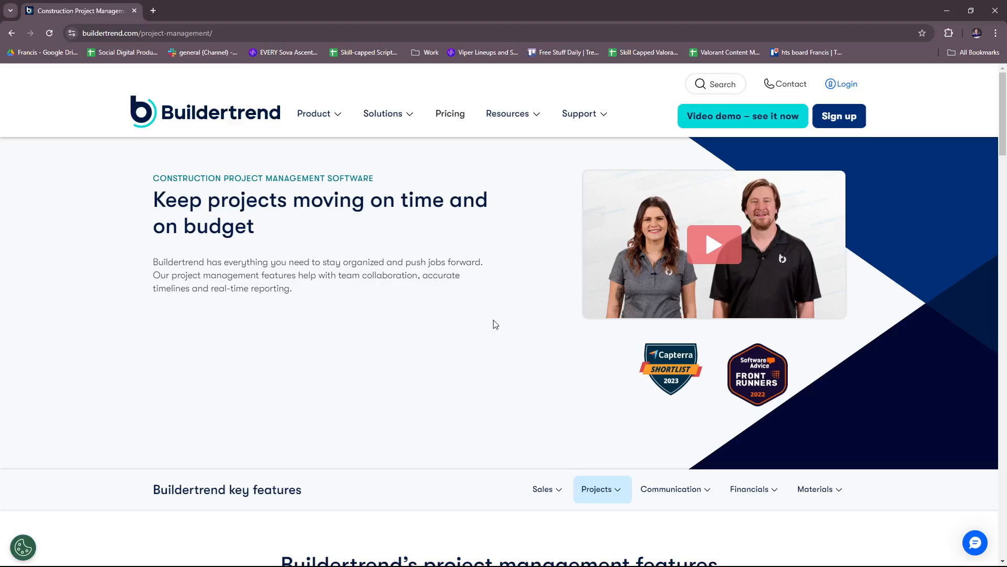
- Expand Schedule in the project management features to reveal its Gantt chart preview
scroll("down", 3)
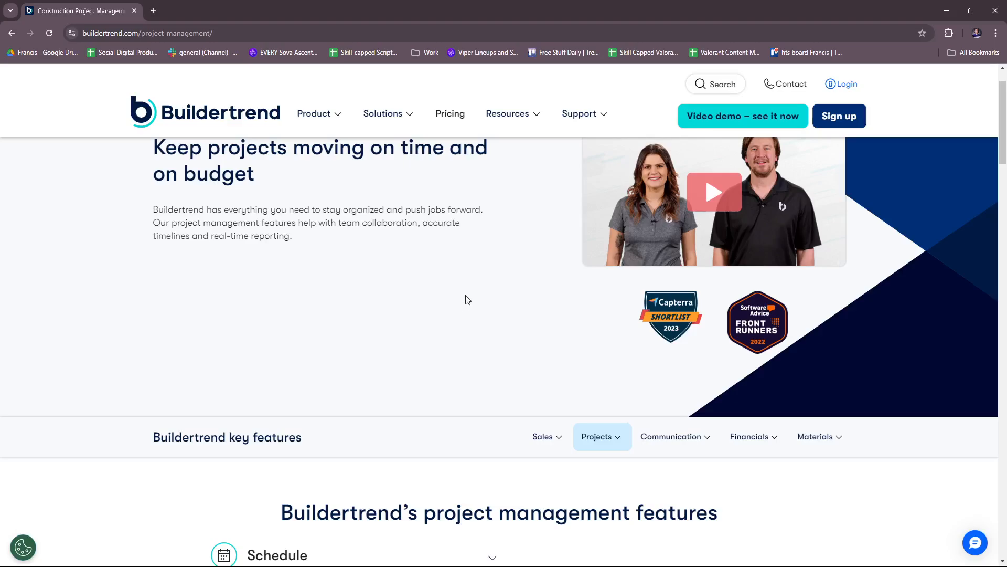
mouse_move(461, 252)
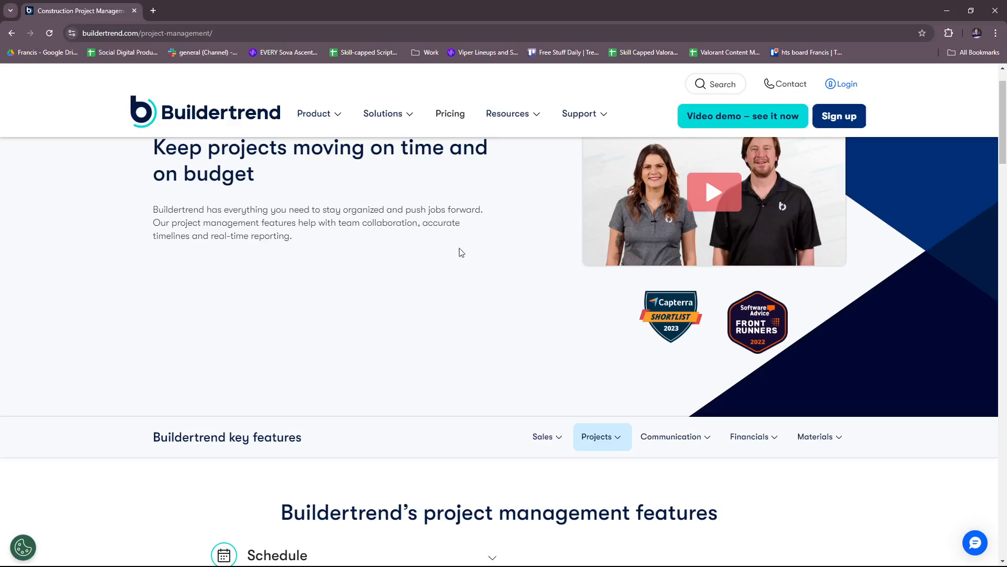
mouse_move(503, 286)
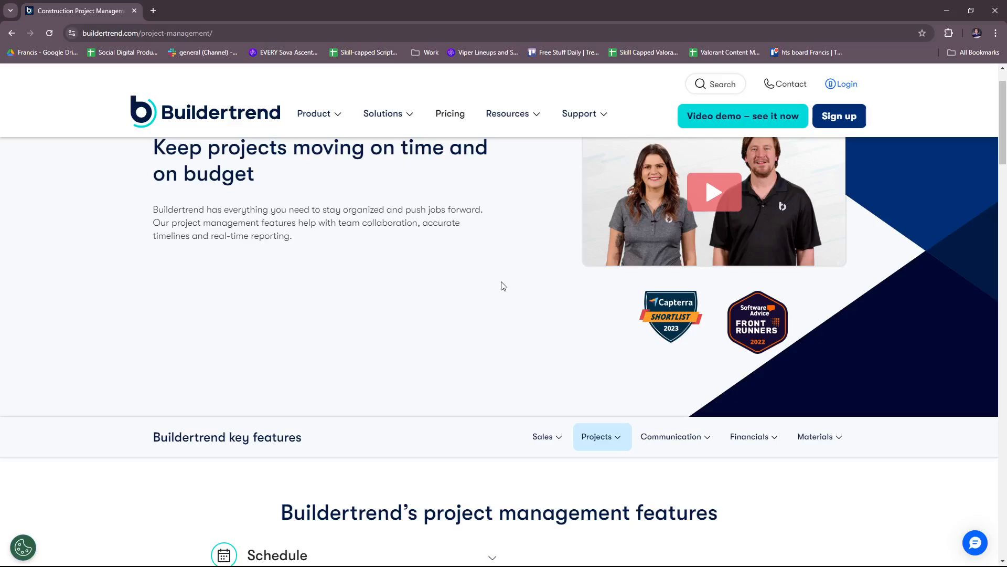
scroll("down", 3)
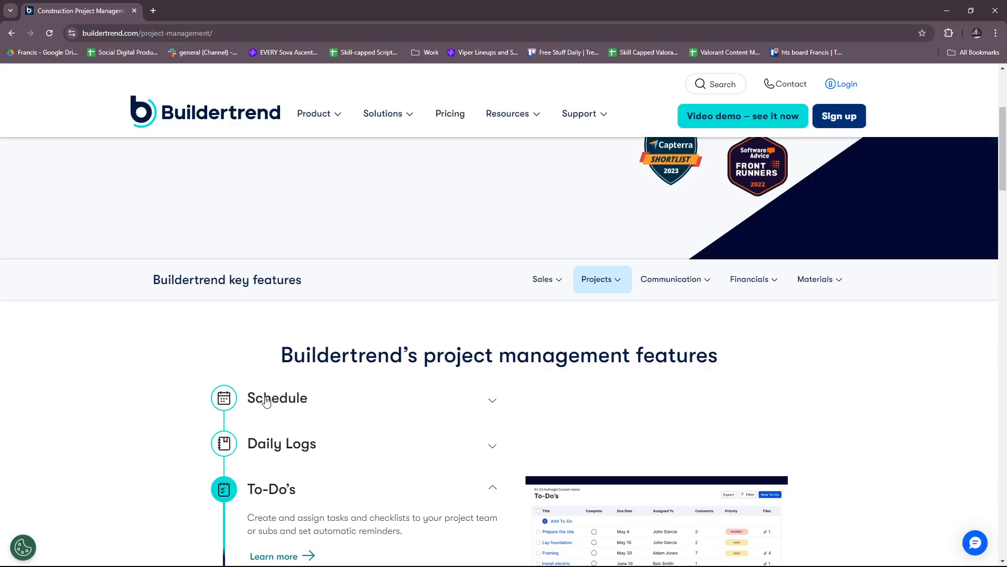
left_click(277, 398)
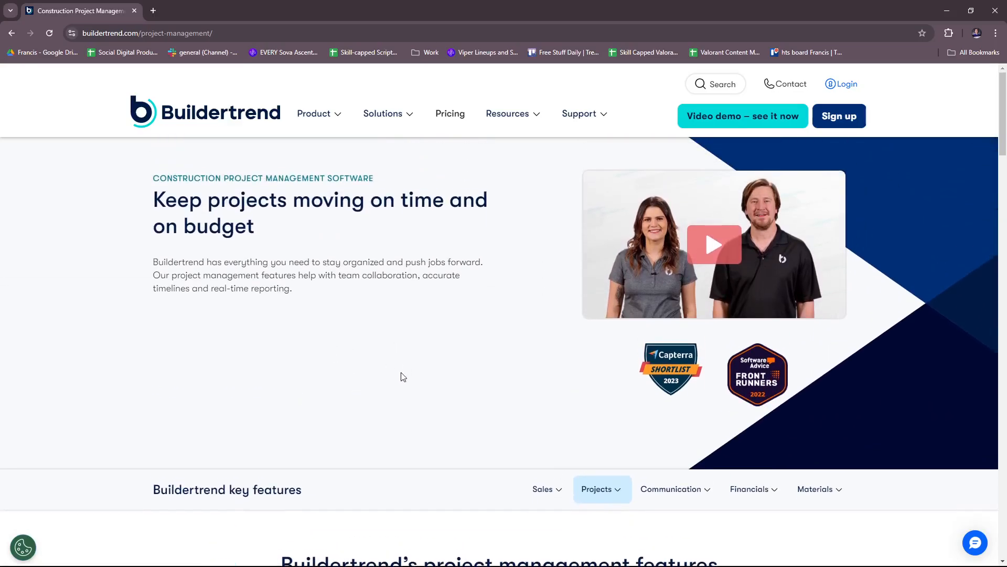
scroll("down", 3)
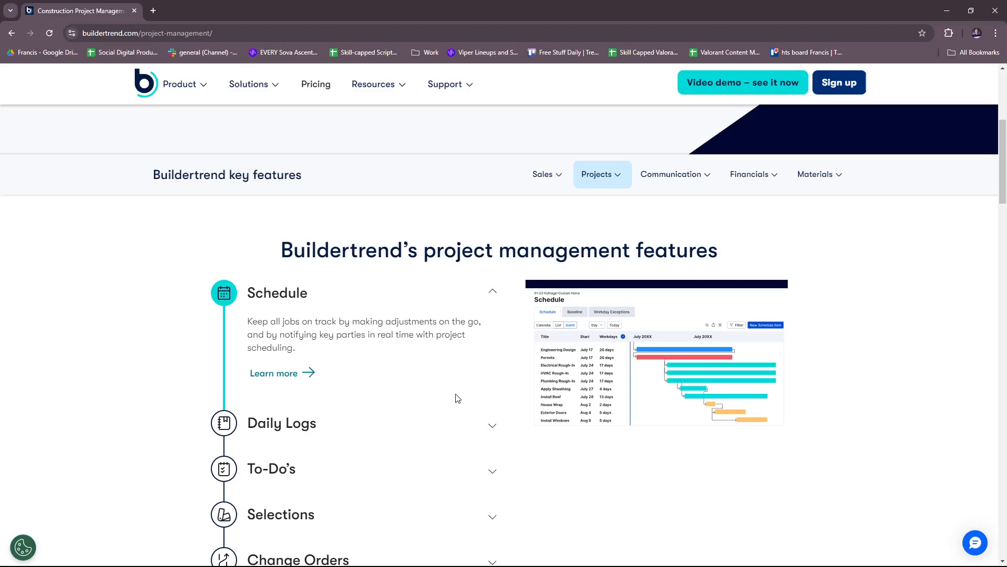
scroll("down", 3)
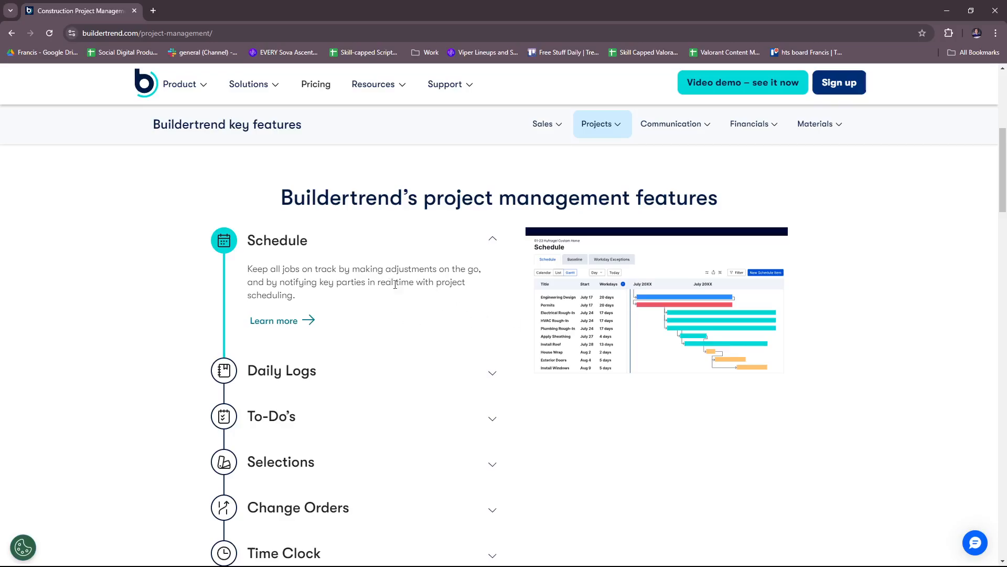
mouse_move(735, 312)
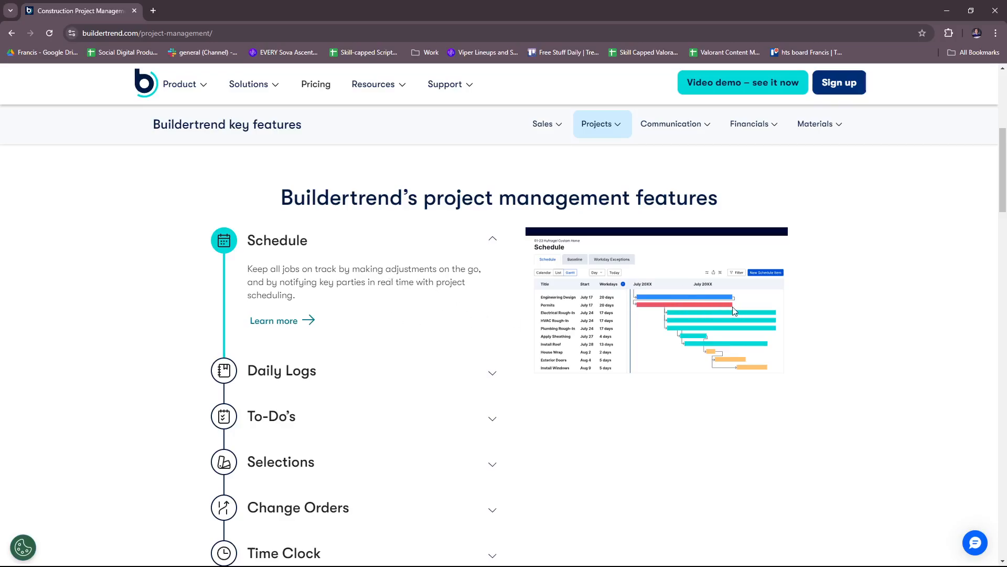
scroll("down", 3)
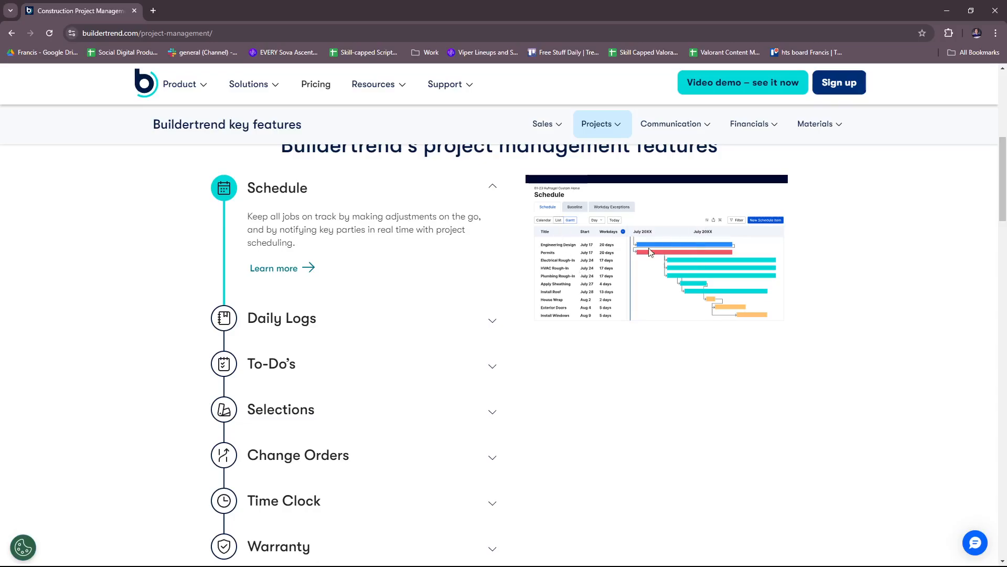
mouse_move(653, 260)
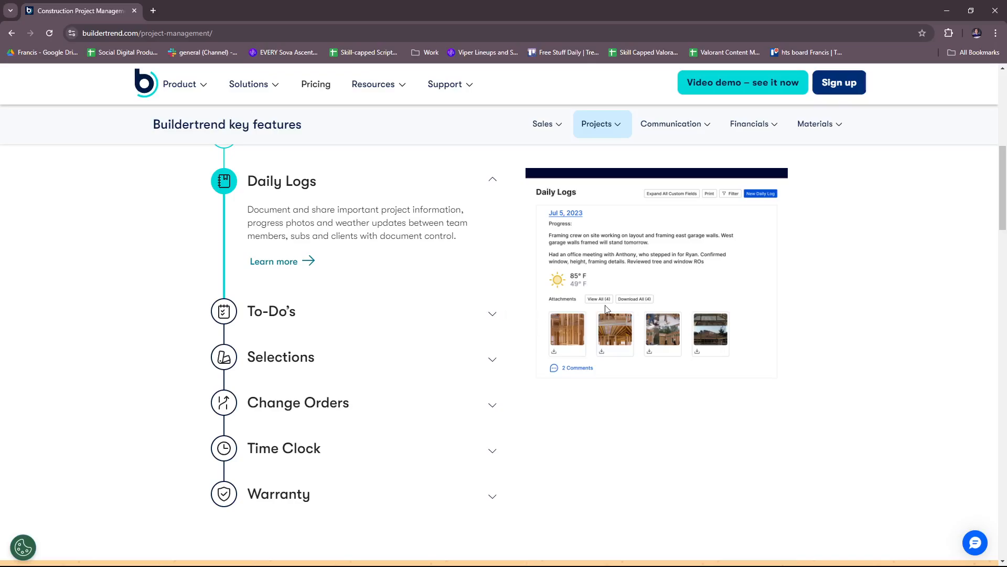
mouse_move(619, 262)
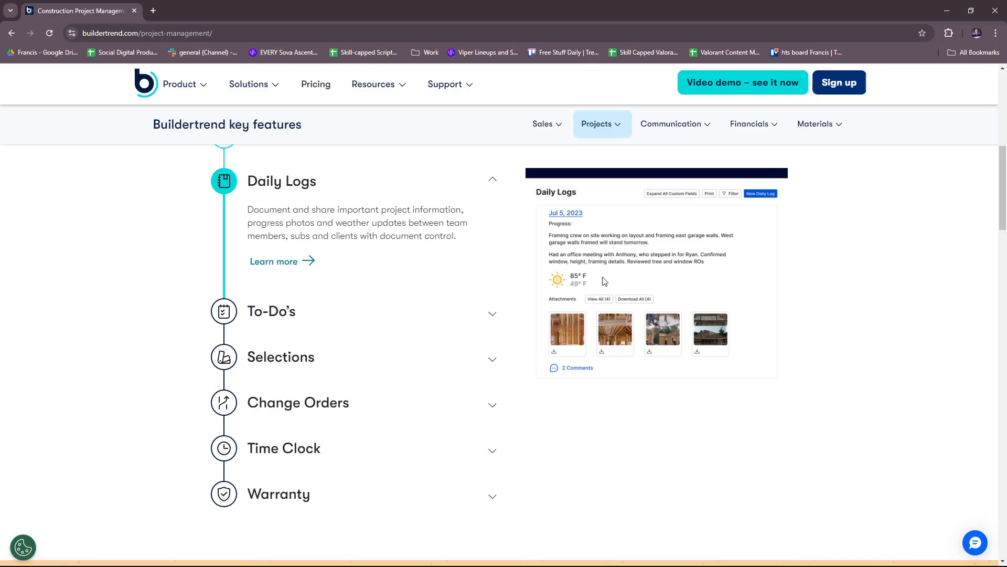
mouse_move(624, 281)
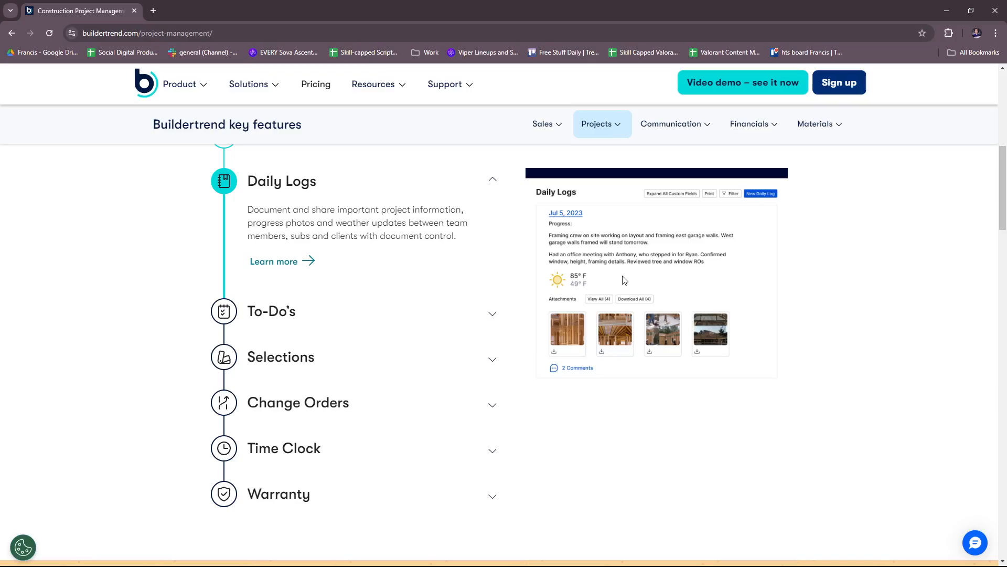
mouse_move(672, 302)
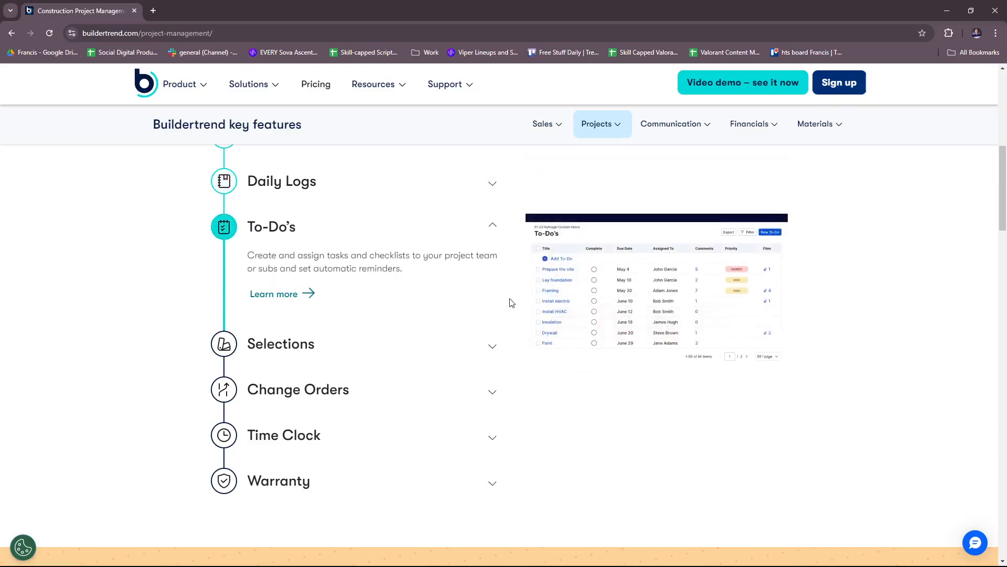
mouse_move(390, 292)
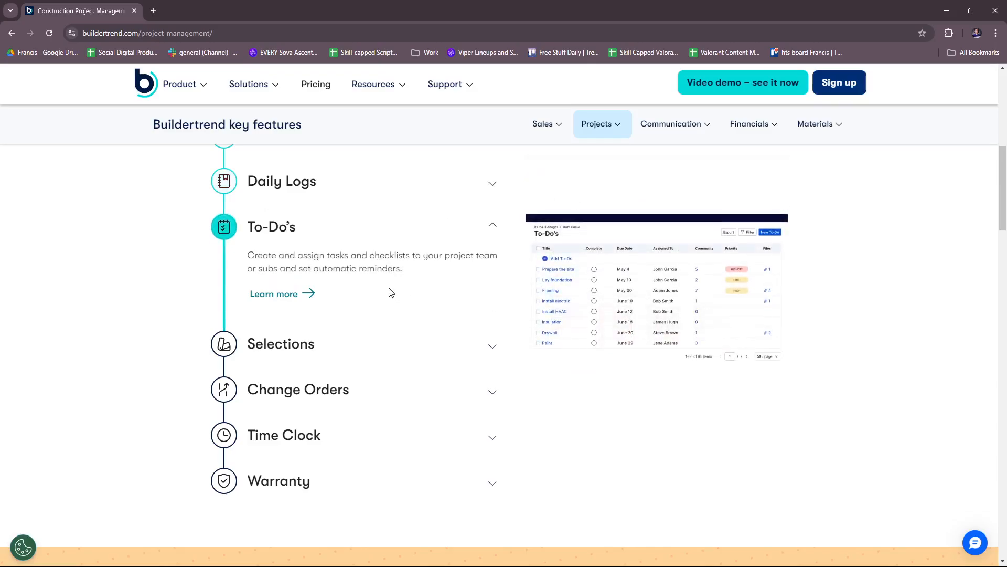
mouse_move(445, 272)
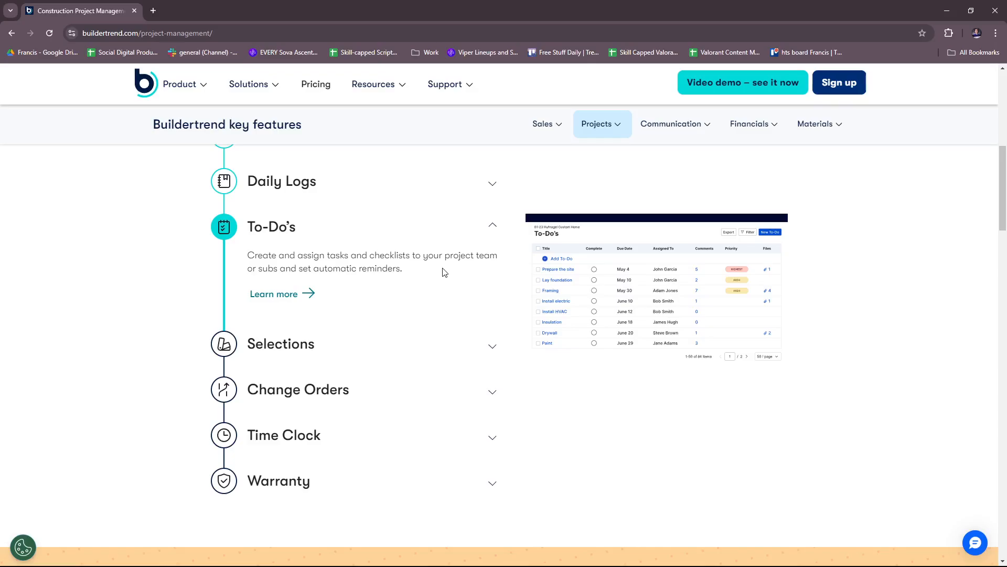
mouse_move(466, 273)
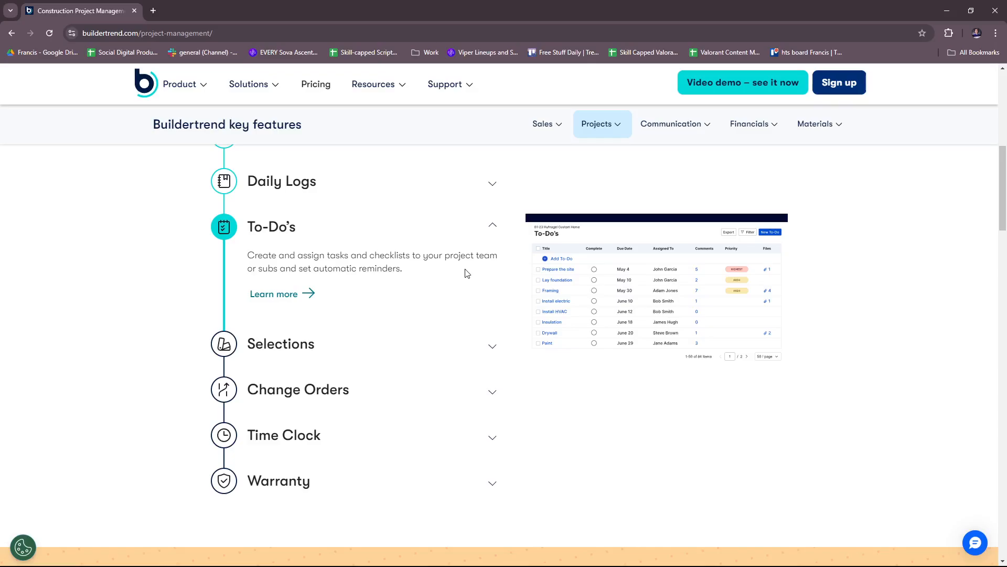
mouse_move(418, 283)
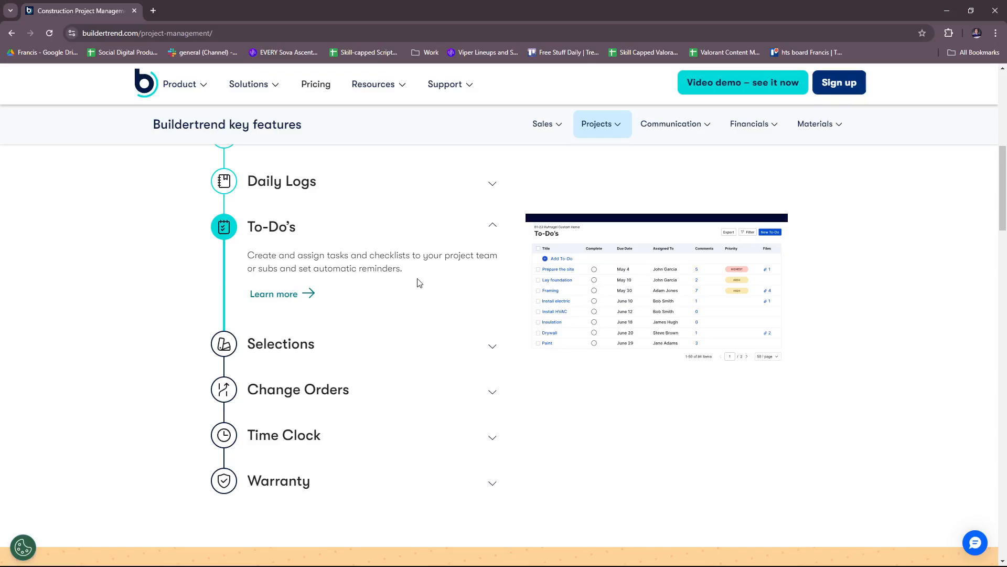
mouse_move(617, 273)
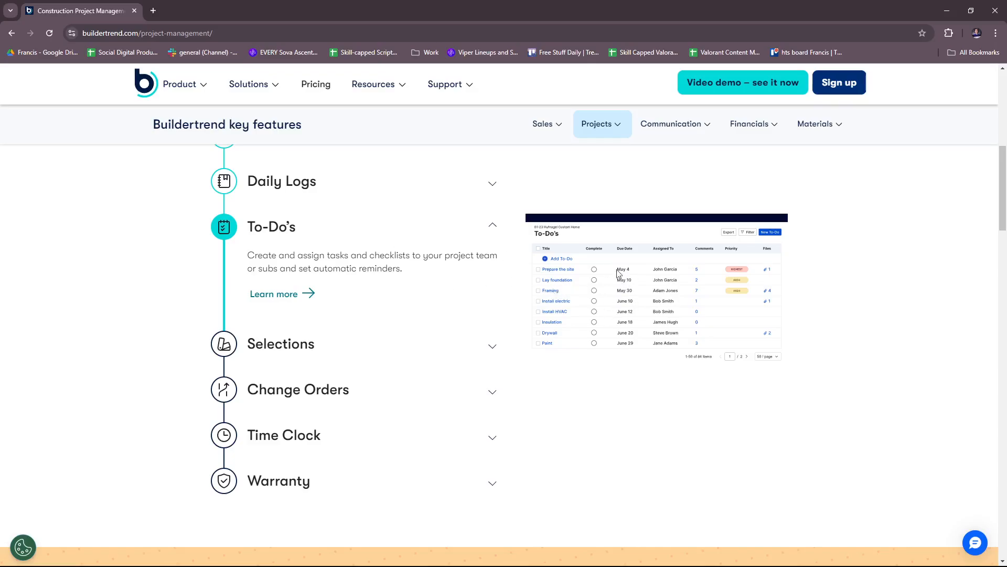
mouse_move(657, 286)
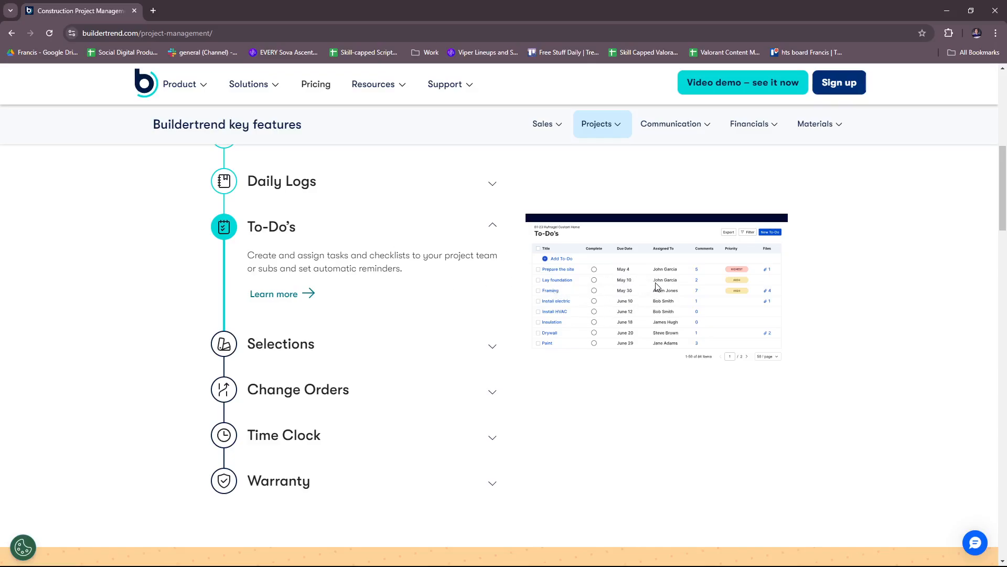
mouse_move(635, 311)
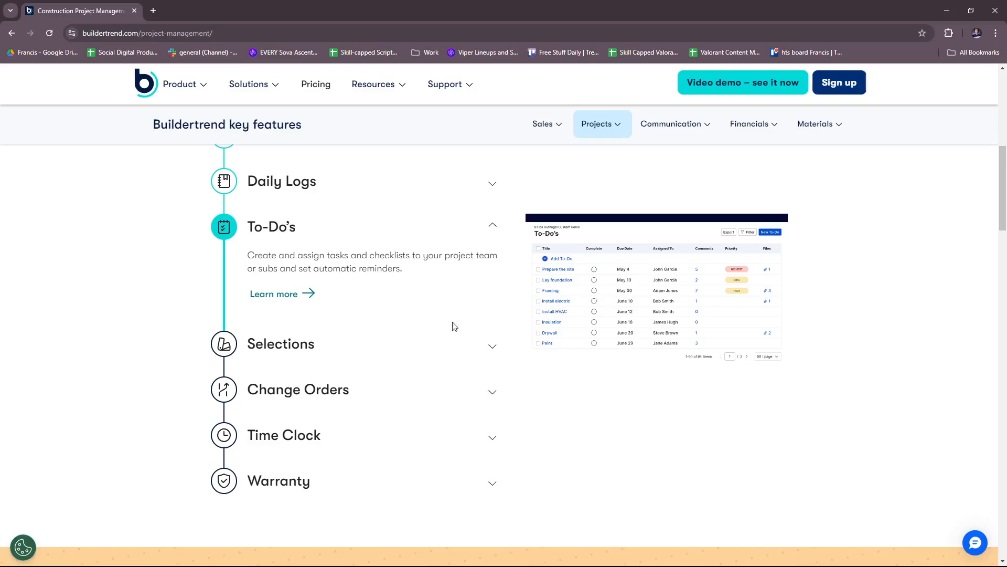
mouse_move(582, 312)
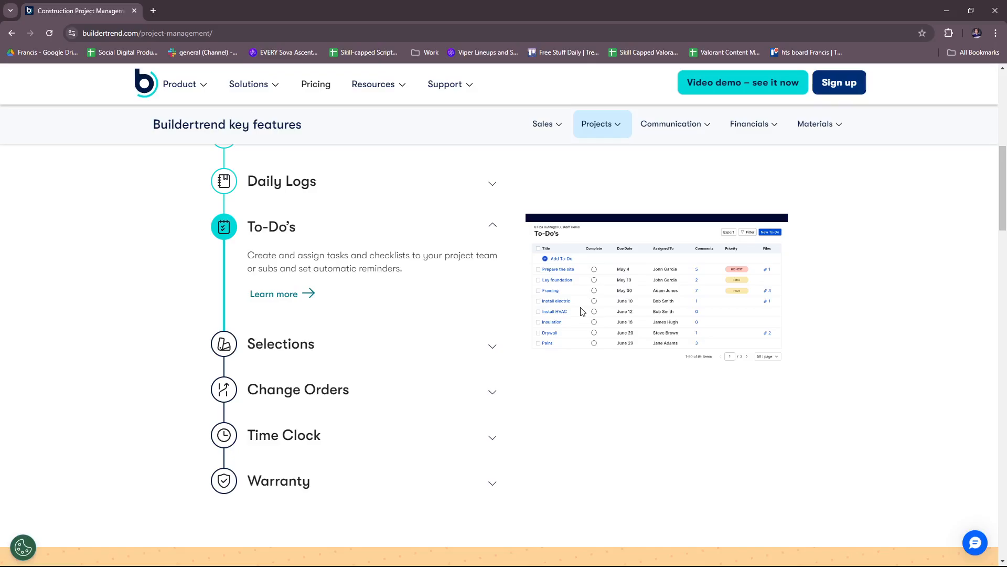
mouse_move(294, 358)
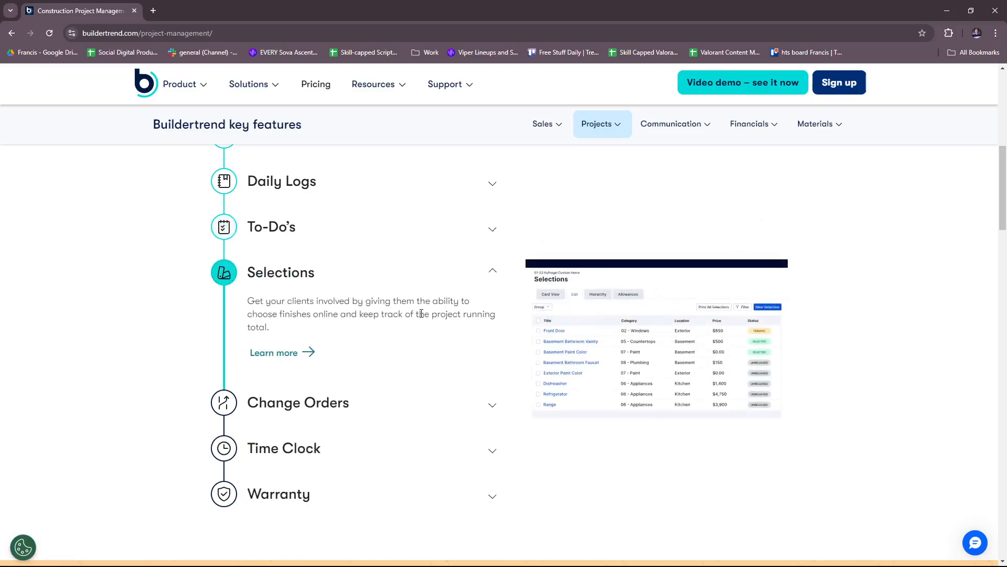
mouse_move(446, 347)
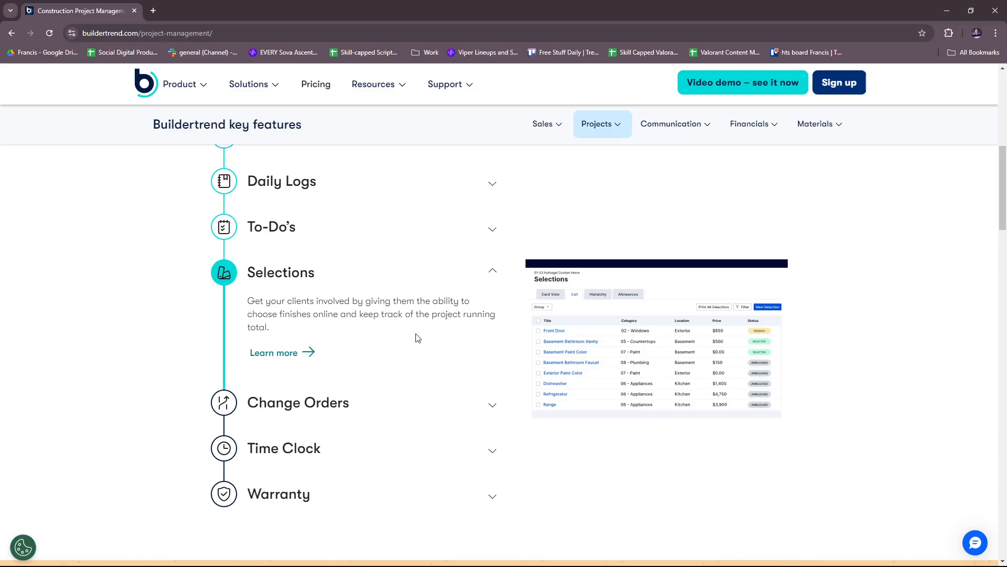
mouse_move(455, 346)
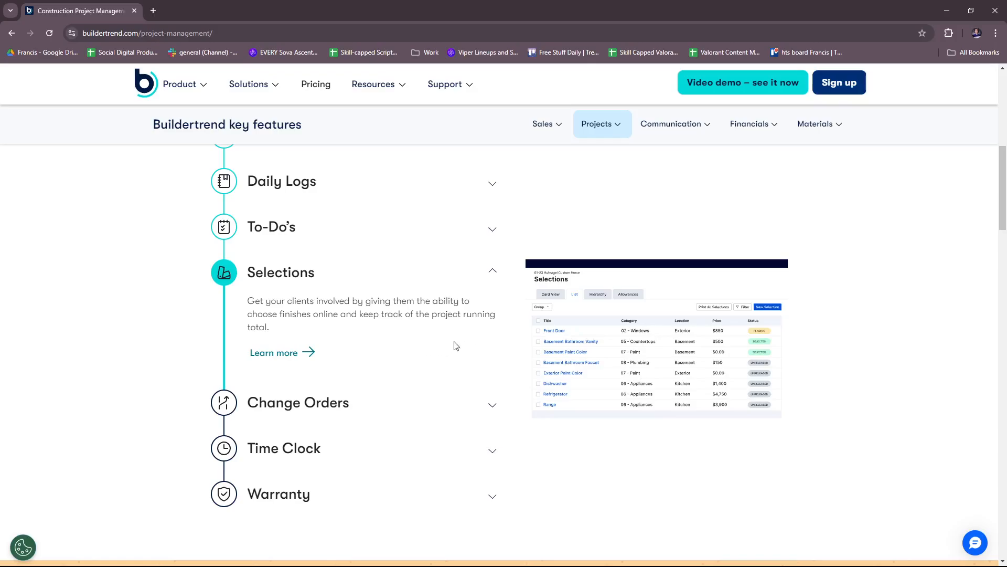
mouse_move(695, 369)
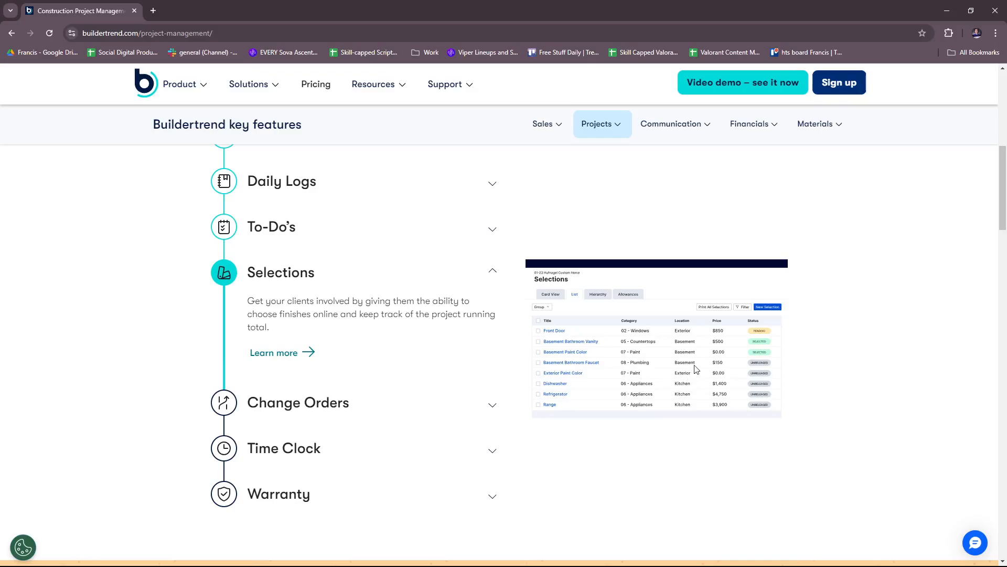
- Scroll slightly below the open Selections entry toward the project success section
scroll("down", 3)
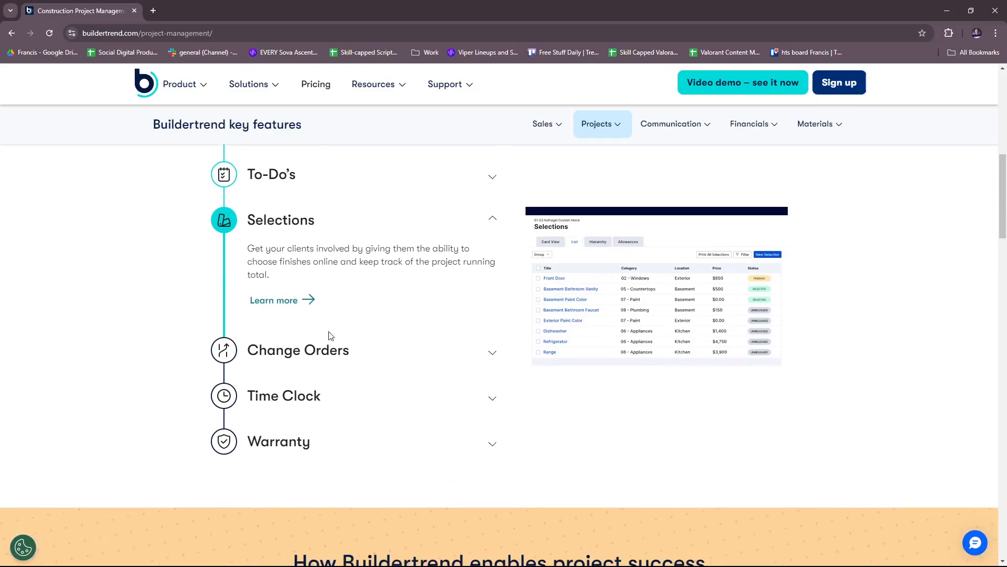
left_click(298, 349)
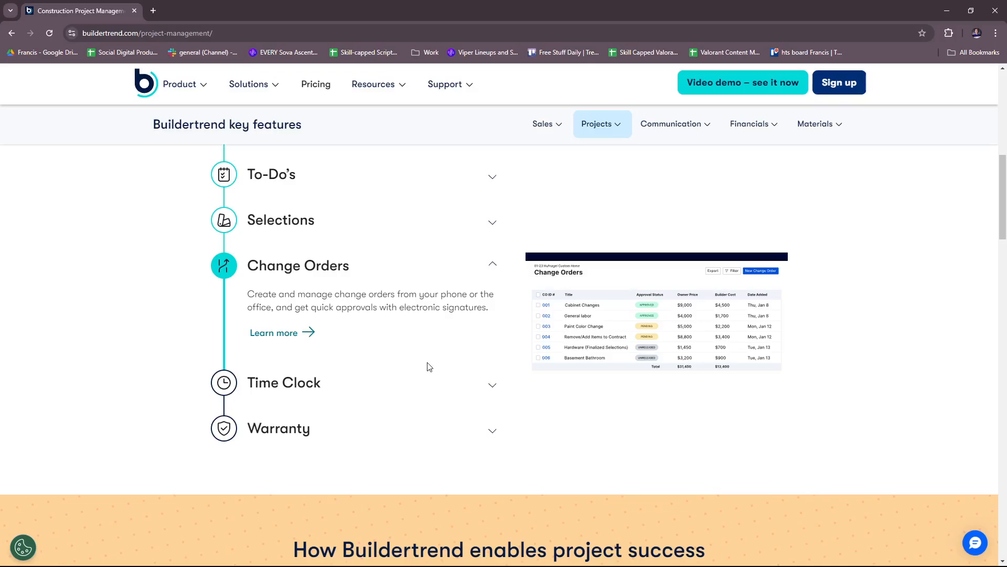
mouse_move(437, 362)
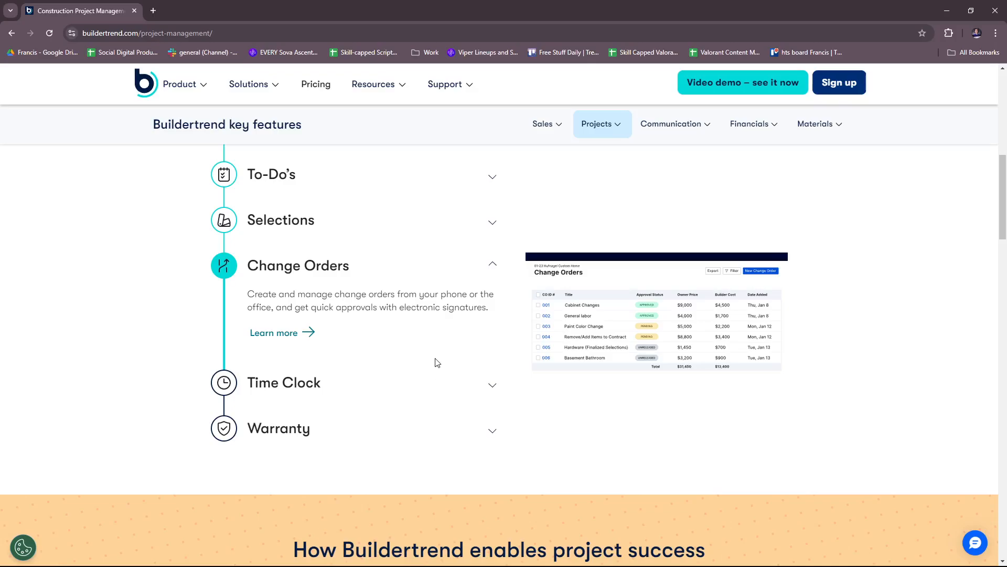
mouse_move(429, 349)
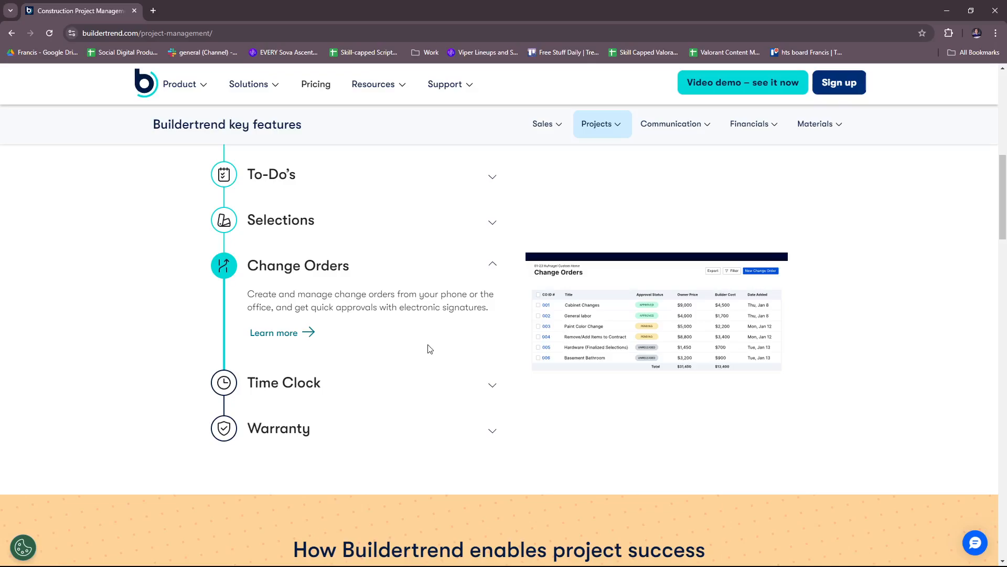
mouse_move(660, 338)
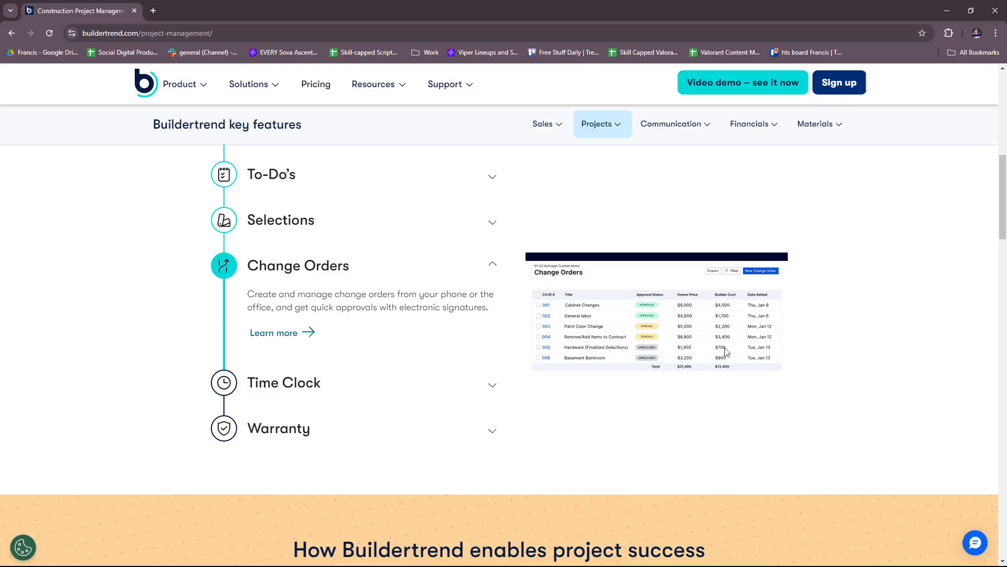
mouse_move(754, 332)
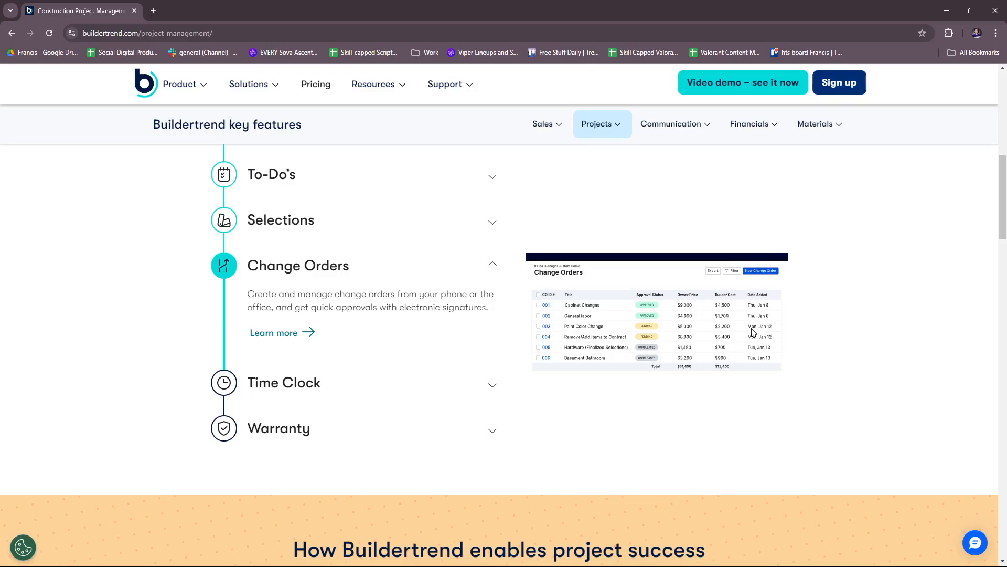
mouse_move(647, 330)
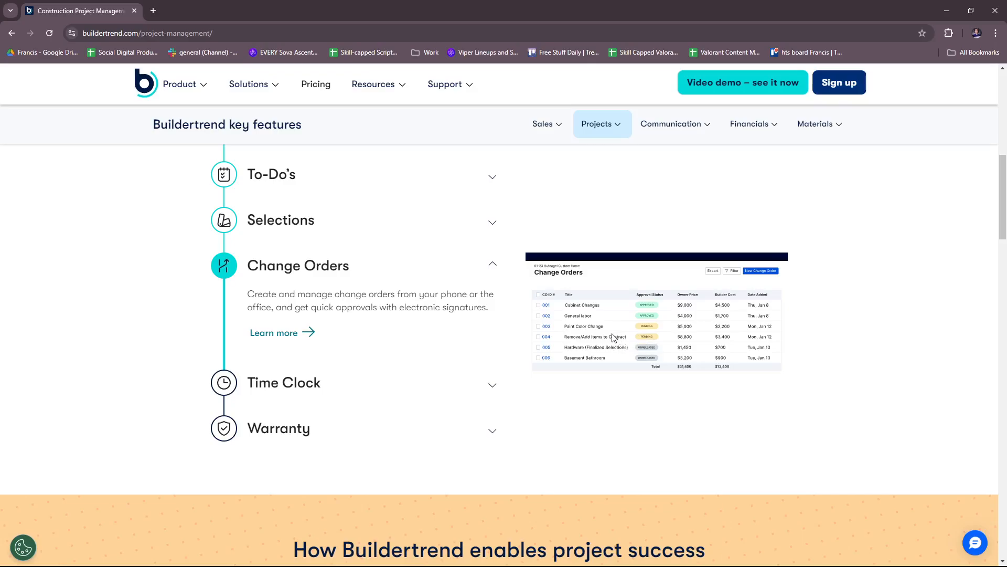
mouse_move(468, 330)
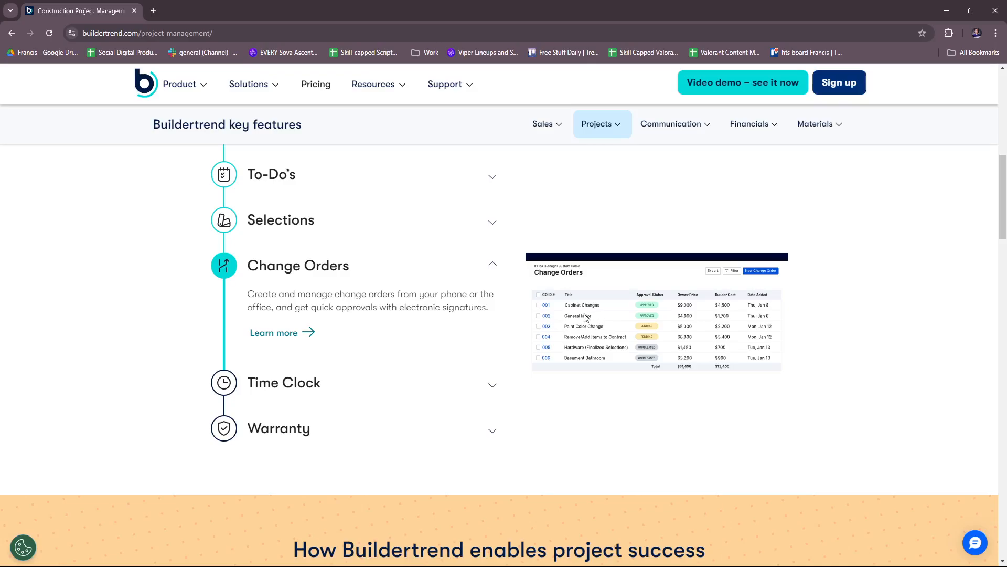
mouse_move(331, 391)
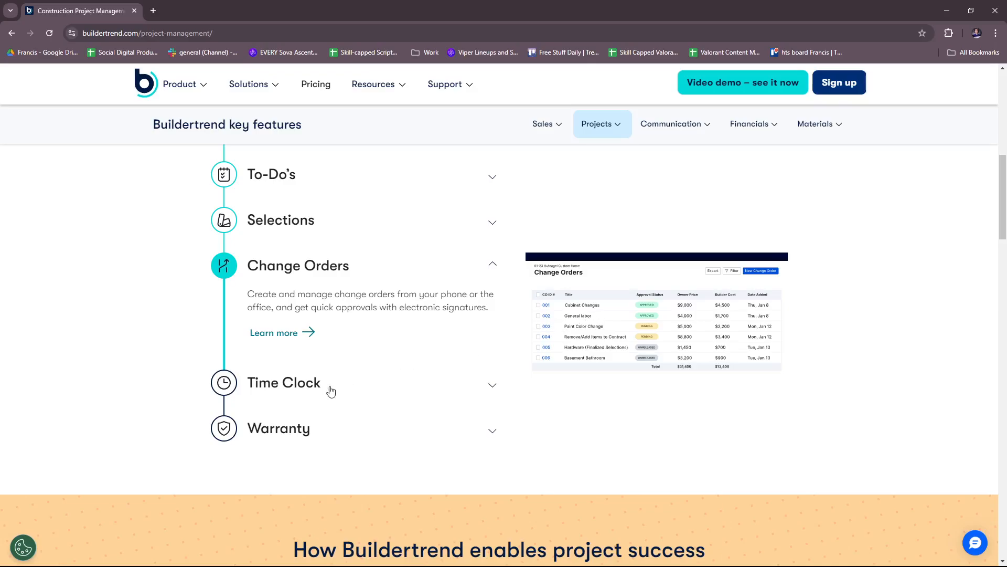
- Expand Time Clock, then scroll down to the Warranty entry
left_click(283, 382)
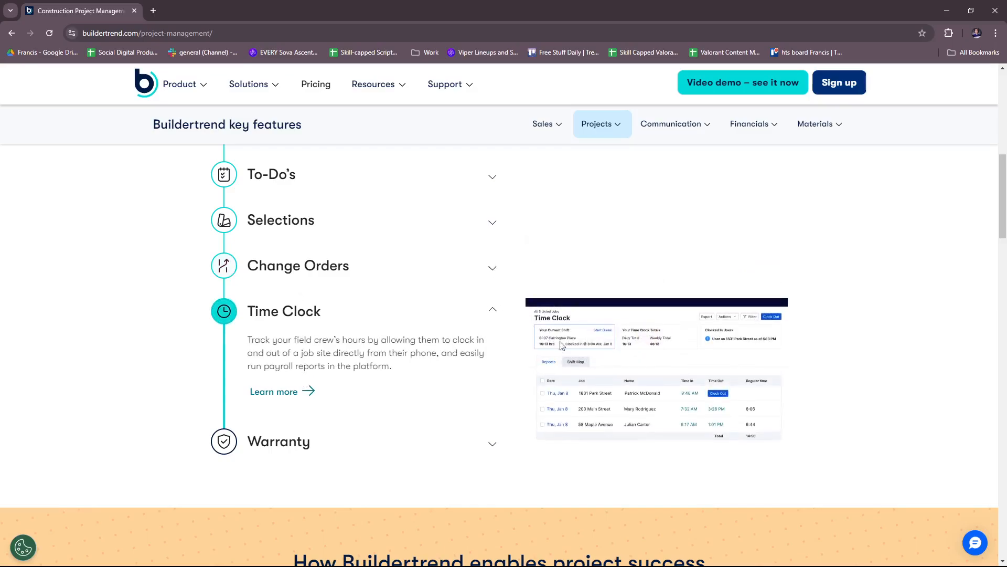
mouse_move(622, 404)
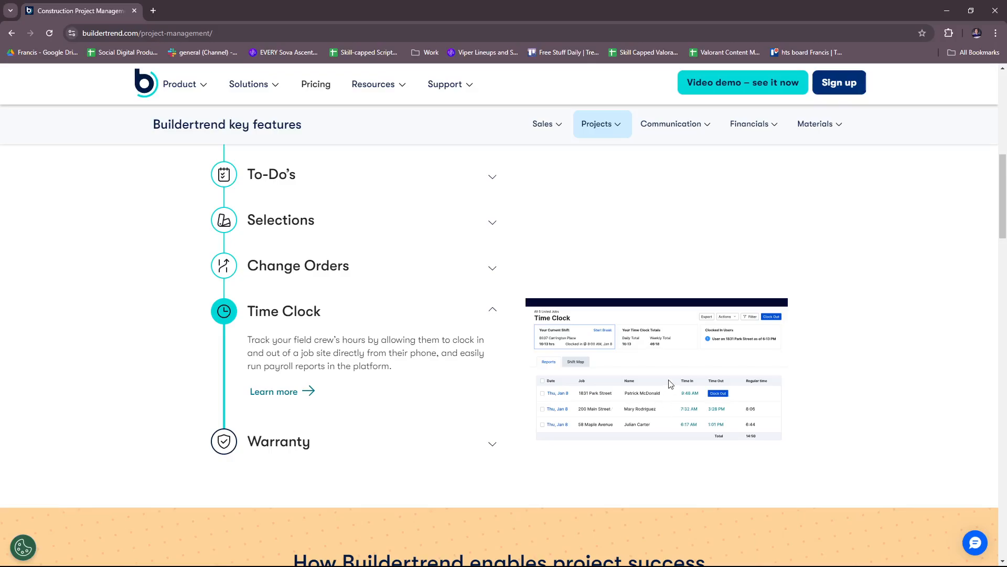
mouse_move(702, 378)
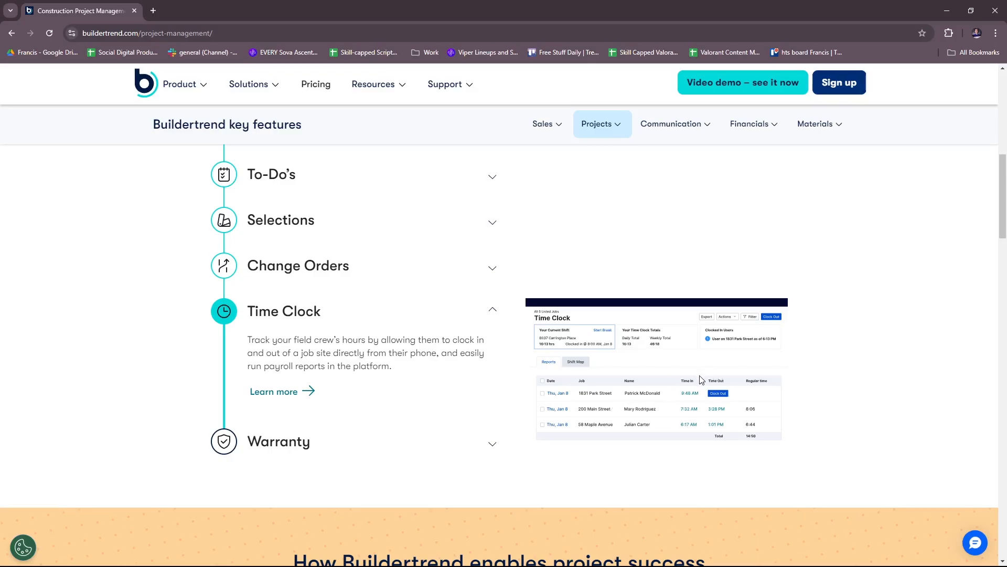
mouse_move(695, 385)
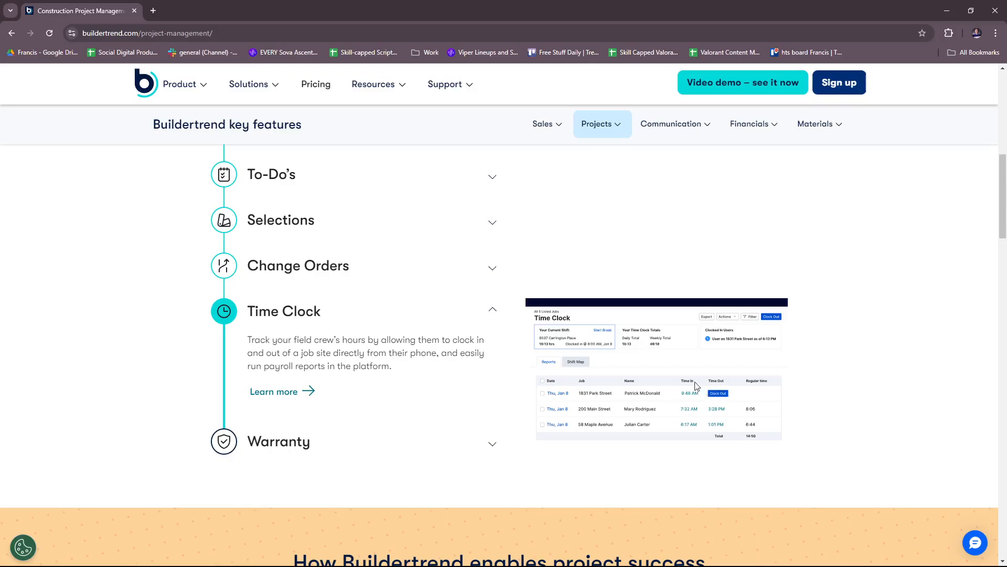
mouse_move(694, 378)
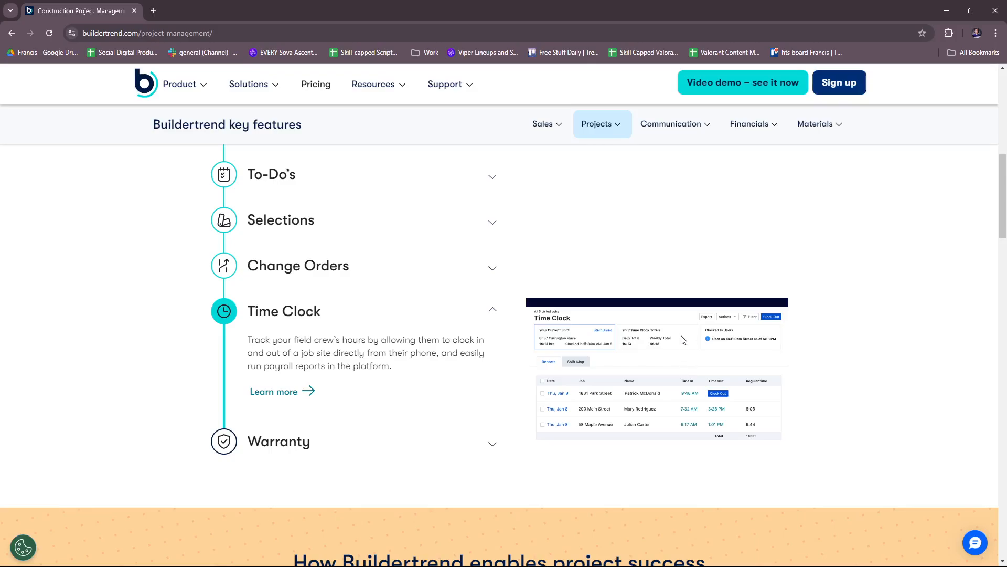
mouse_move(690, 383)
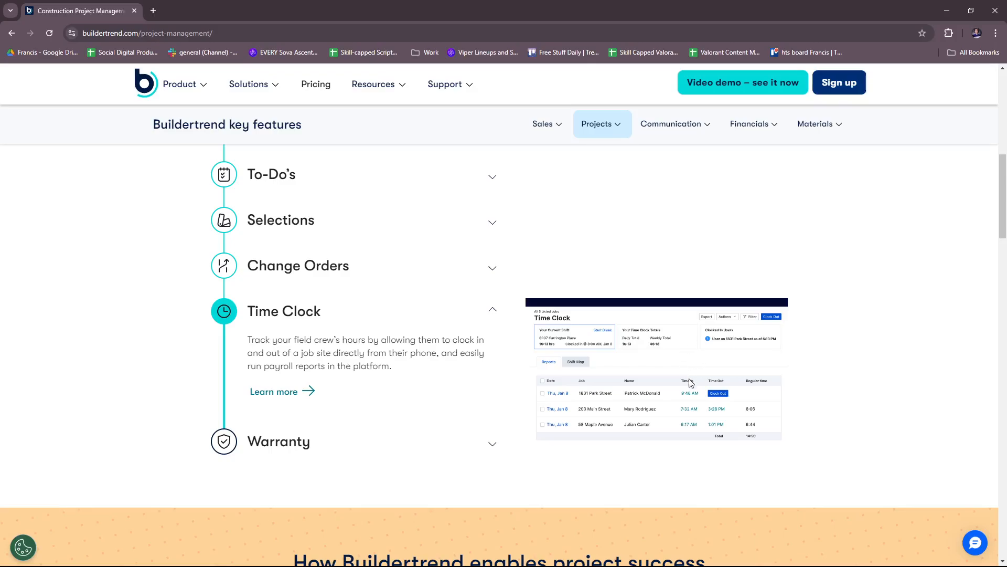
mouse_move(646, 382)
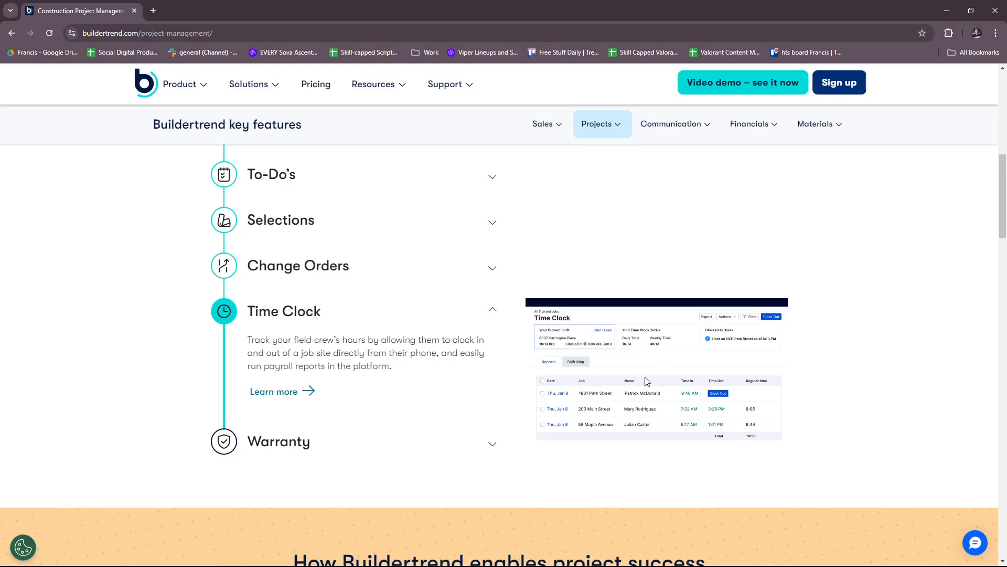
mouse_move(642, 386)
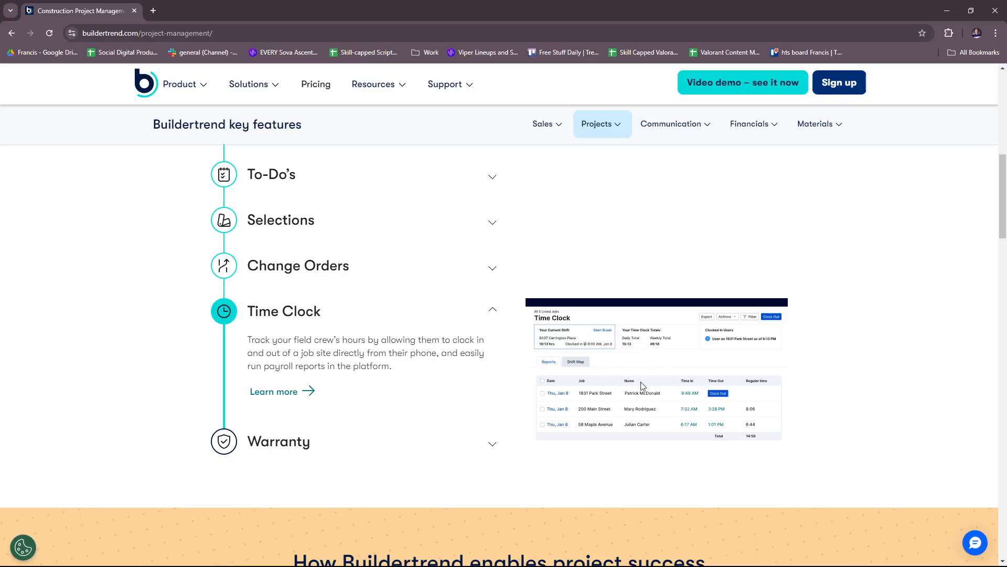
scroll("down", 3)
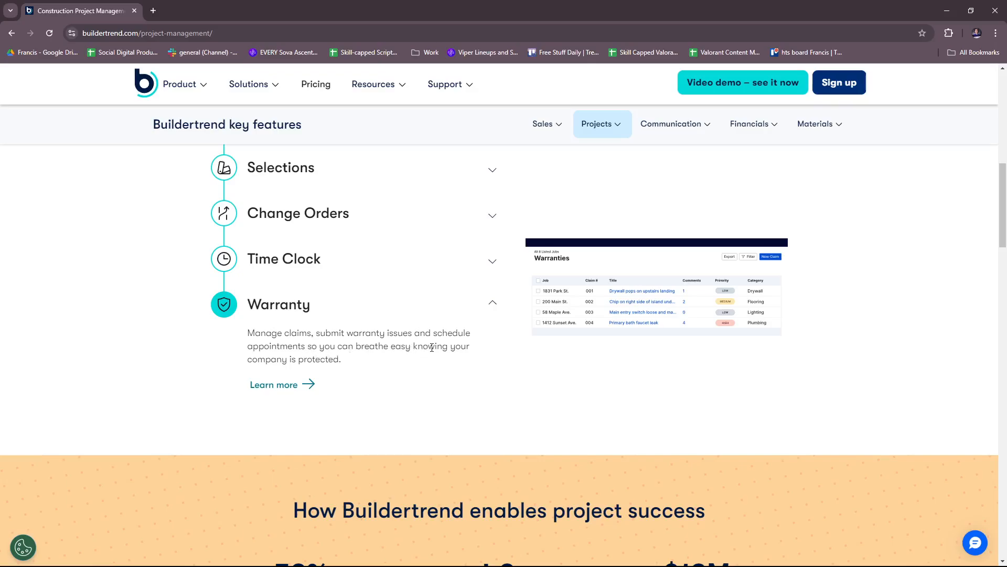
mouse_move(581, 363)
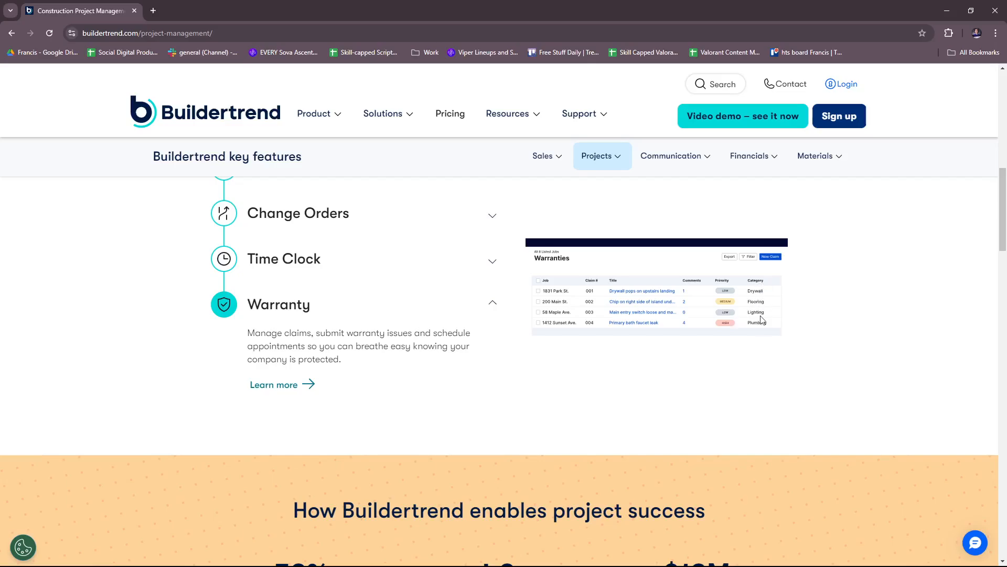
mouse_move(434, 321)
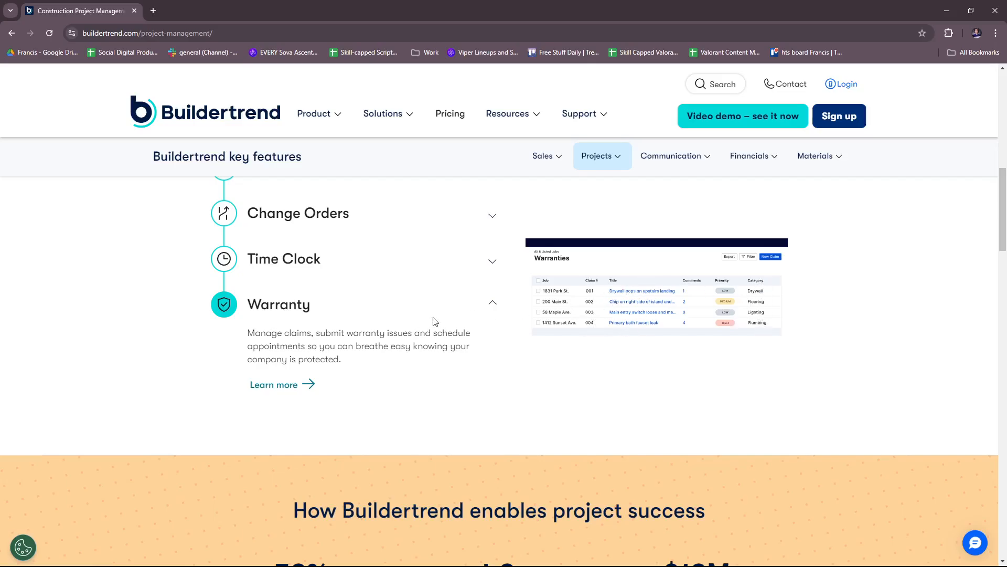
scroll("up", 3)
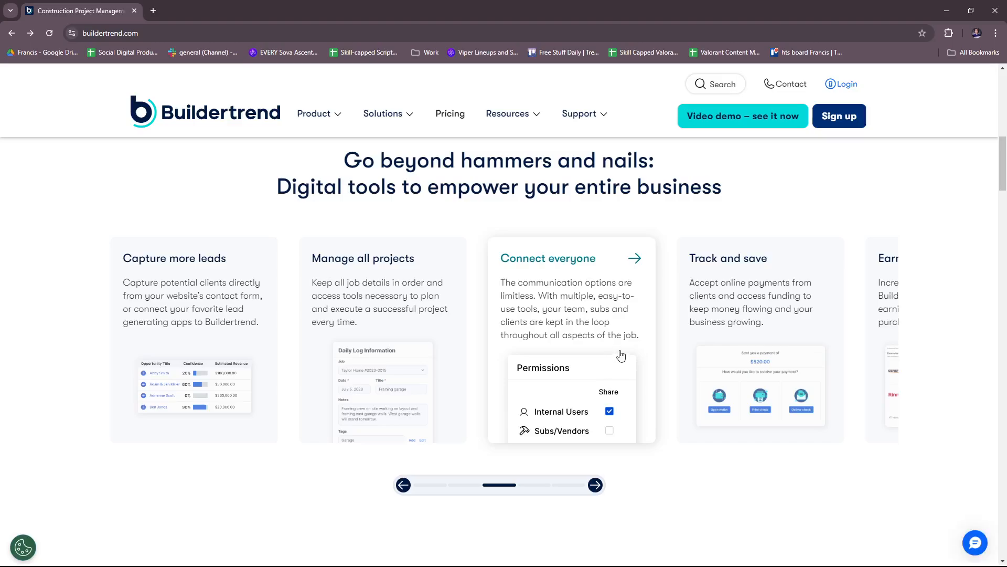
mouse_move(626, 281)
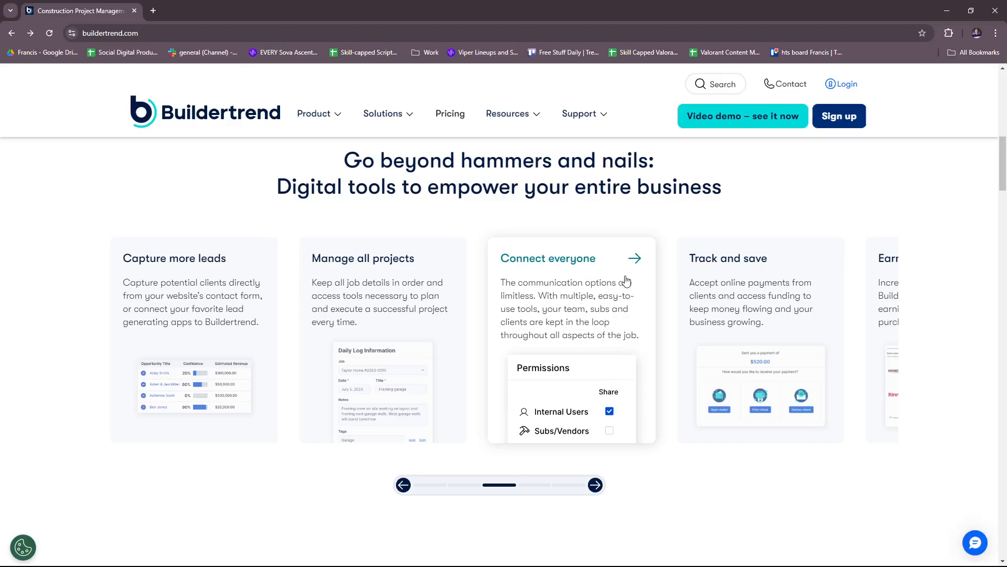
mouse_move(633, 268)
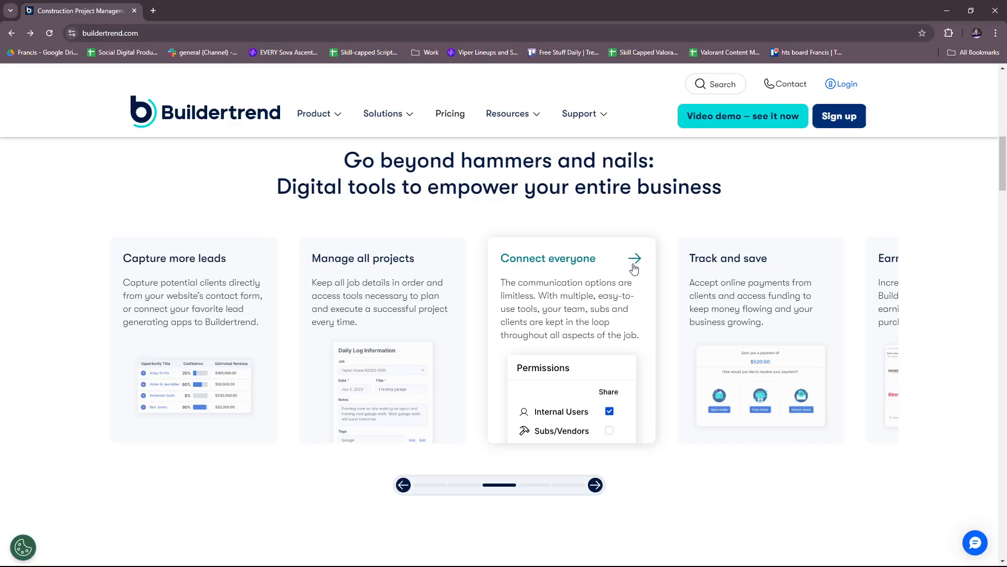
mouse_move(633, 273)
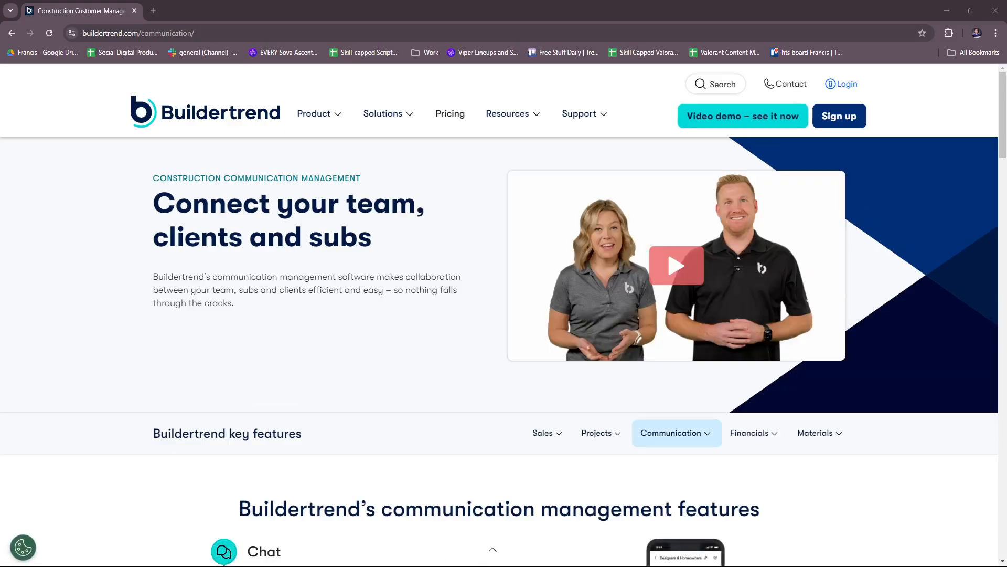
mouse_move(469, 314)
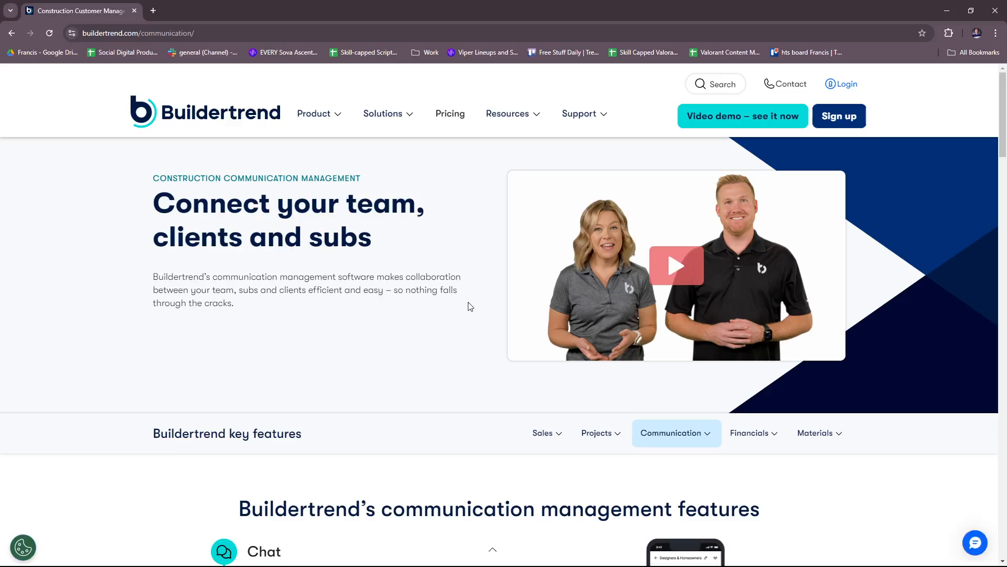
- Scroll to the communication features list and expand Chat with its phone chat preview
scroll("down", 3)
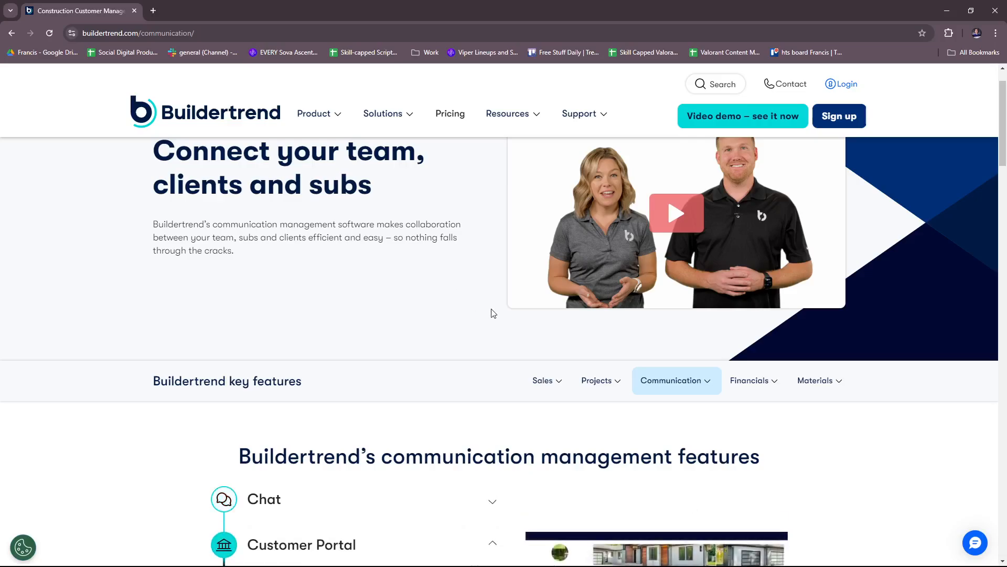
mouse_move(482, 309)
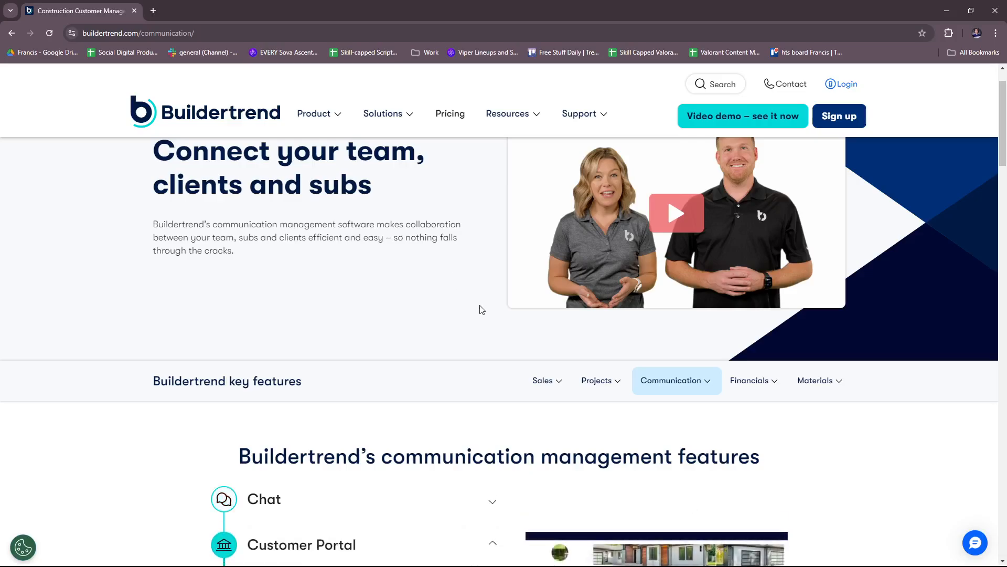
mouse_move(479, 300)
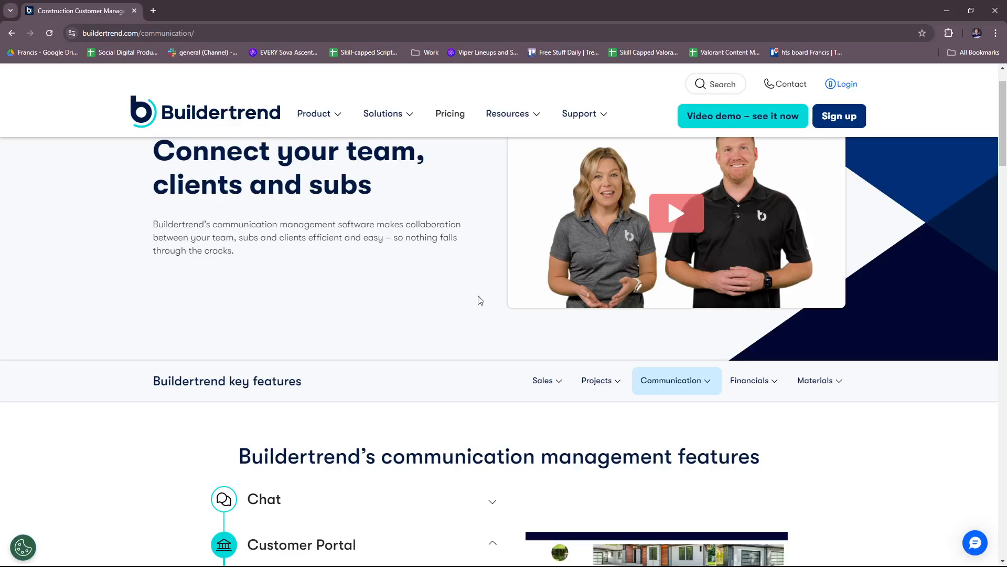
mouse_move(441, 334)
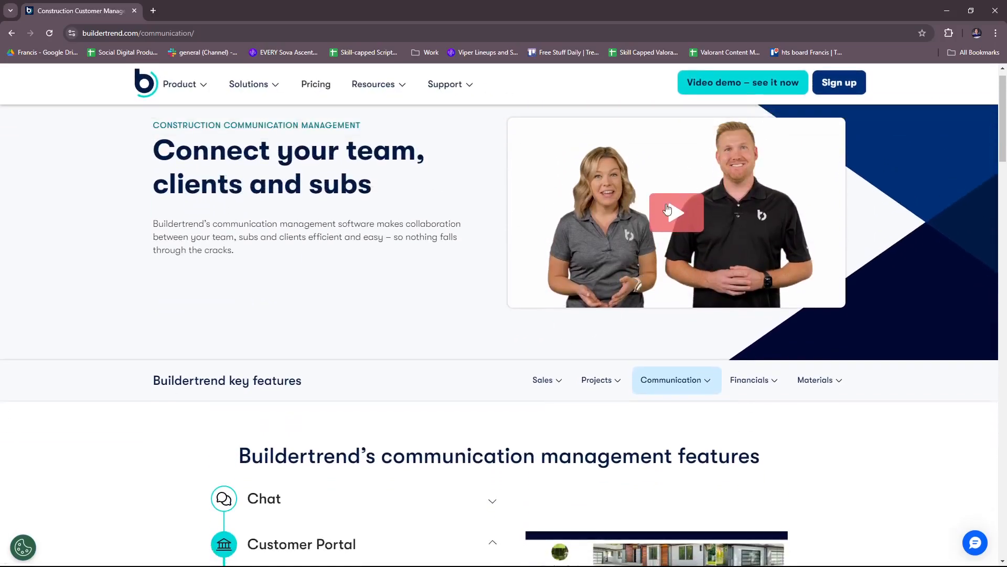
scroll("down", 3)
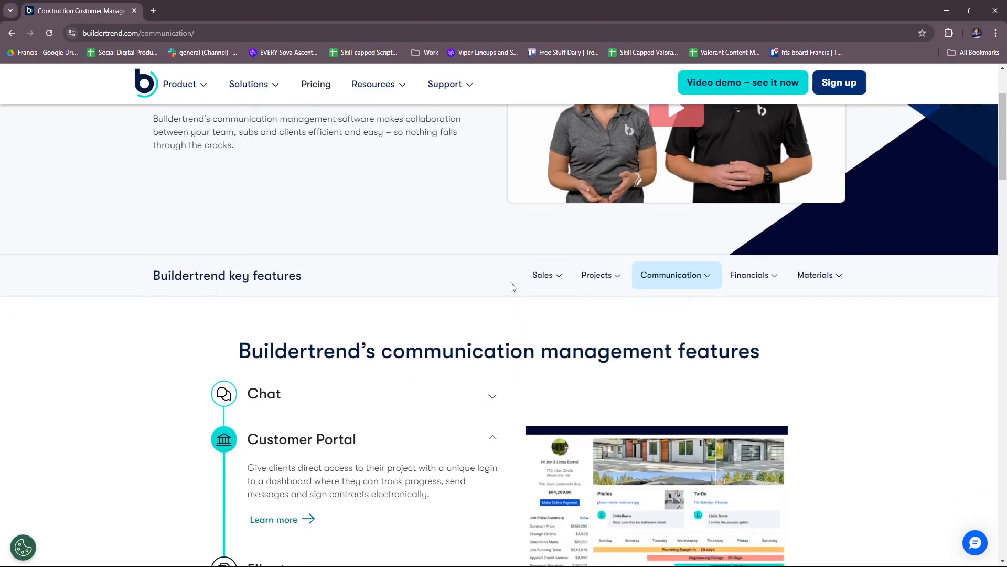
left_click(264, 393)
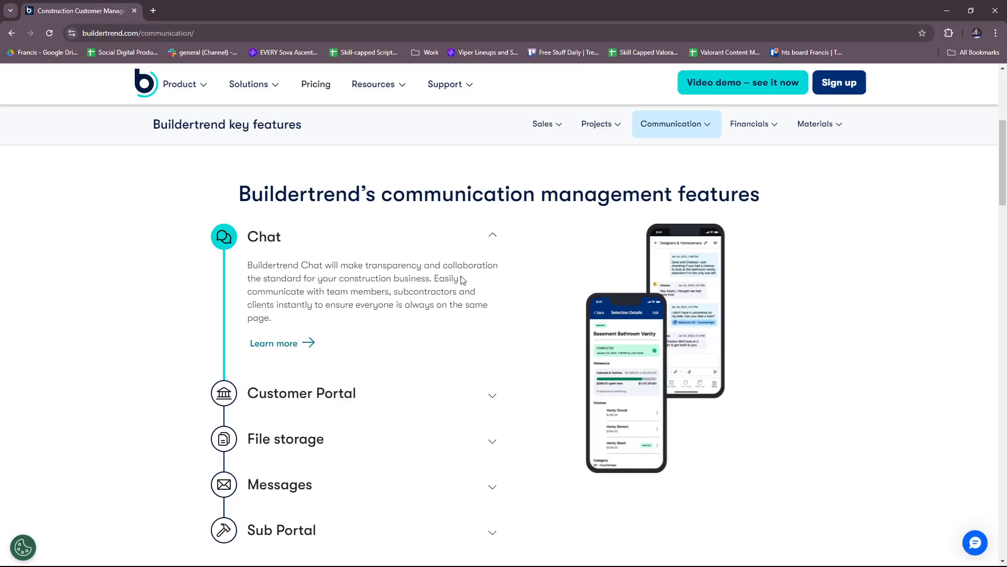
- Expand Customer Portal, then File storage to show its job-specific folders preview
scroll("down", 3)
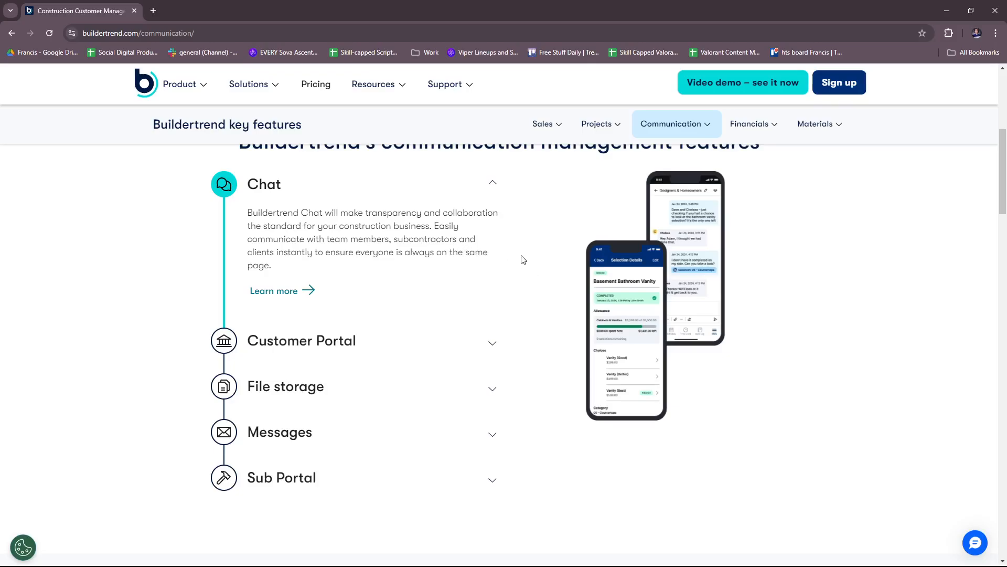
mouse_move(722, 276)
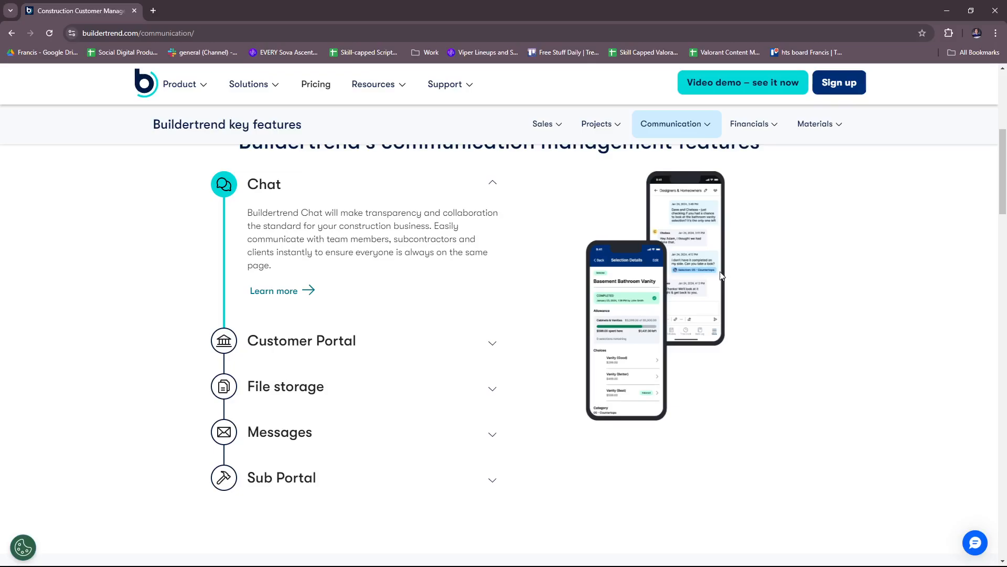
mouse_move(684, 283)
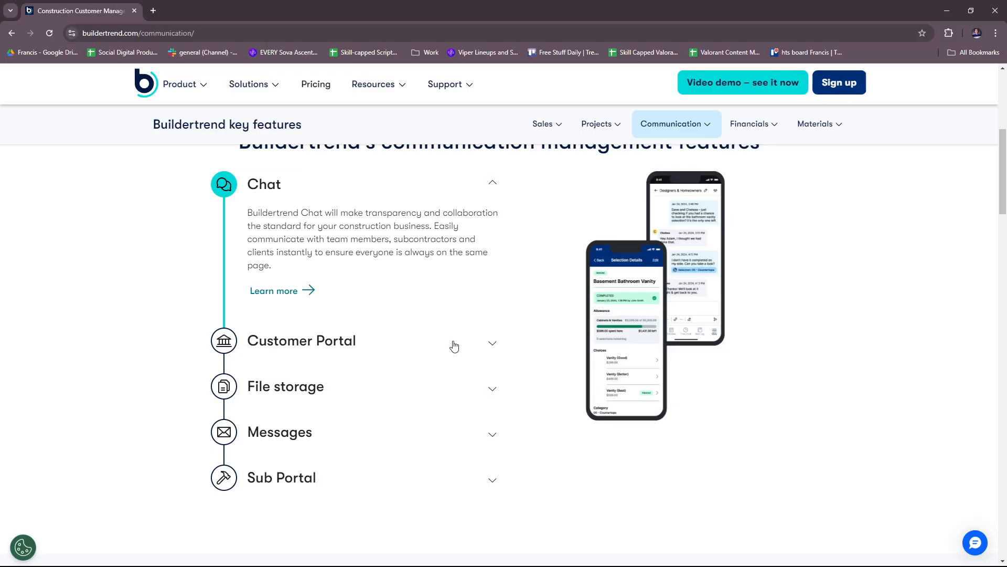
left_click(300, 340)
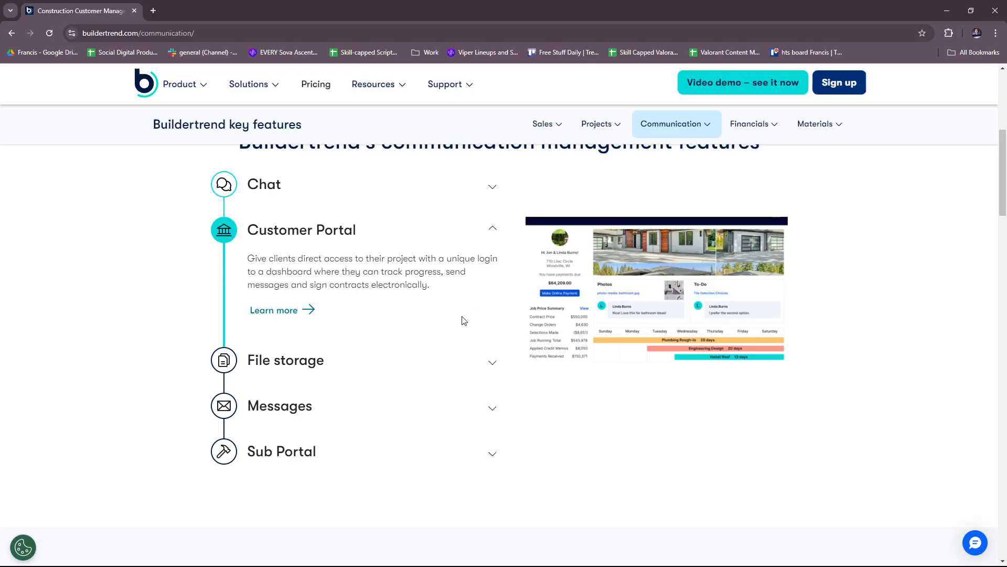
mouse_move(418, 315)
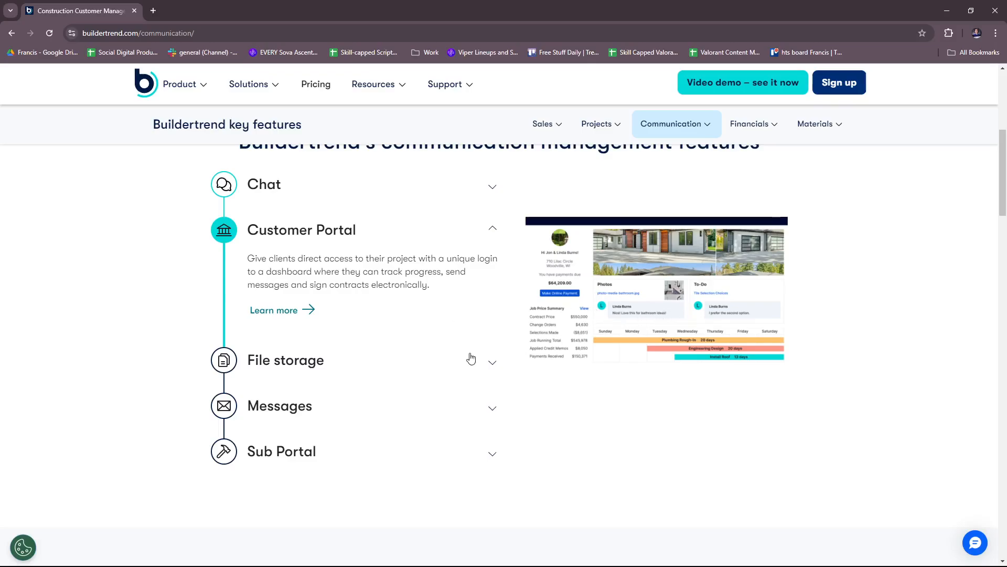
mouse_move(310, 374)
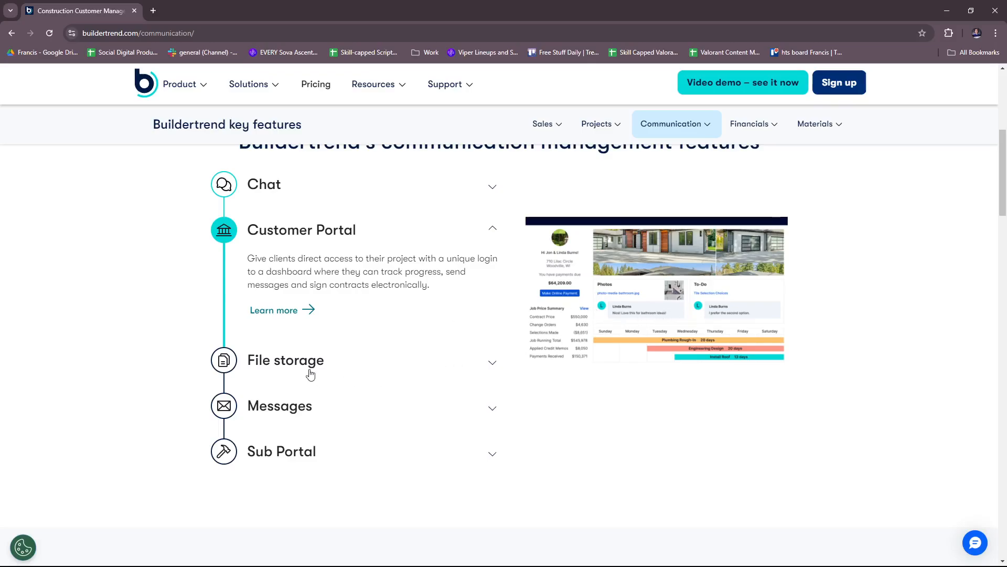
left_click(286, 360)
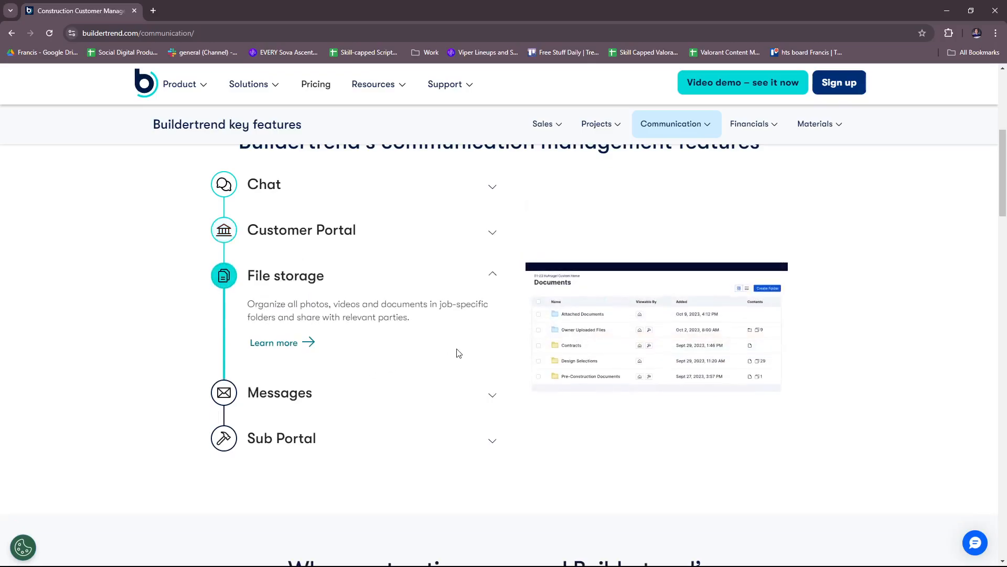
- Scroll the communication features page down past File storage to the why-construction-pros section
scroll("down", 3)
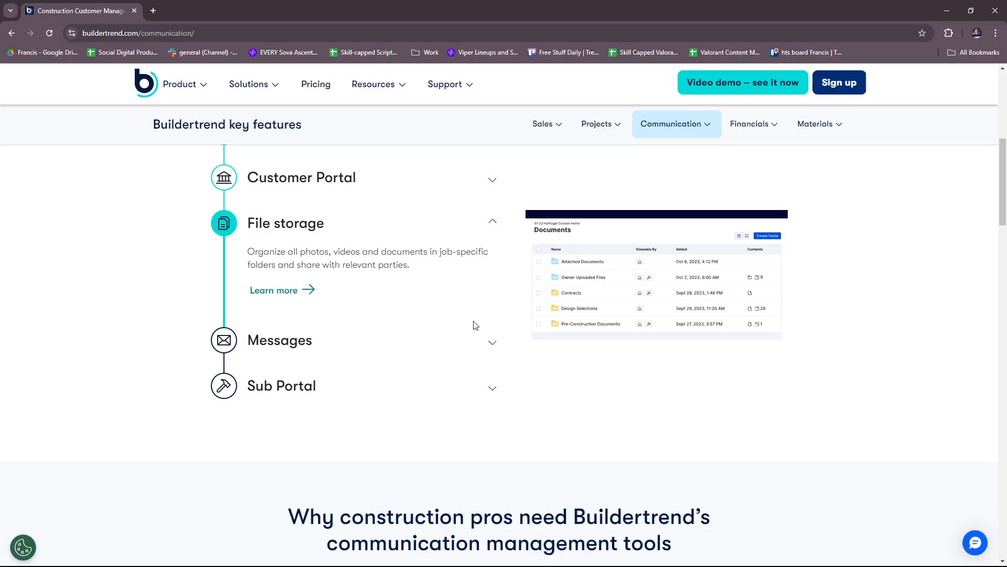
mouse_move(483, 319)
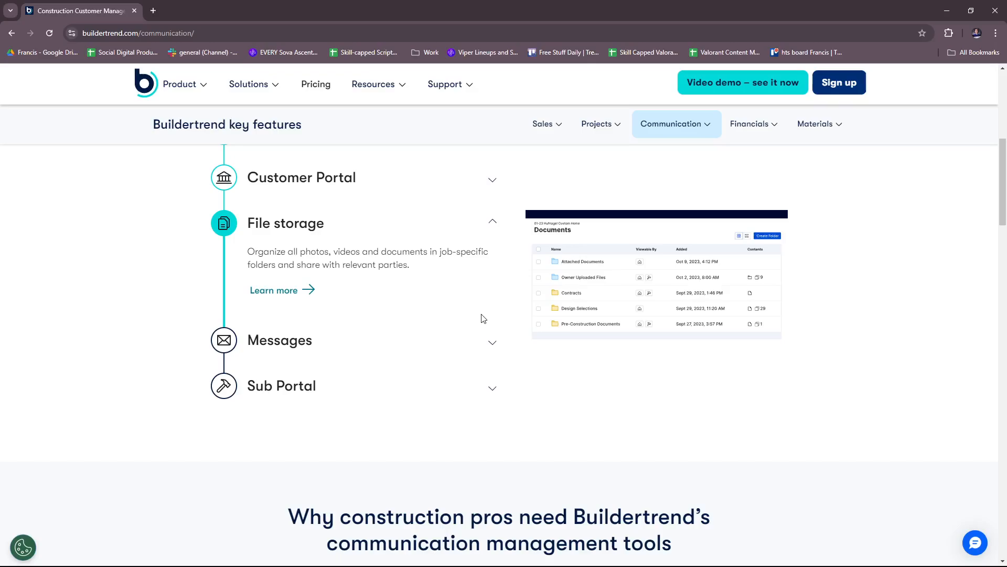
mouse_move(679, 303)
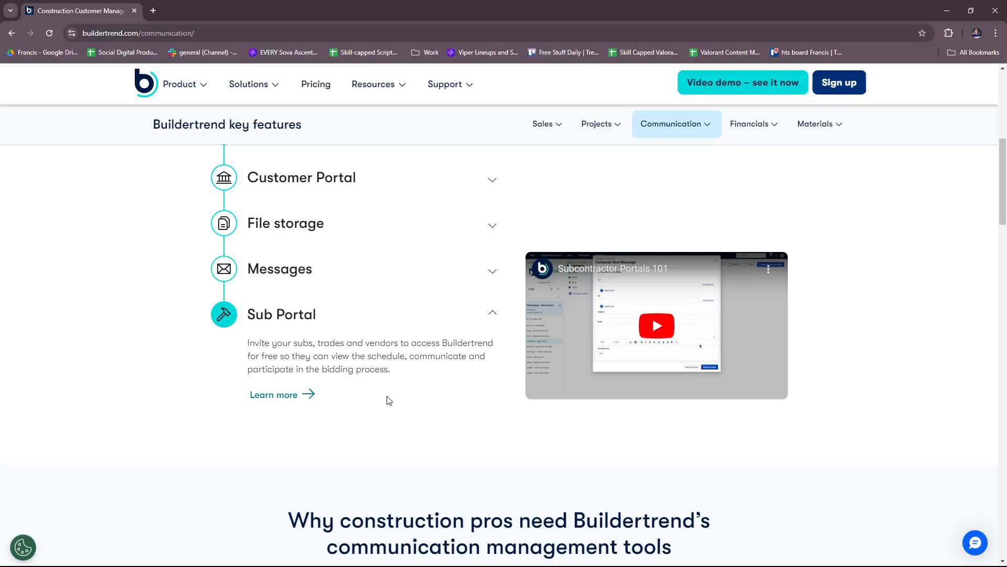
mouse_move(432, 400)
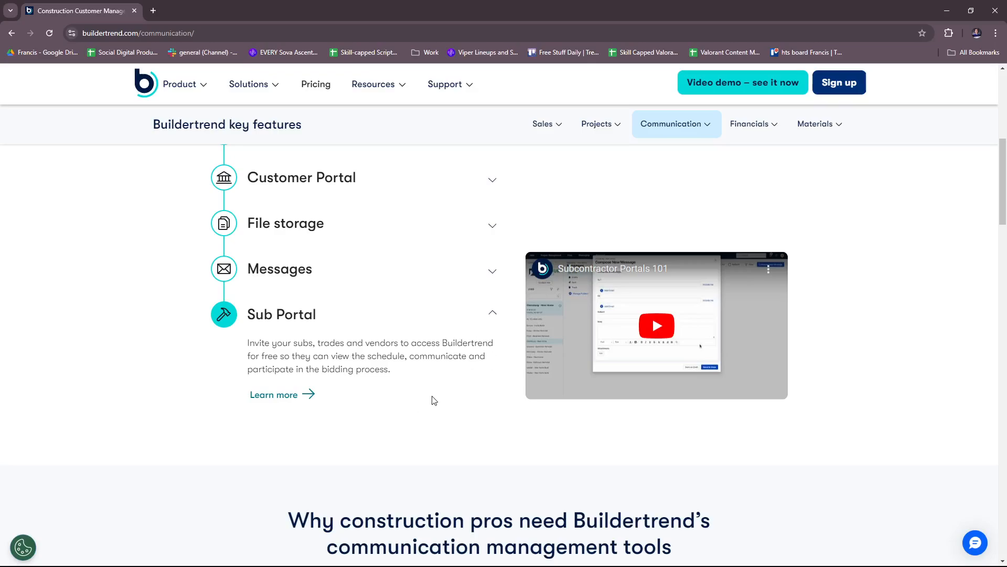
mouse_move(431, 390)
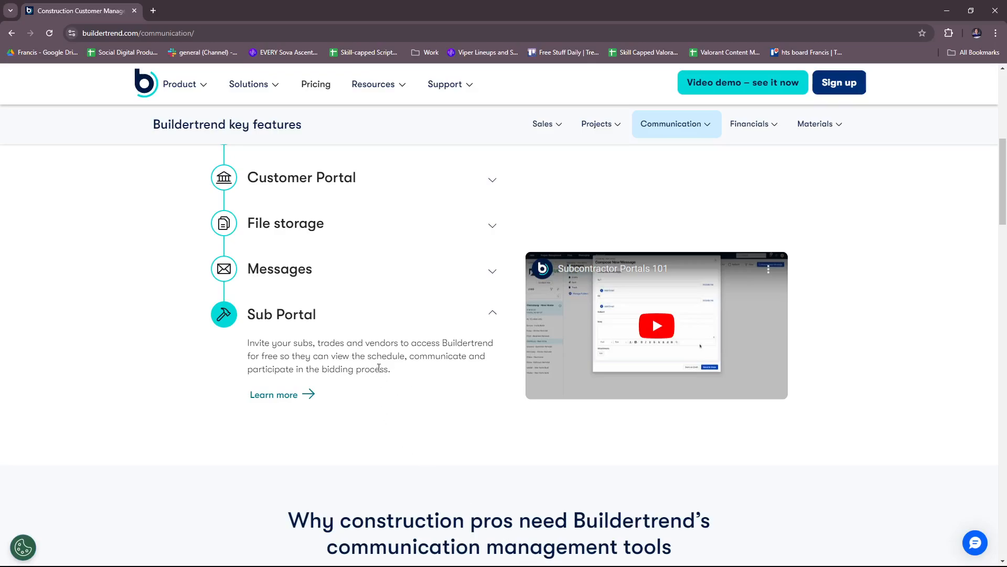
mouse_move(319, 320)
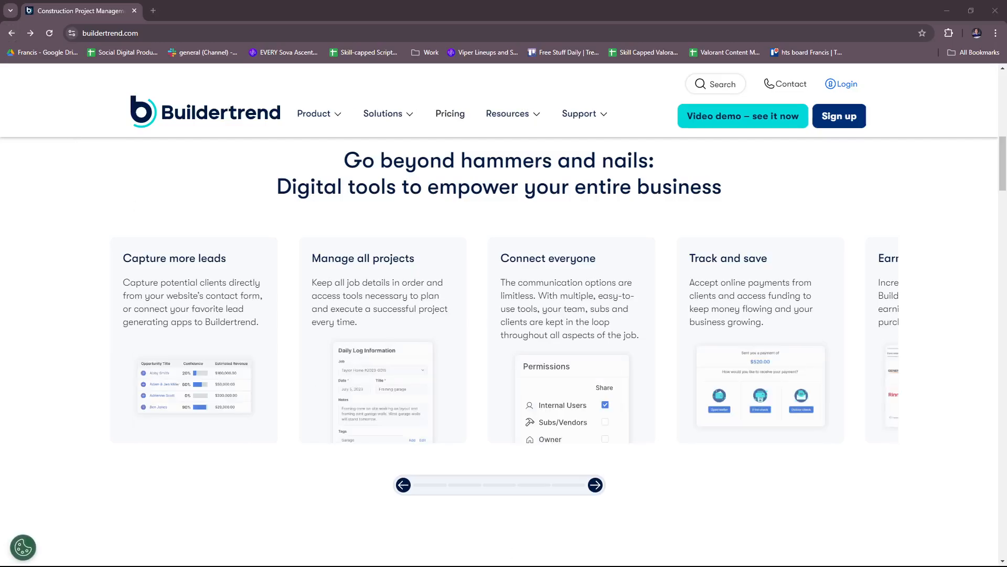
- Advance the homepage tools showcase twice, then open the Track and save financial management page
left_click(595, 485)
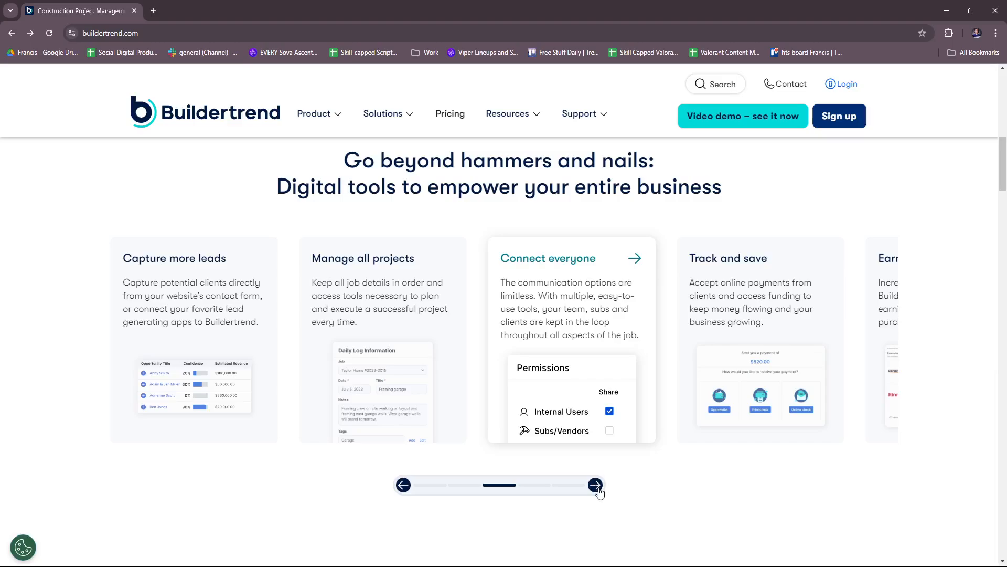
left_click(594, 485)
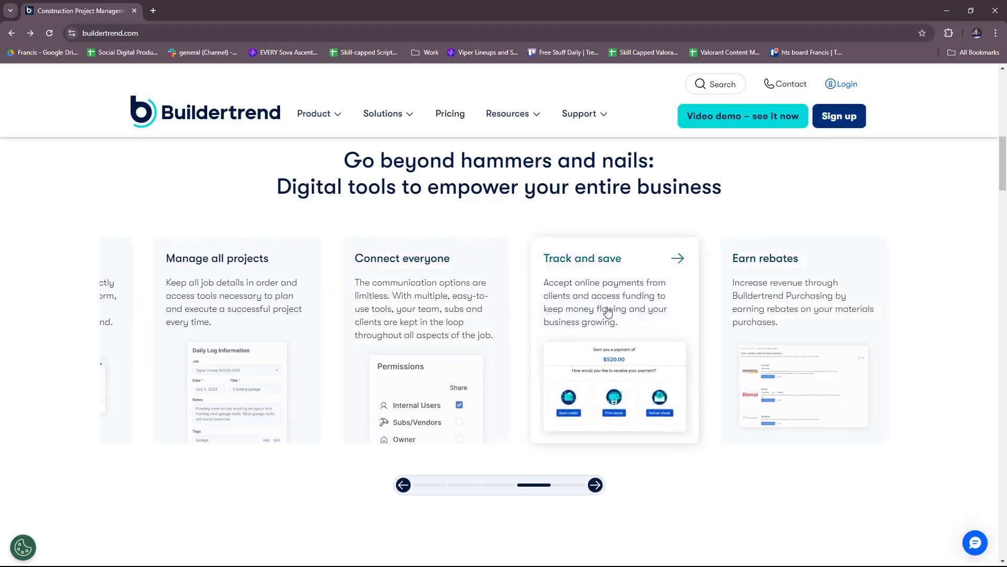
left_click(676, 257)
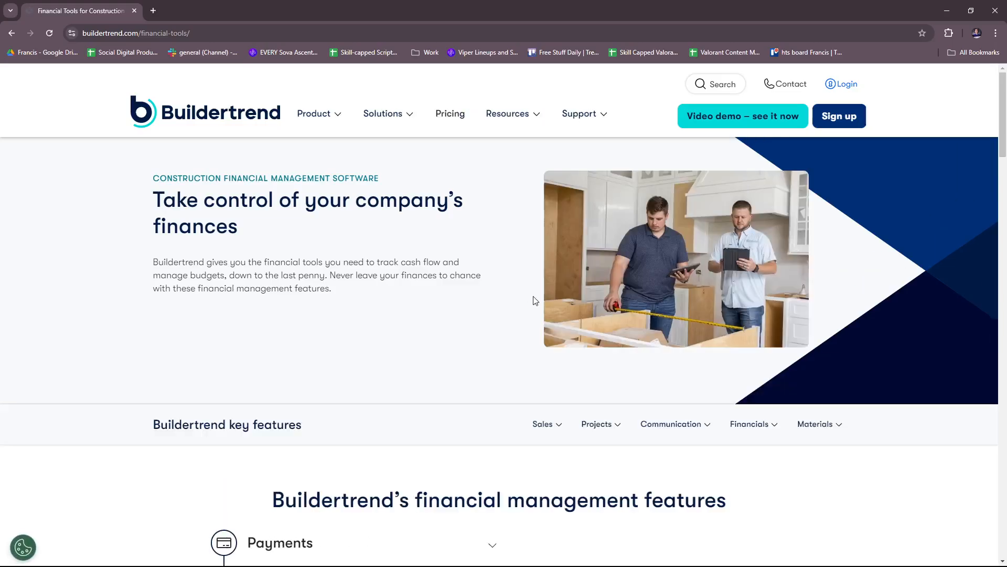
- Read Payments, Insurance services, Financing, Wallet and Bids, ending with Bids expanded
left_click(752, 423)
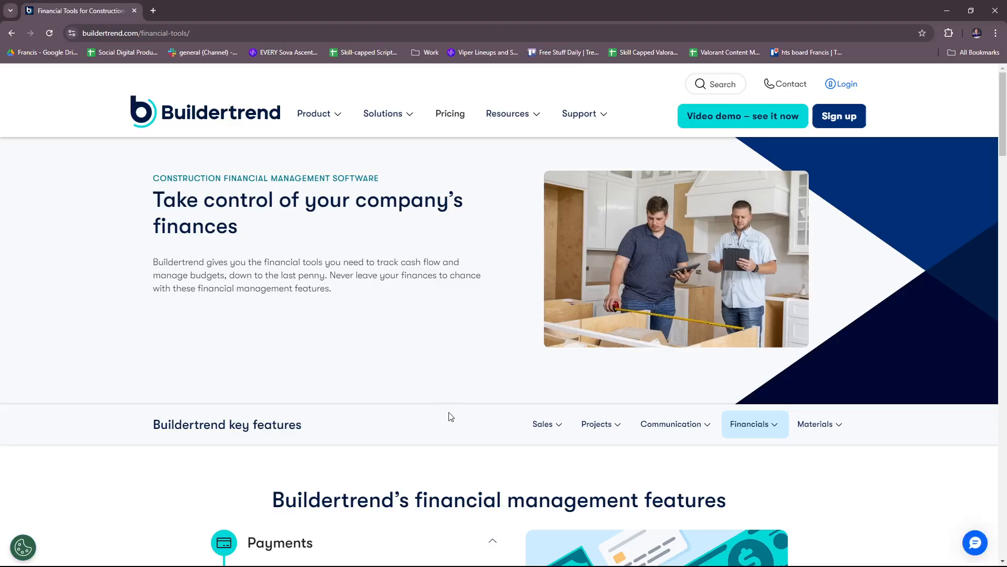
mouse_move(517, 387)
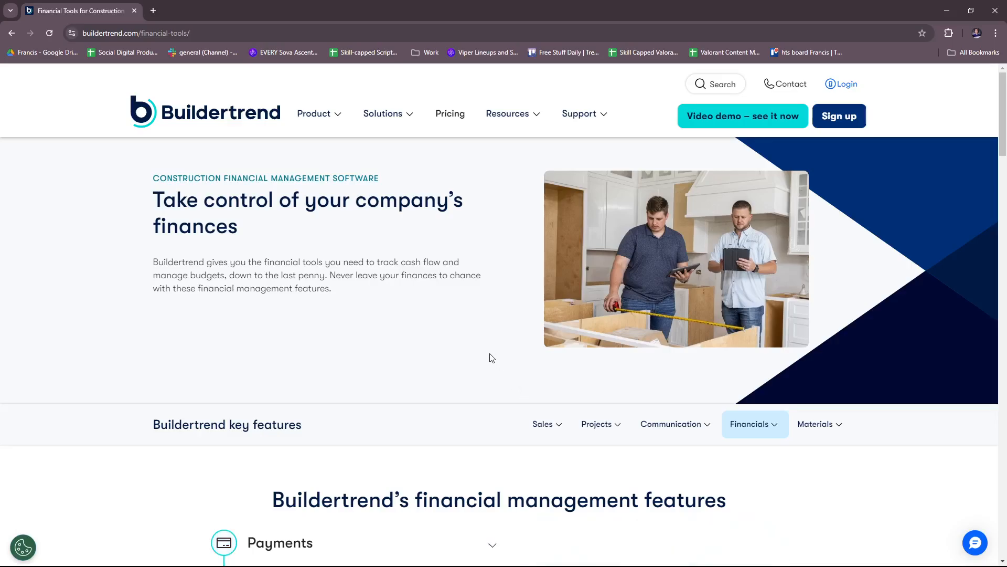
scroll("down", 3)
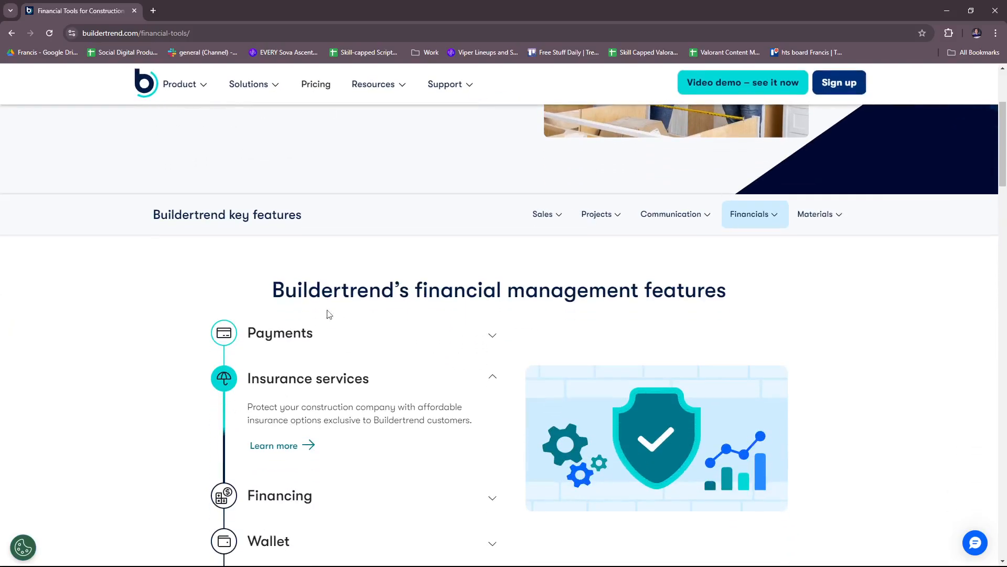
left_click(280, 332)
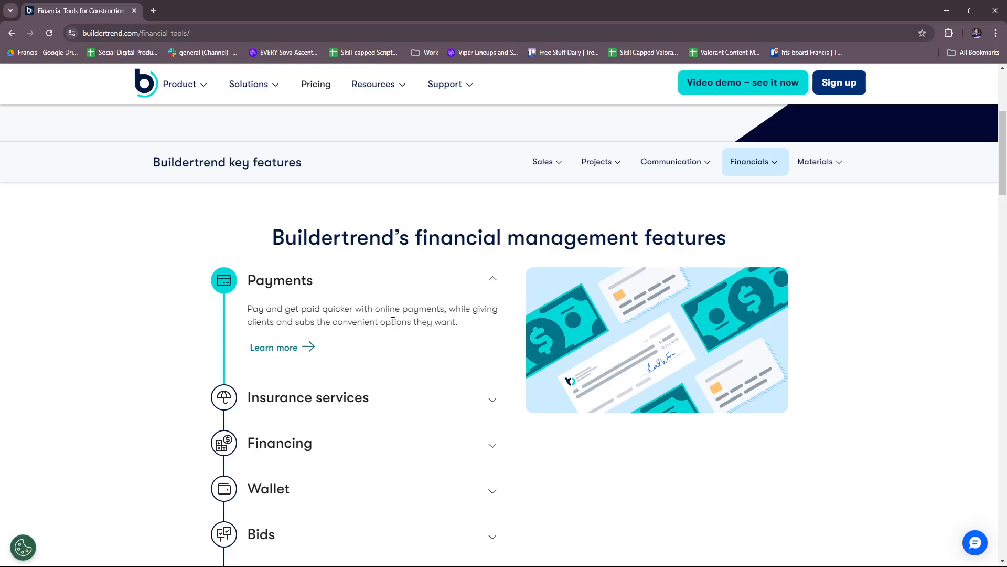
mouse_move(487, 345)
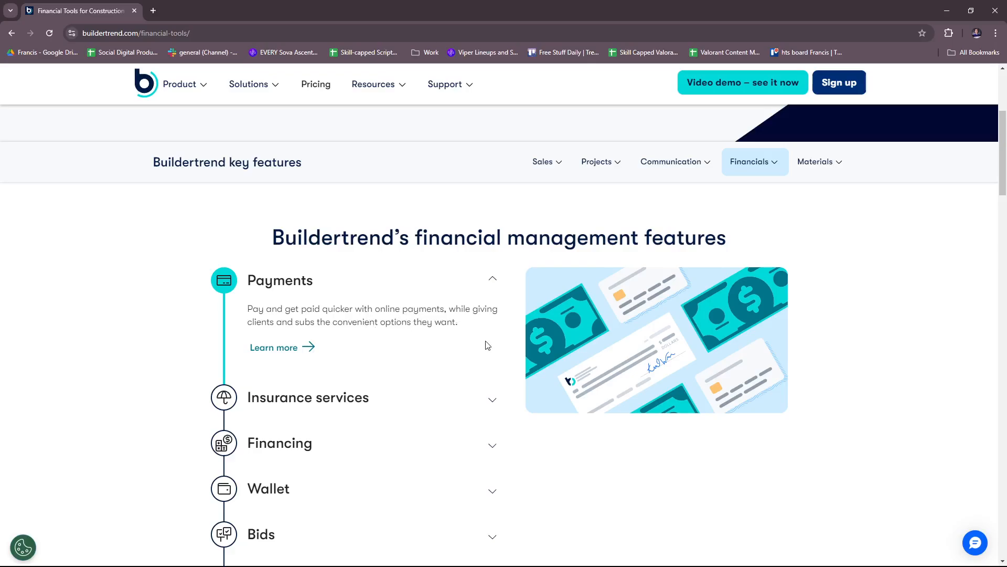
mouse_move(618, 343)
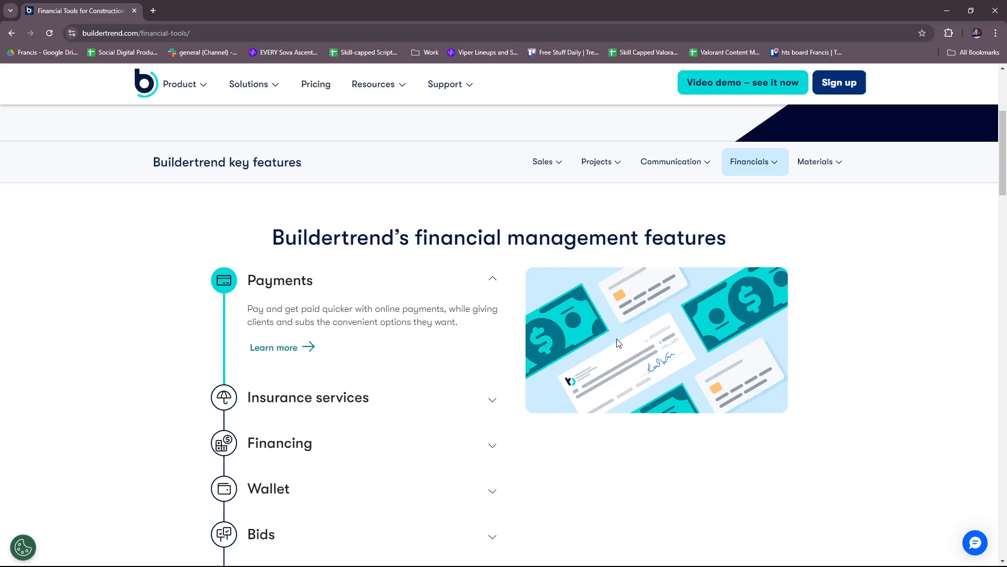
left_click(308, 397)
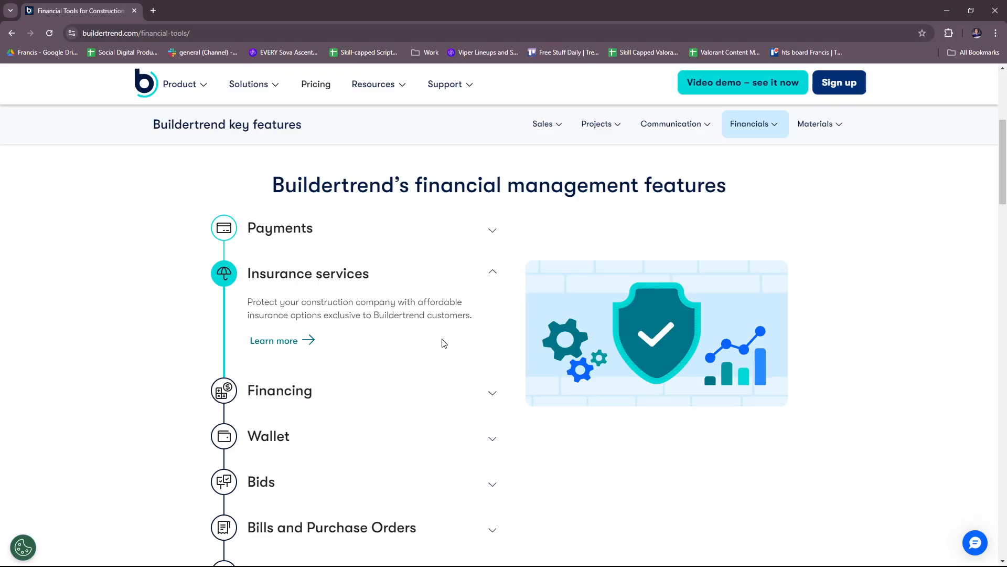
mouse_move(455, 335)
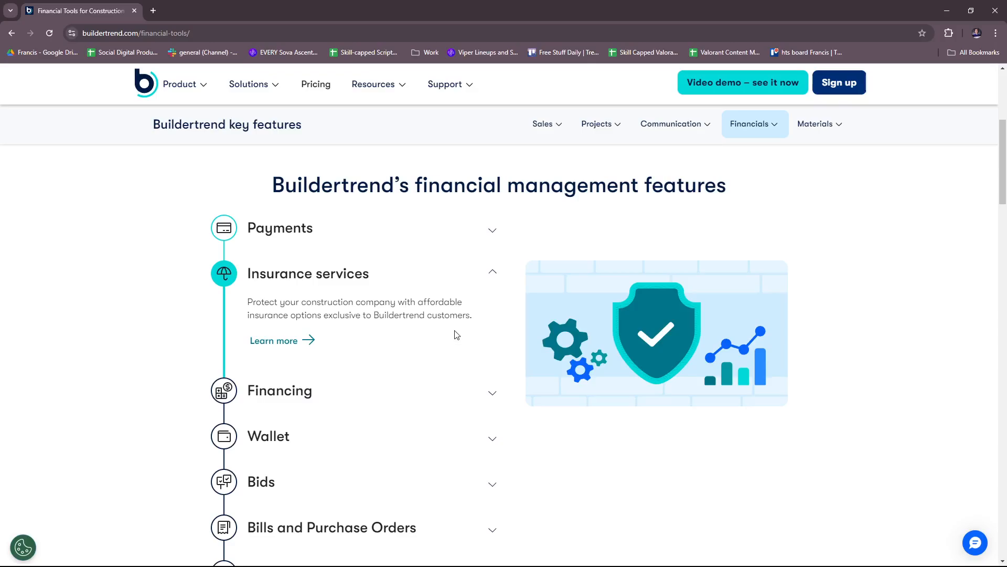
mouse_move(393, 339)
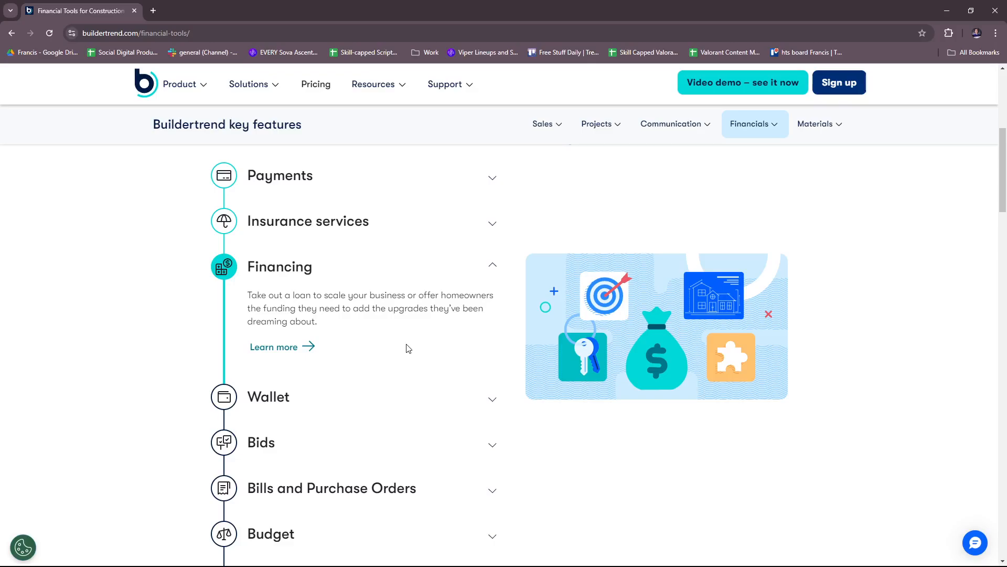
scroll("down", 3)
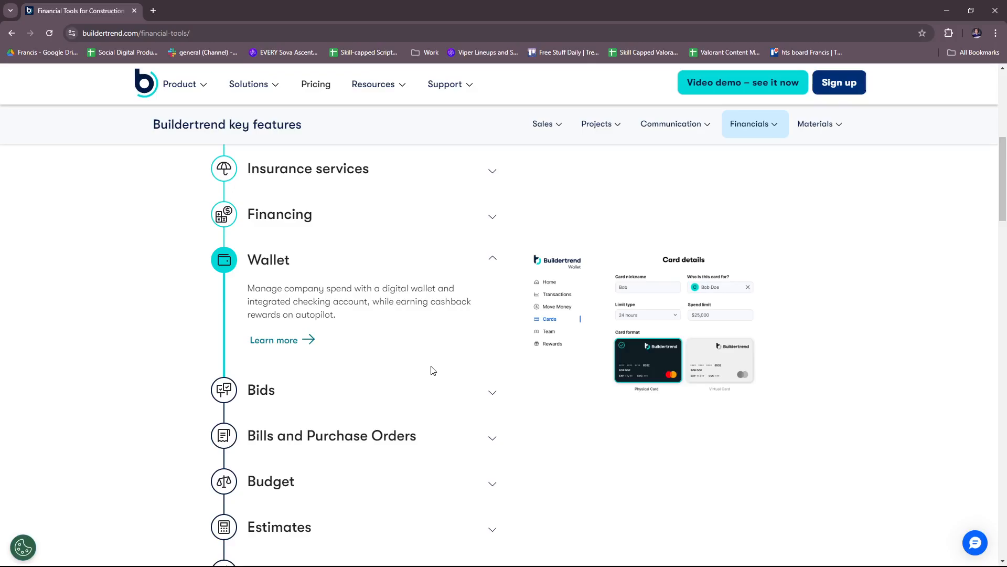
mouse_move(441, 368)
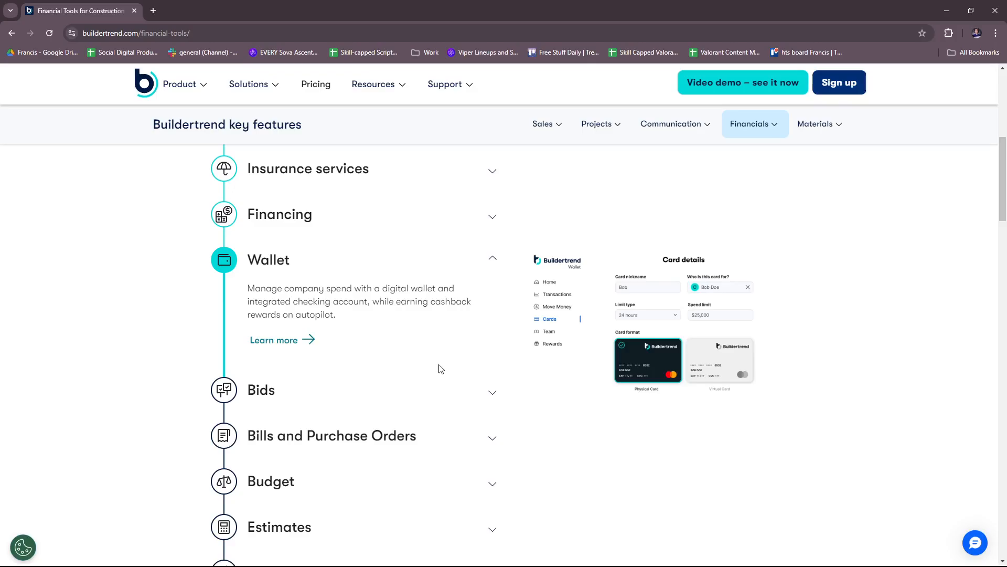
mouse_move(395, 365)
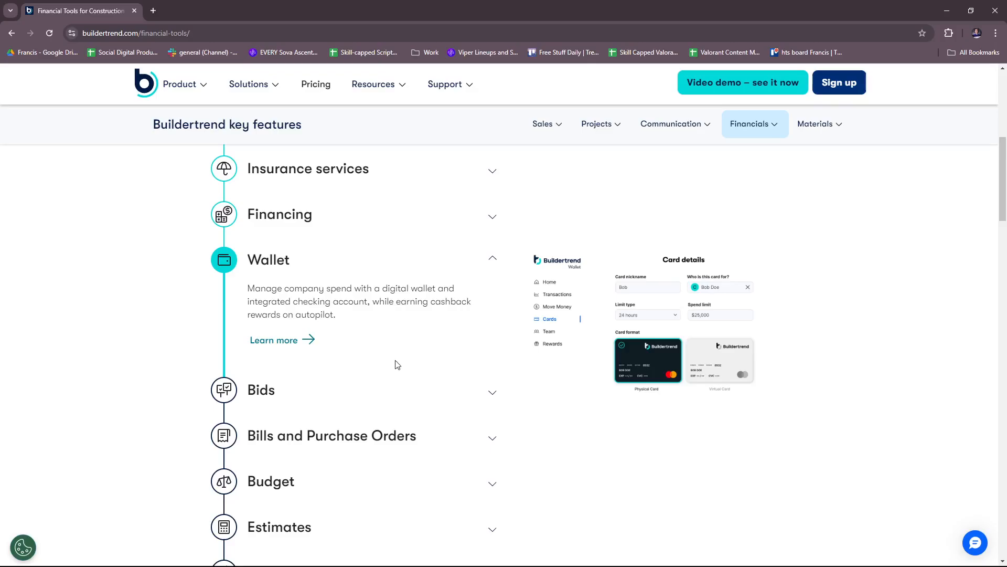
mouse_move(412, 344)
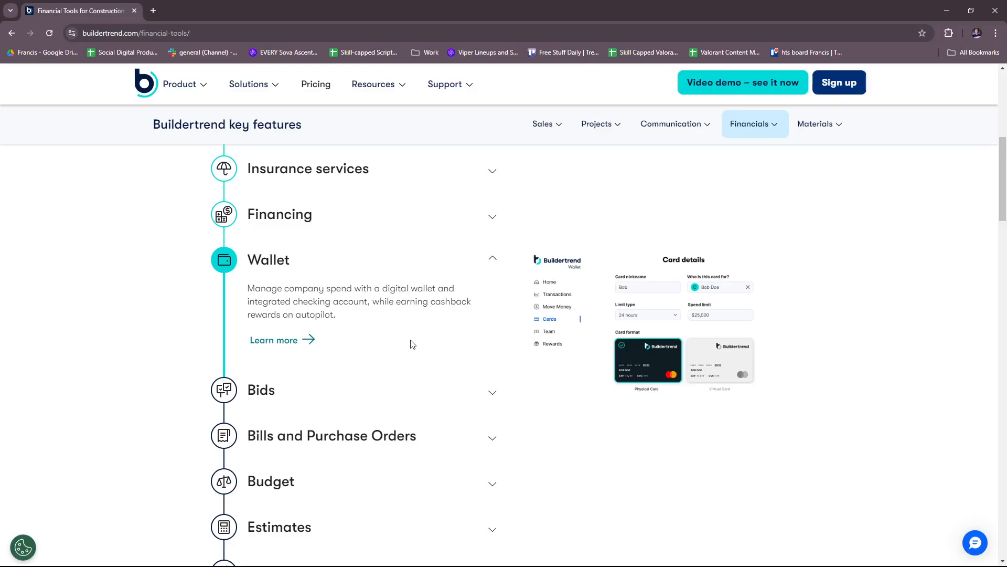
mouse_move(309, 404)
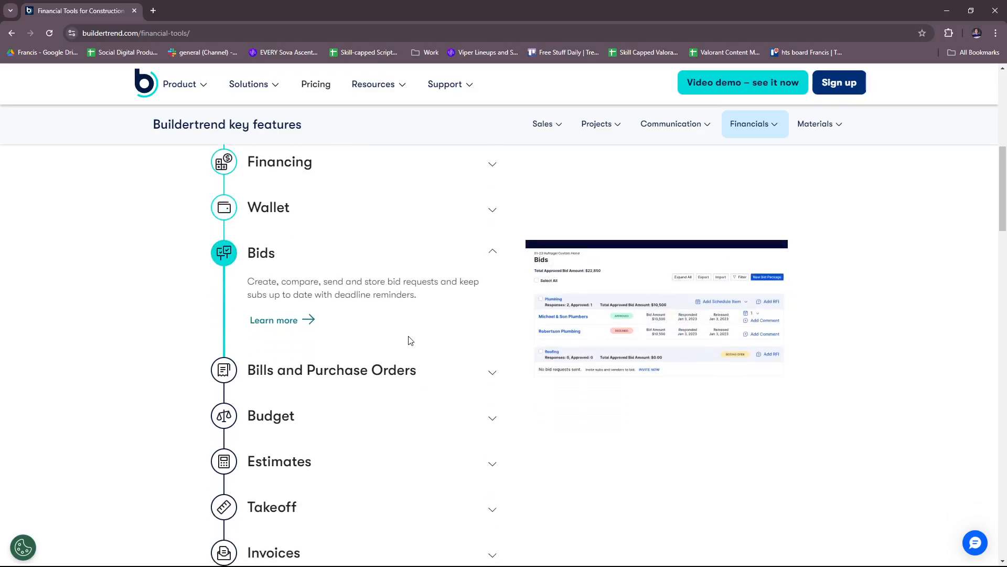
scroll("down", 3)
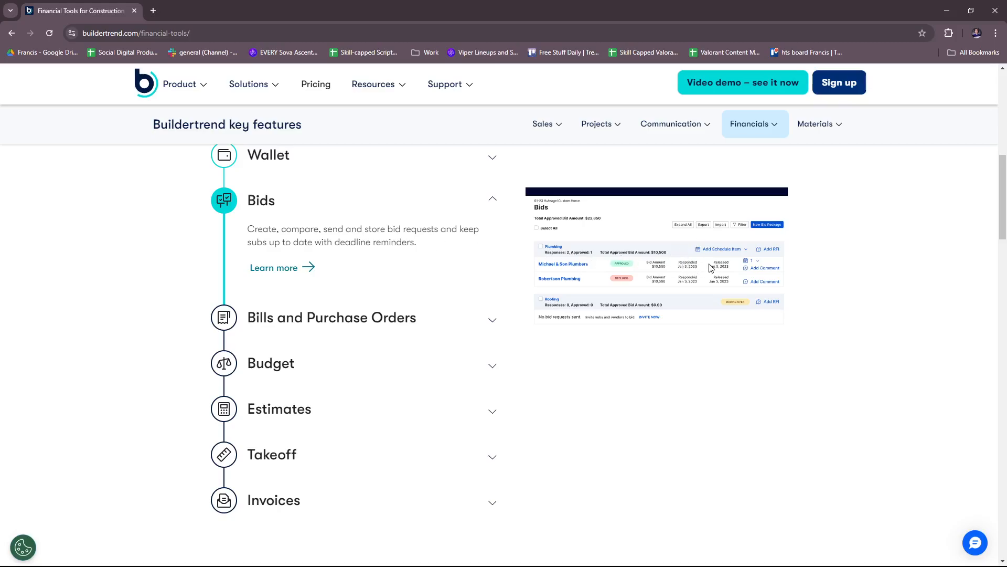
mouse_move(621, 267)
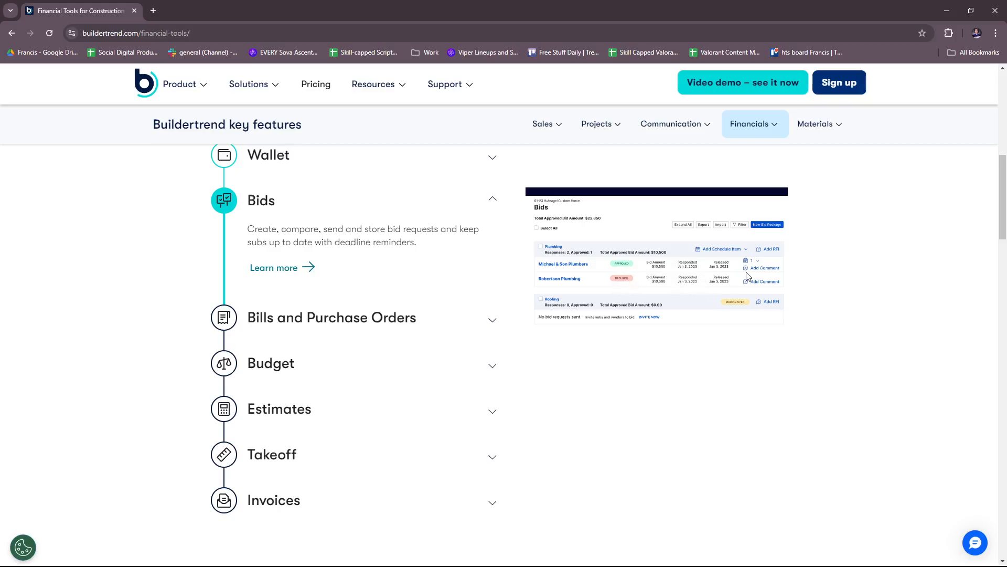
mouse_move(692, 277)
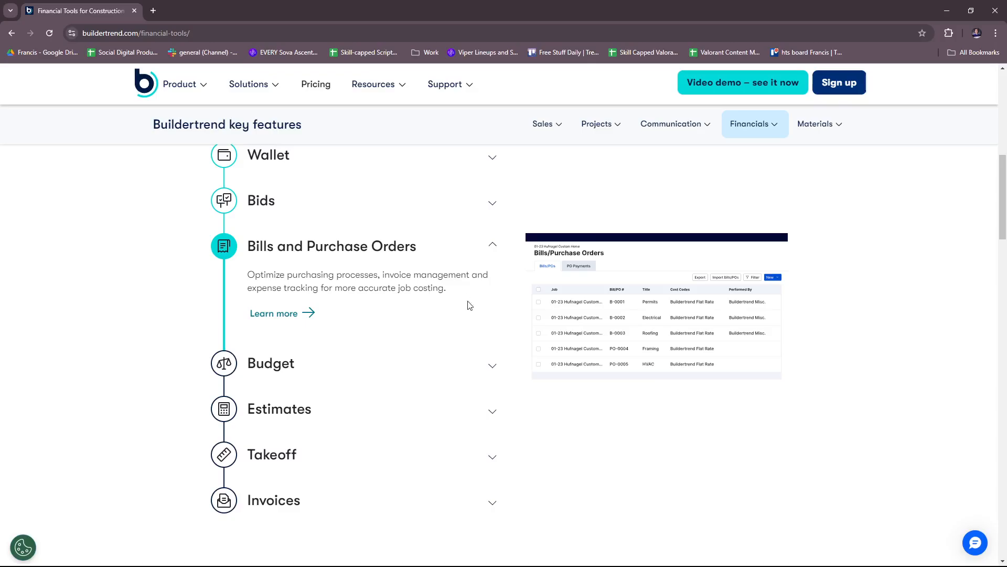
mouse_move(698, 412)
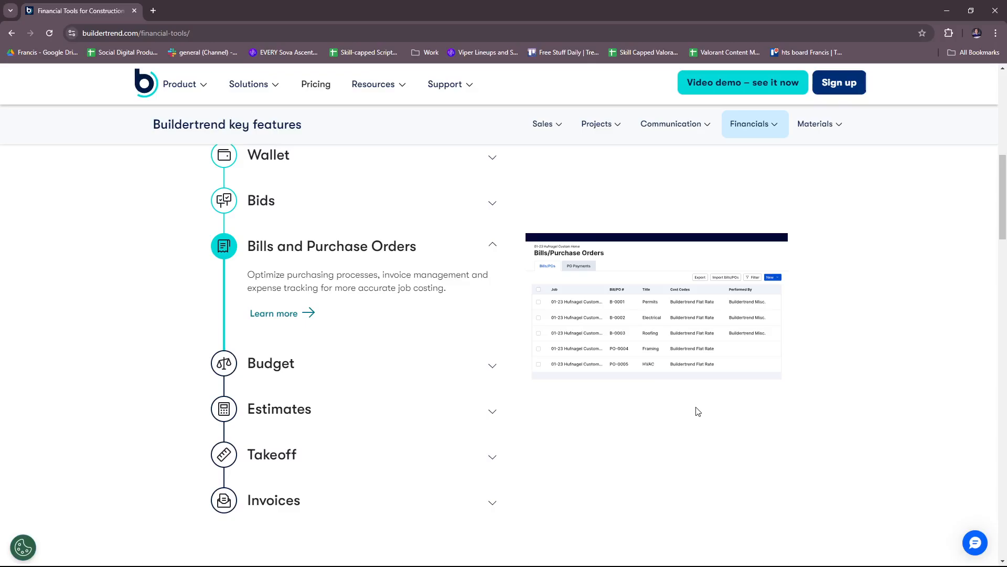
mouse_move(616, 389)
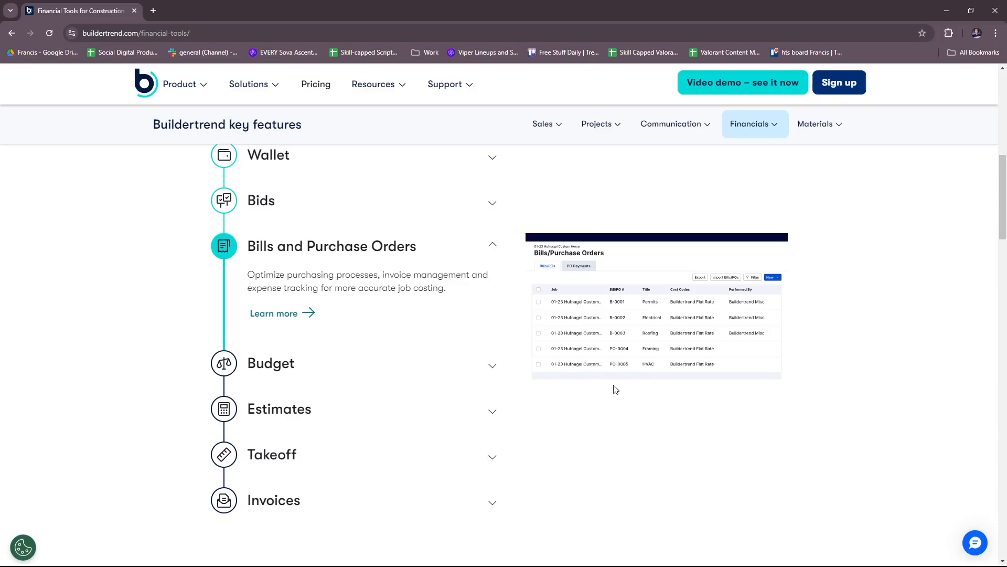
mouse_move(487, 354)
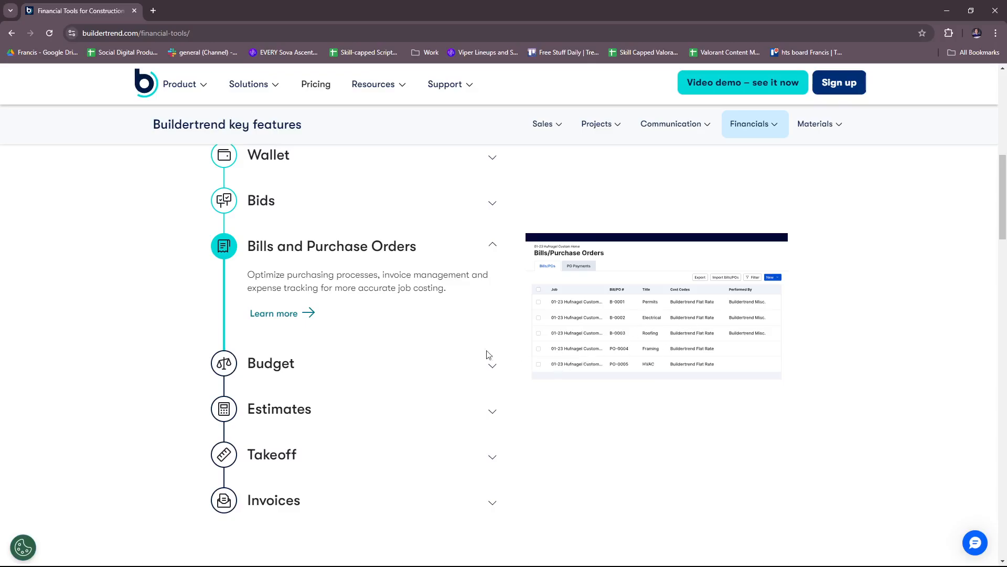
- Expand the Budget, Estimates and Takeoff descriptions in turn, ending on the Takeoff floor-plan preview
left_click(270, 363)
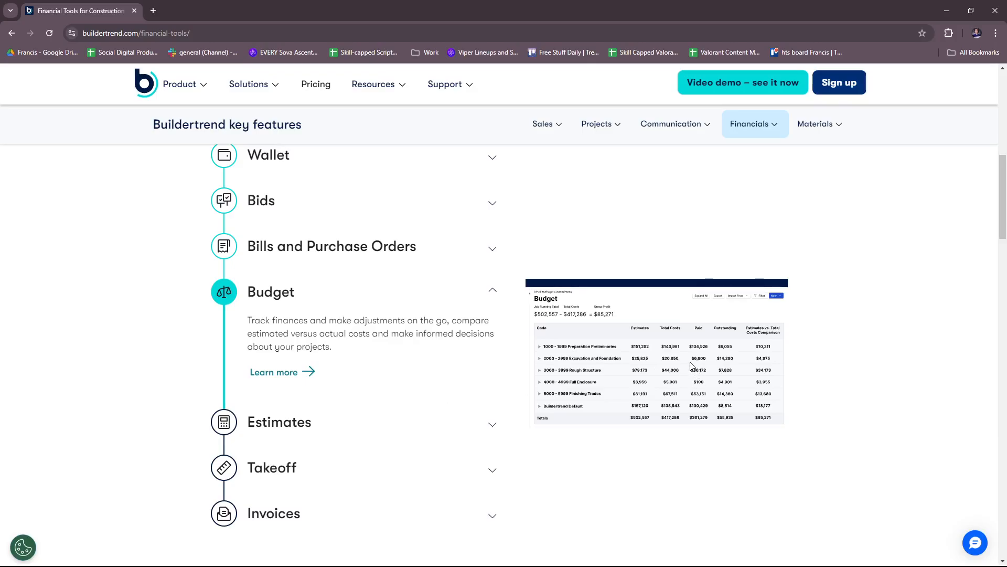
mouse_move(668, 364)
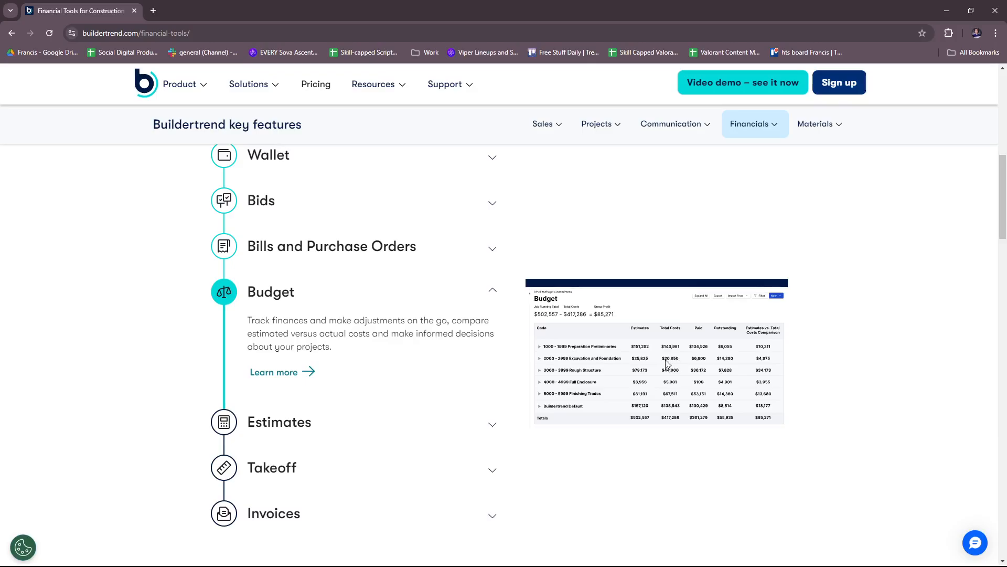
scroll("down", 3)
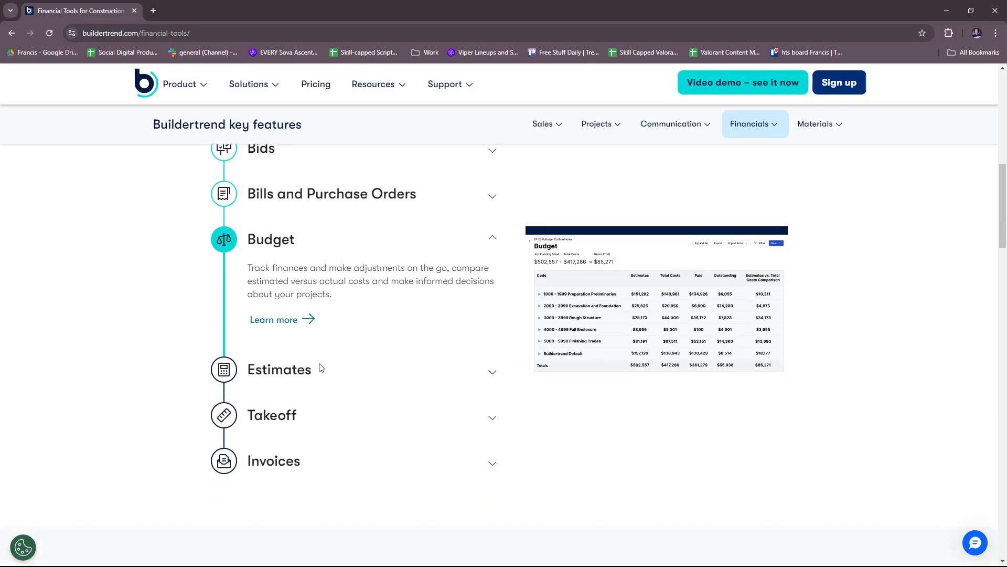
left_click(278, 369)
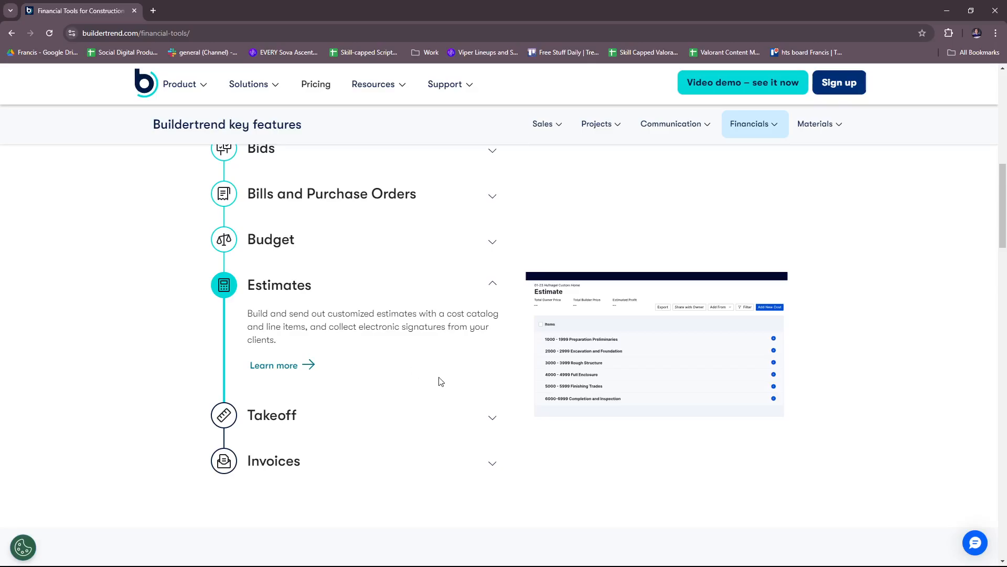
mouse_move(606, 347)
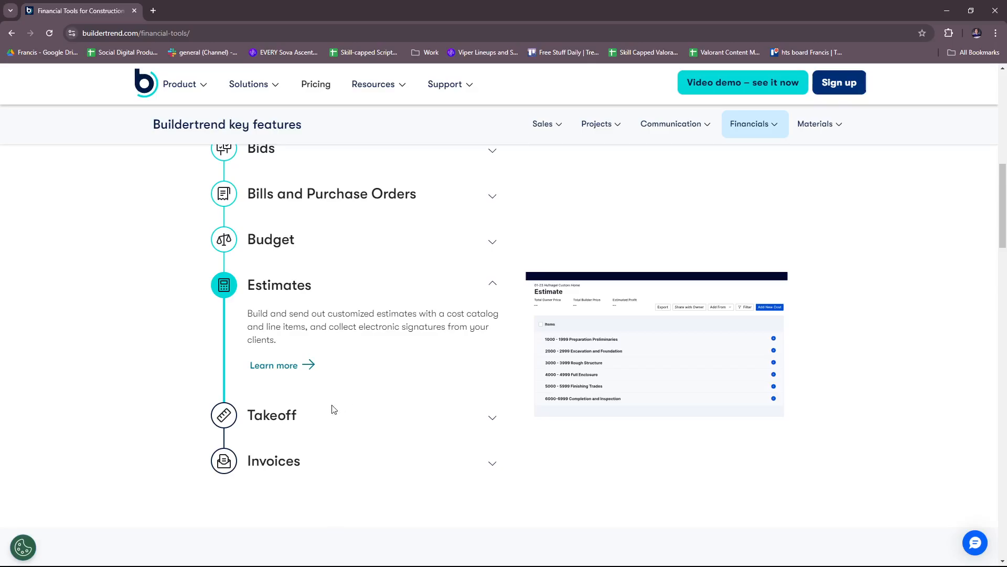
left_click(271, 414)
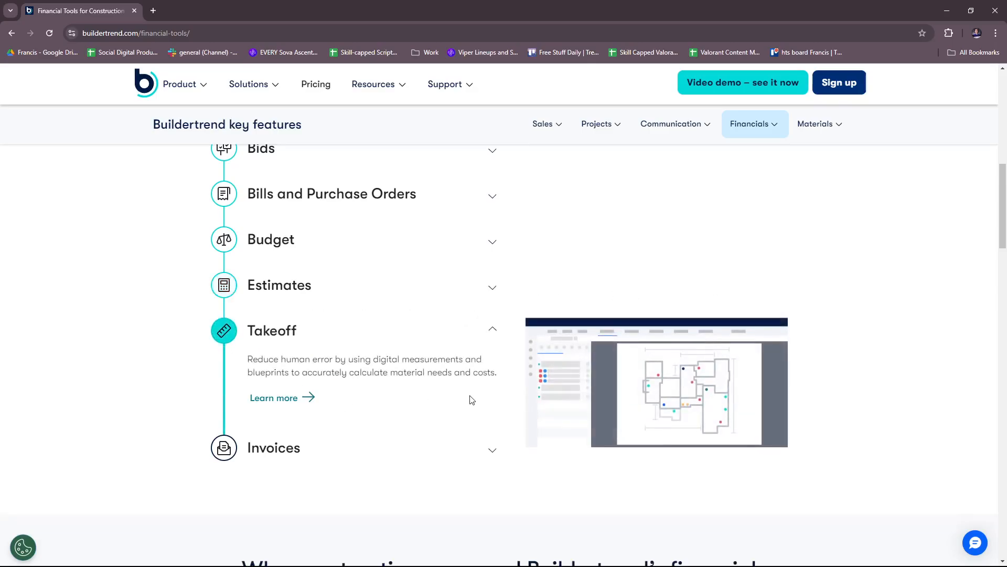
mouse_move(486, 417)
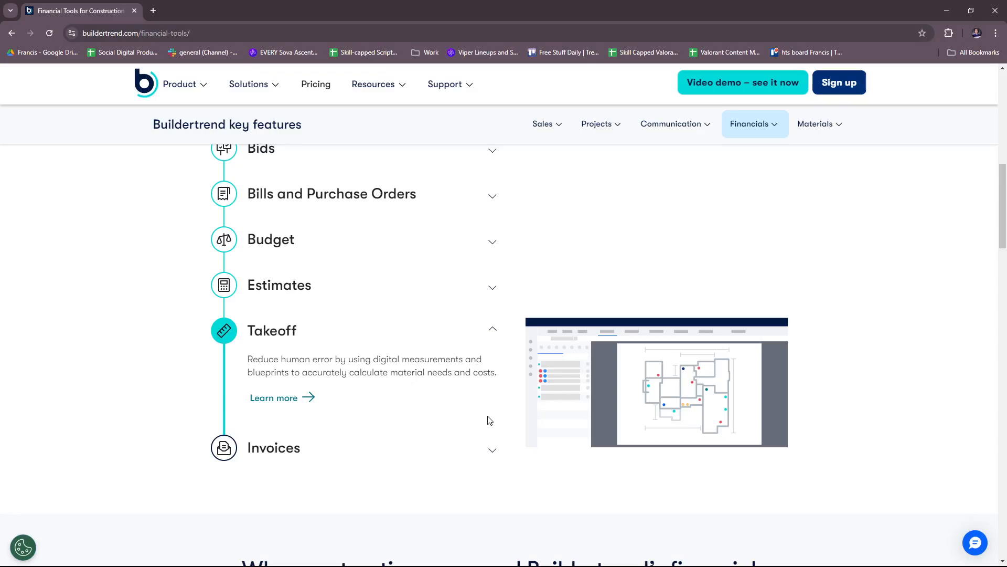
mouse_move(447, 433)
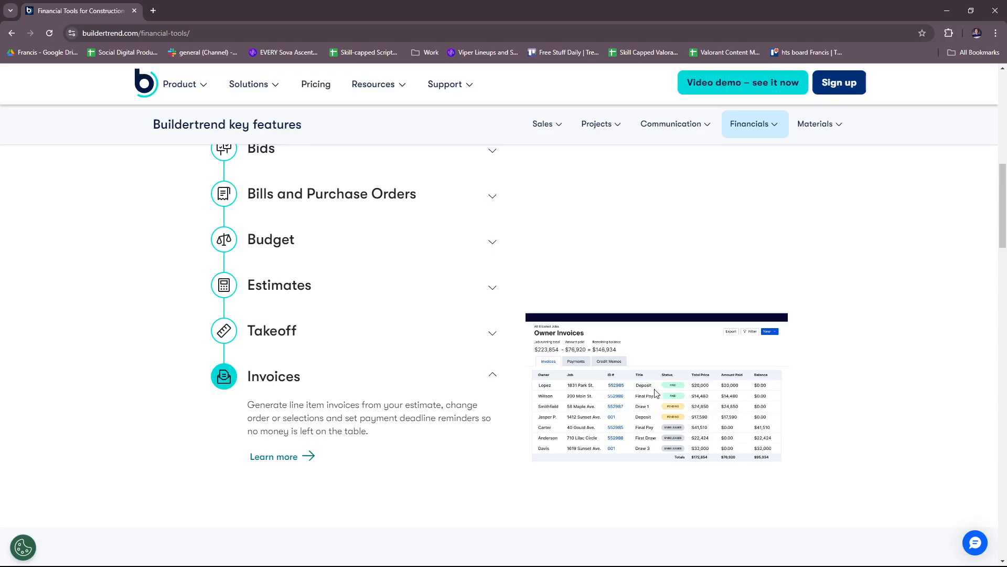
- Open the Earn rebates card's Materials Management page from the homepage tools cards
scroll("up", 3)
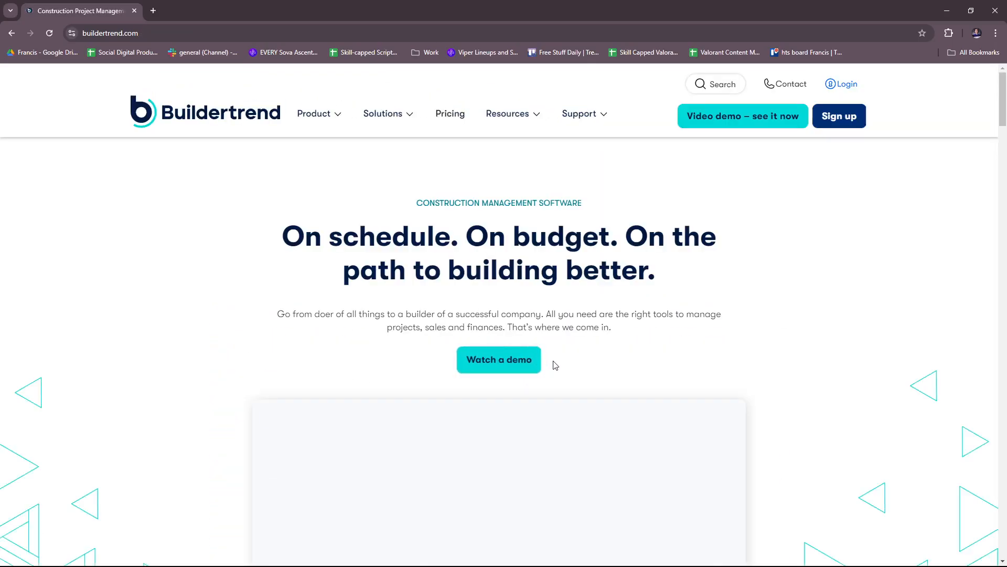
scroll("down", 3)
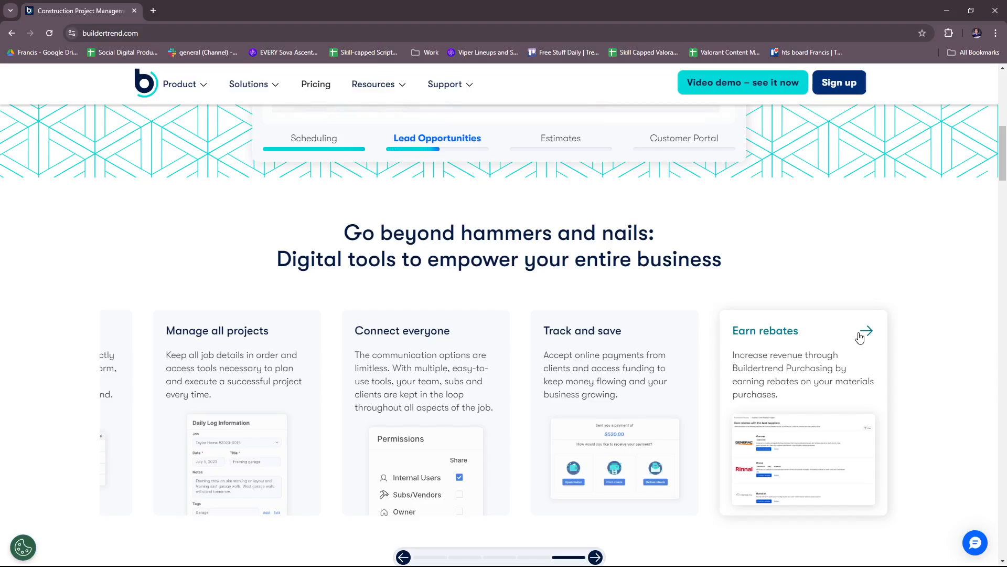
left_click(864, 331)
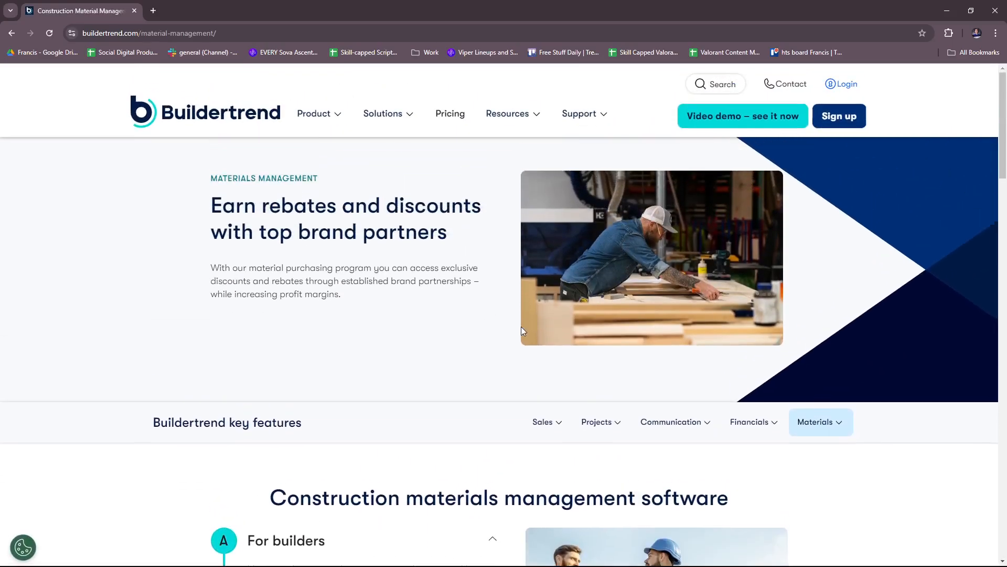
- Switch between For suppliers, For builders and For suppliers again, then return to the headline
scroll("down", 3)
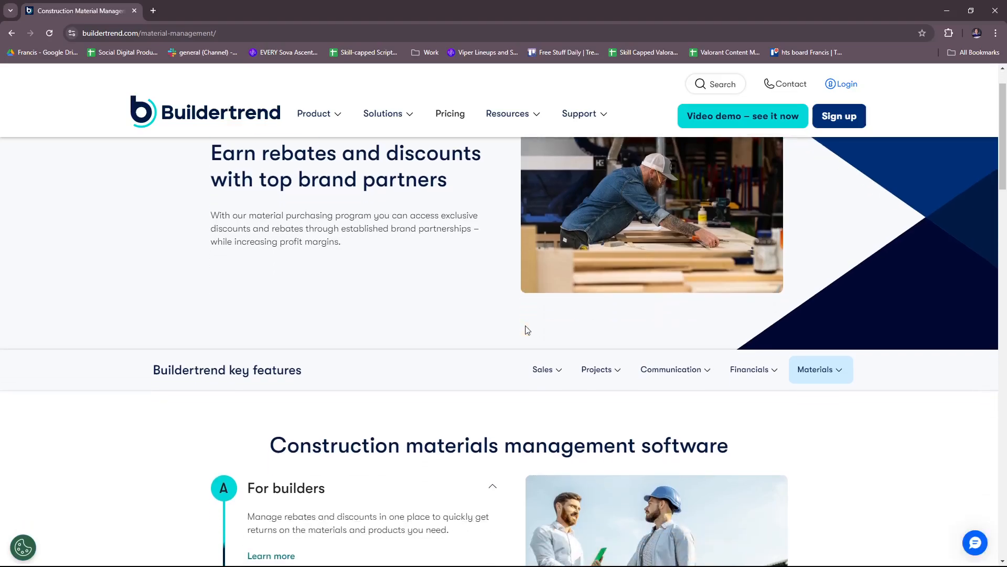
scroll("down", 3)
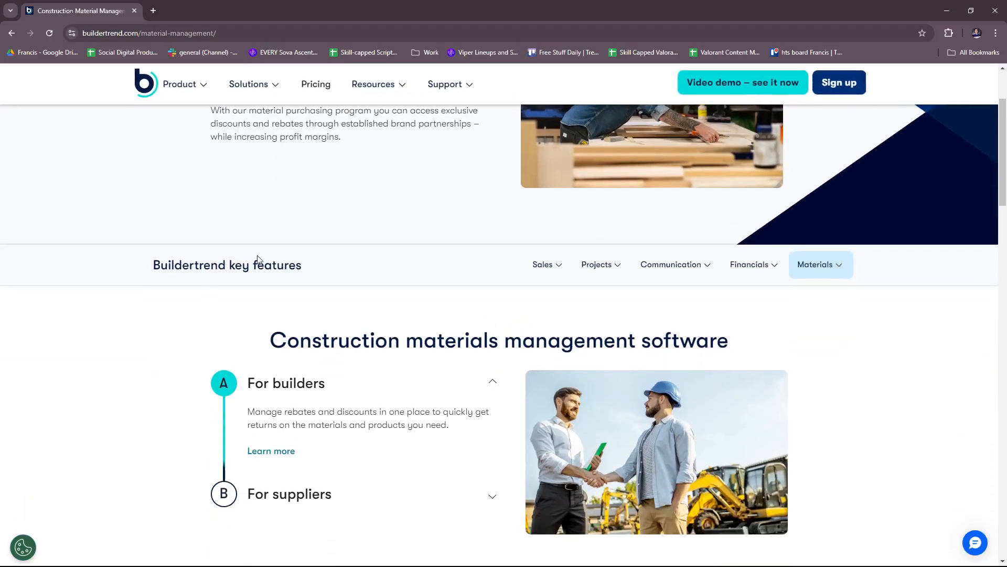
left_click(289, 494)
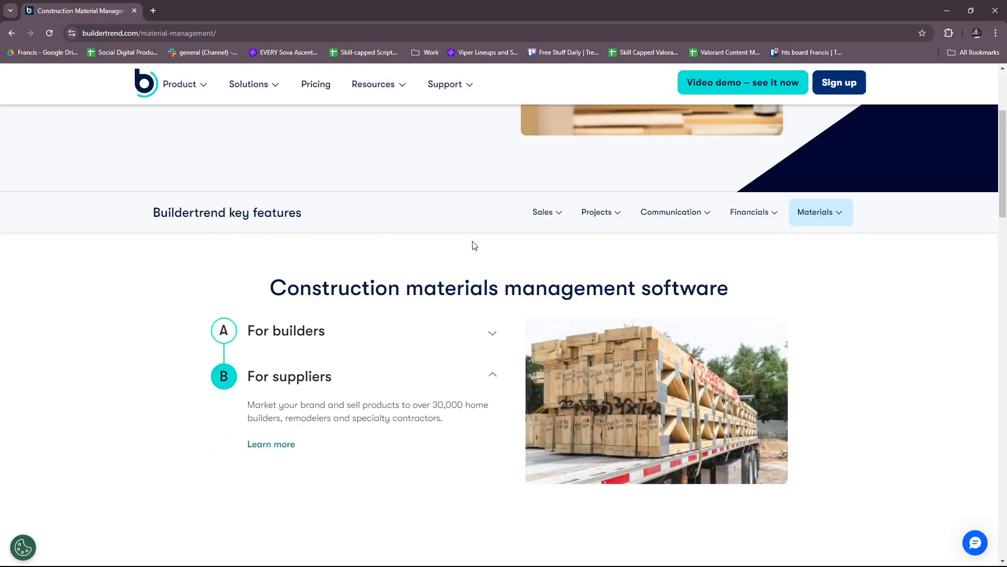
left_click(286, 330)
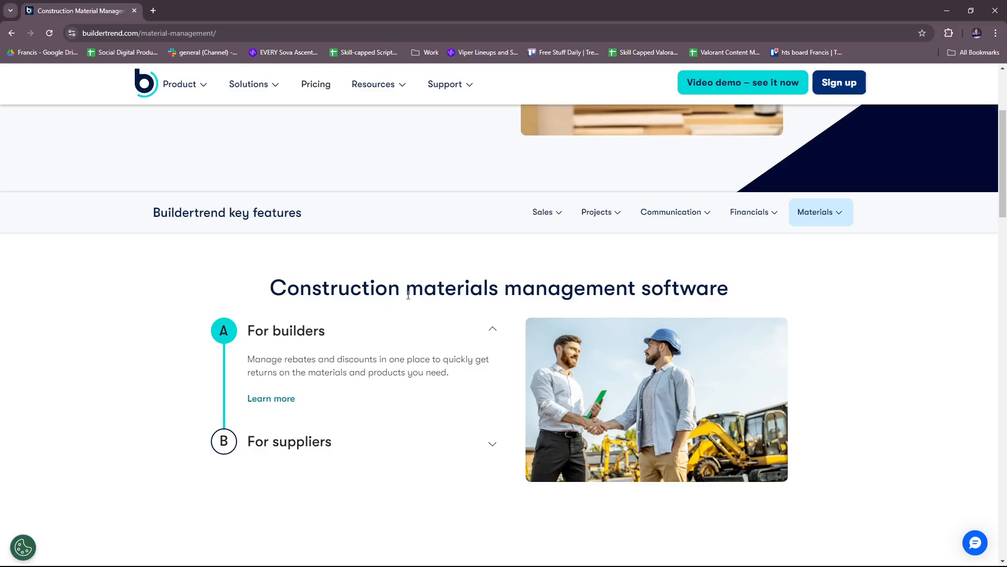
mouse_move(329, 357)
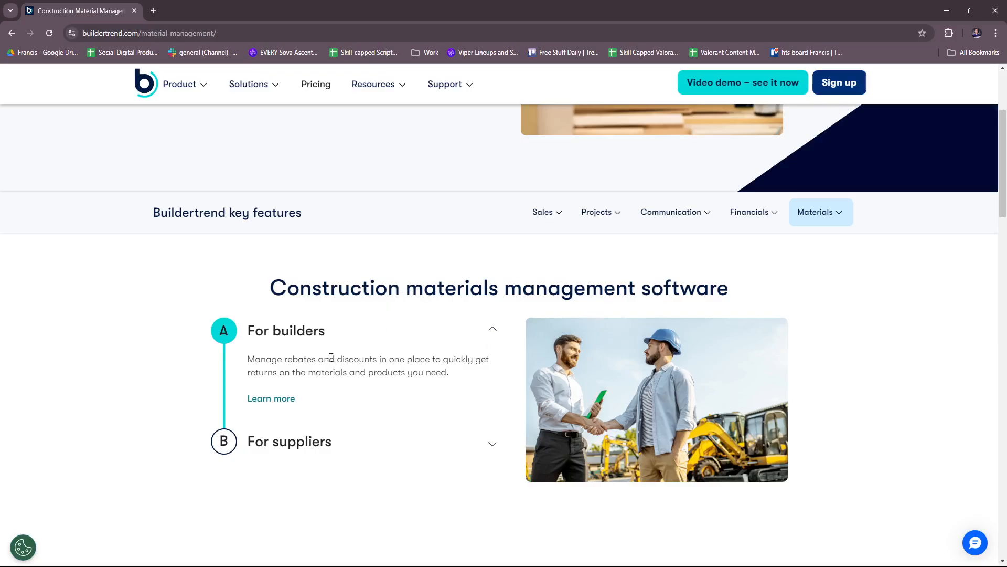
mouse_move(369, 374)
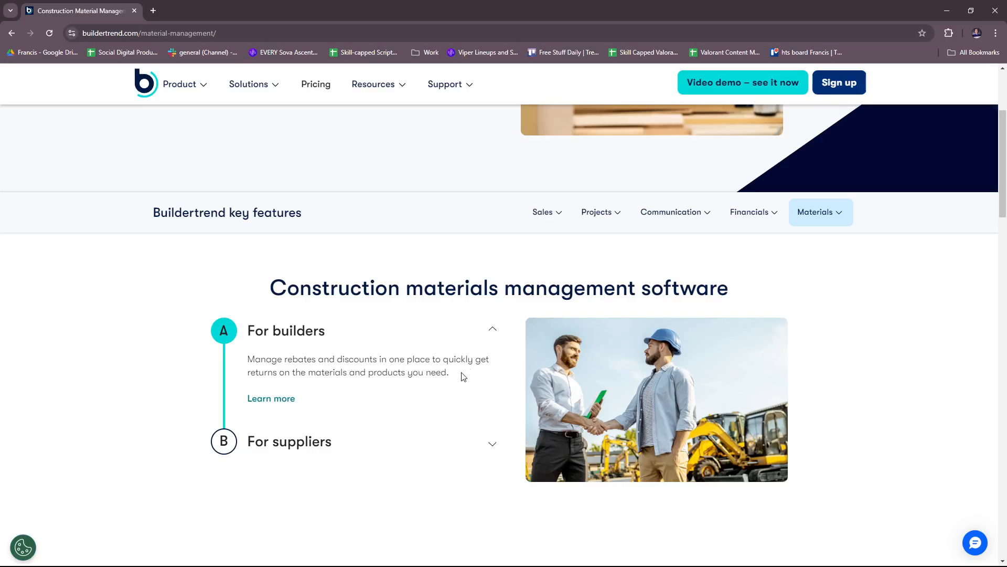
mouse_move(315, 431)
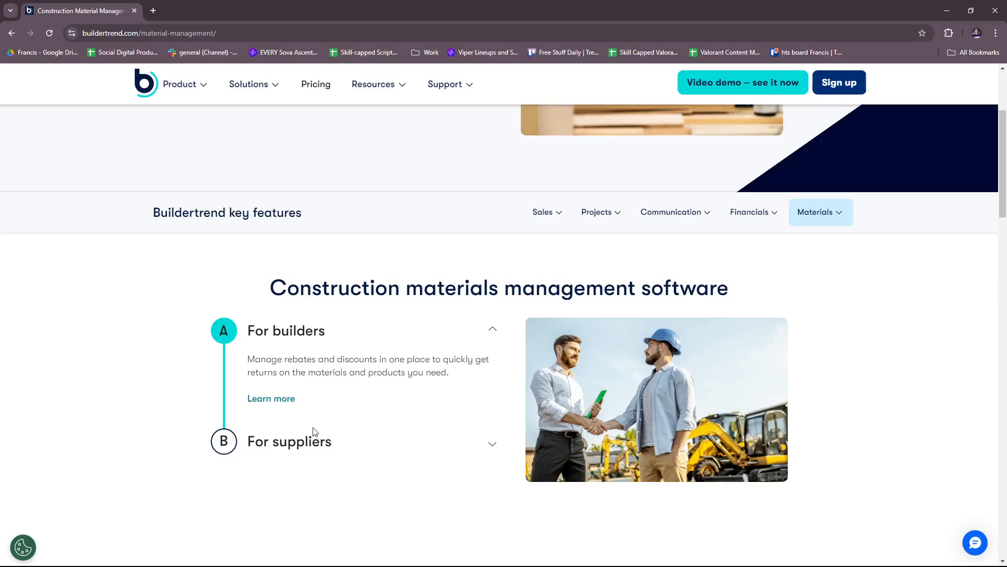
left_click(289, 441)
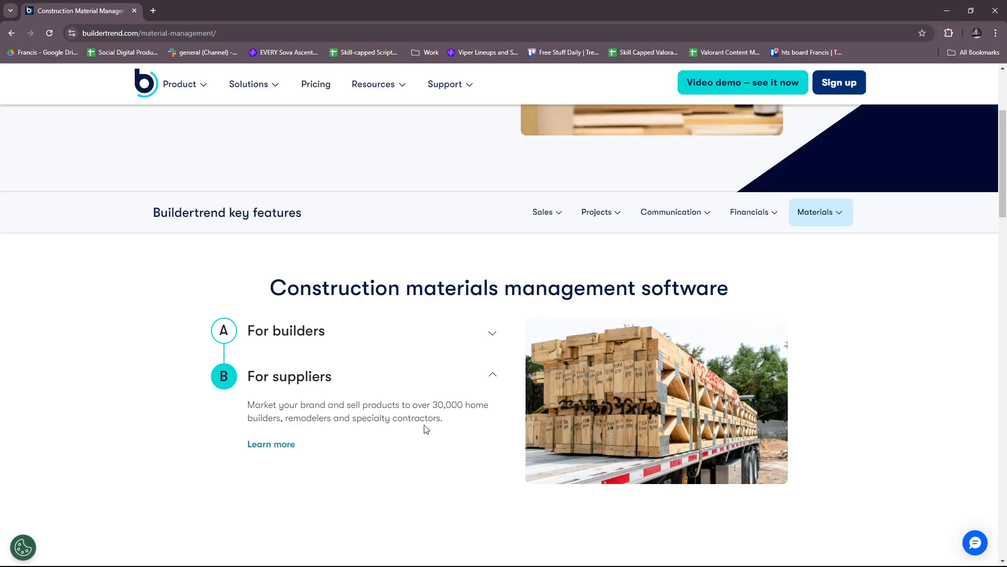
mouse_move(663, 350)
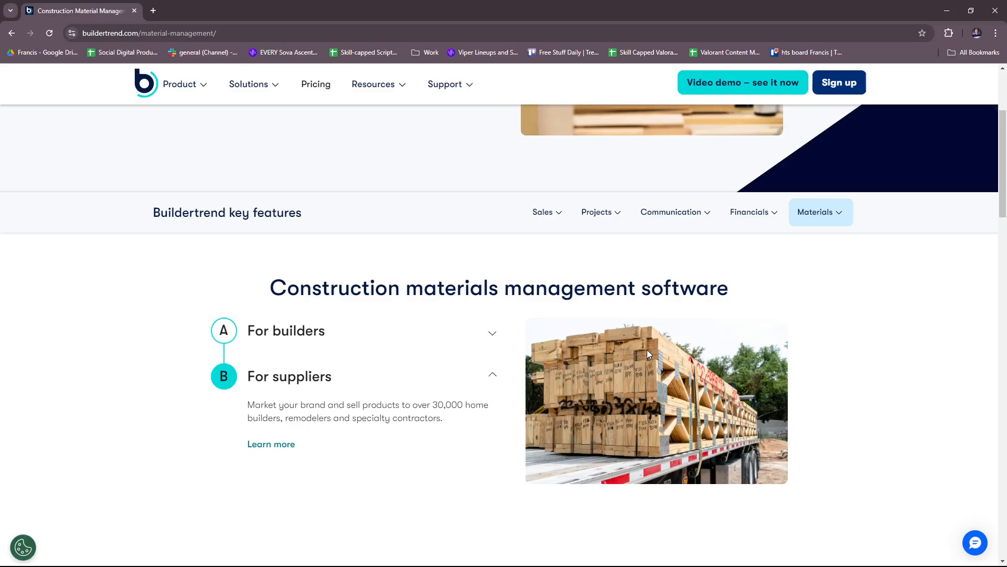
scroll("up", 3)
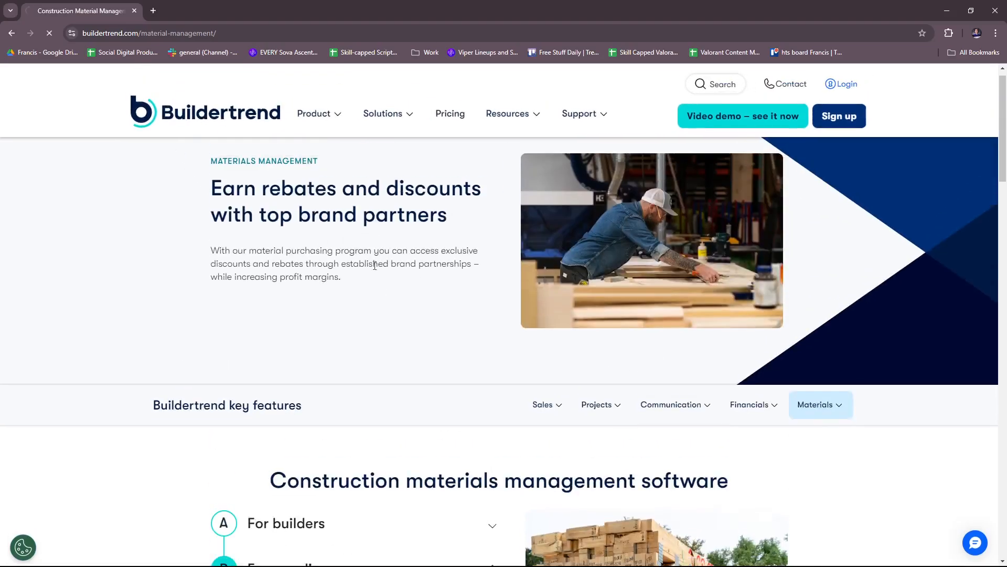
- Return to the Buildertrend homepage via the logo, showing the Lead Opportunities preview
left_click(204, 112)
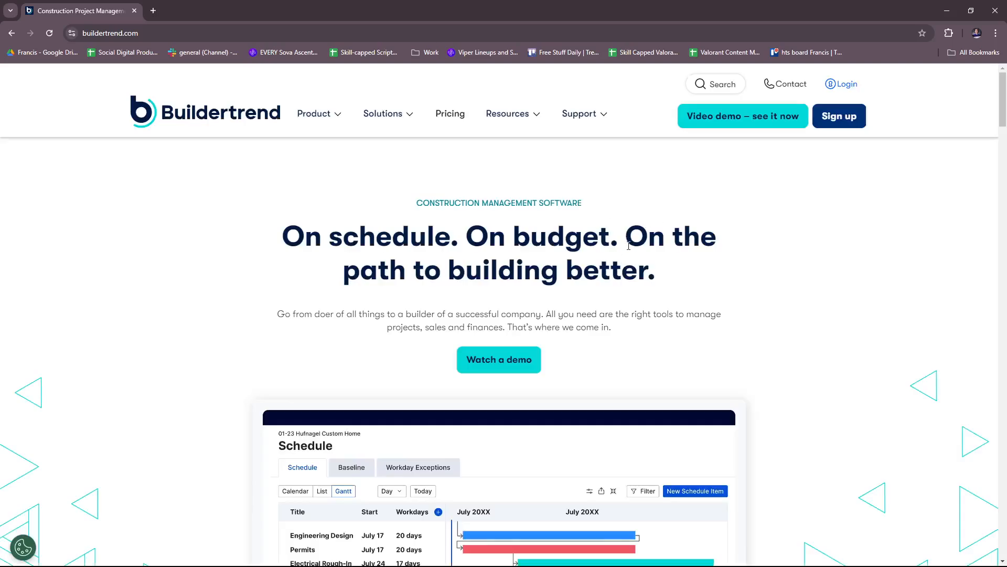
left_click(383, 114)
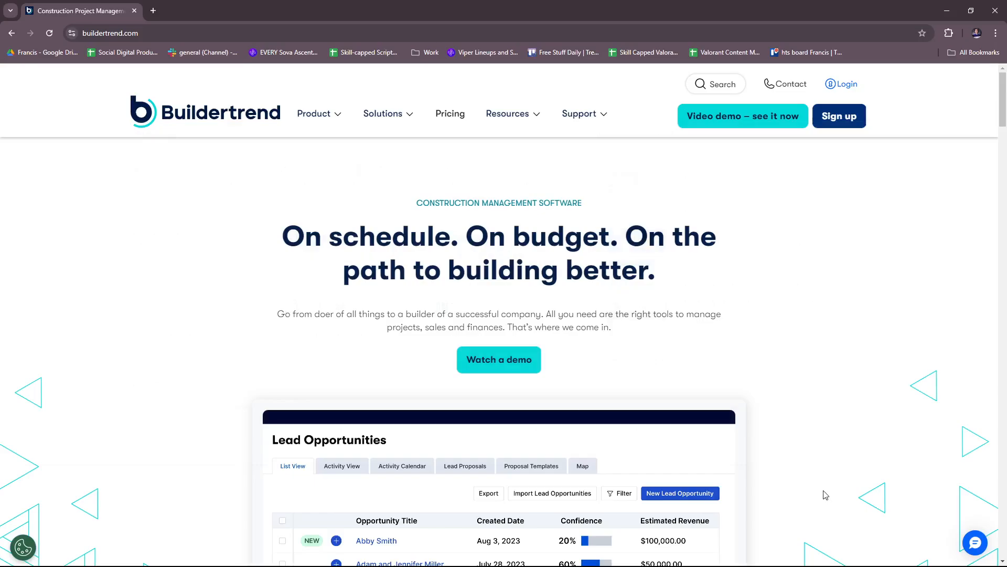
mouse_move(743, 115)
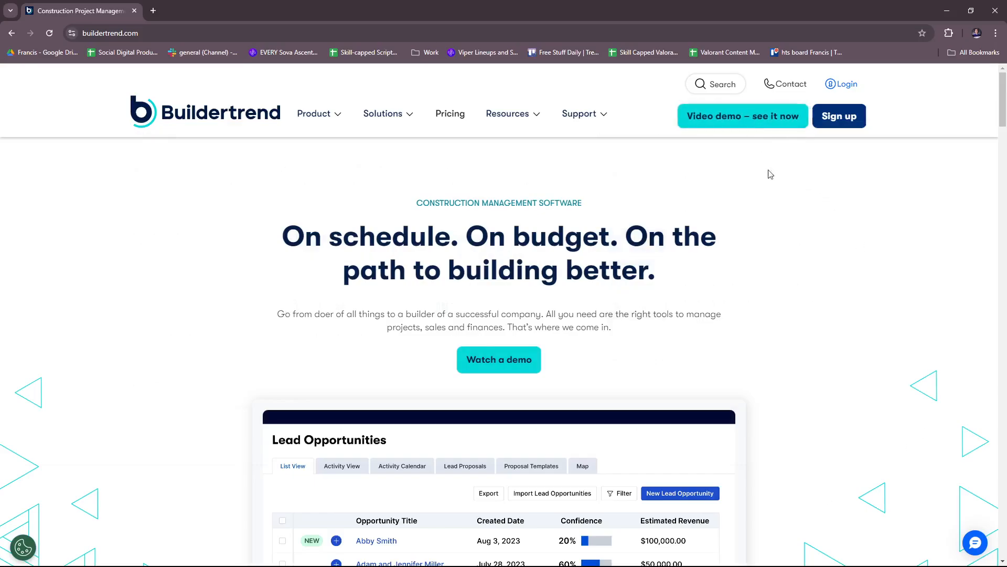
mouse_move(807, 228)
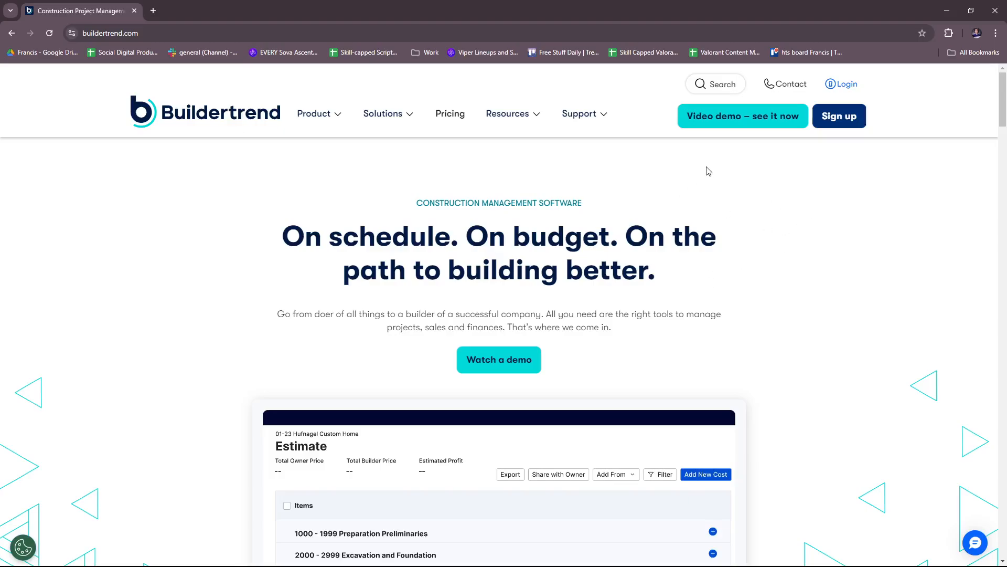
mouse_move(793, 318)
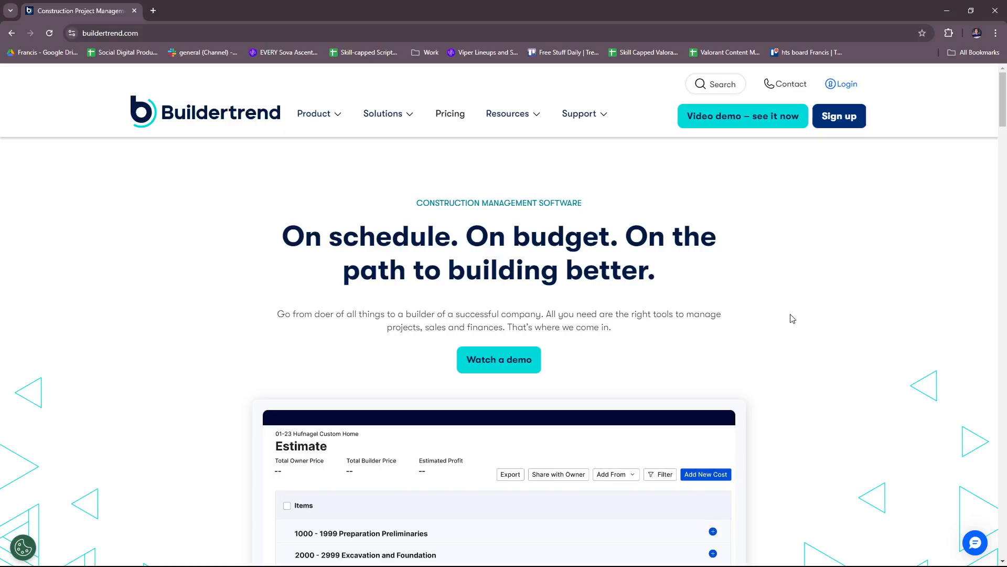